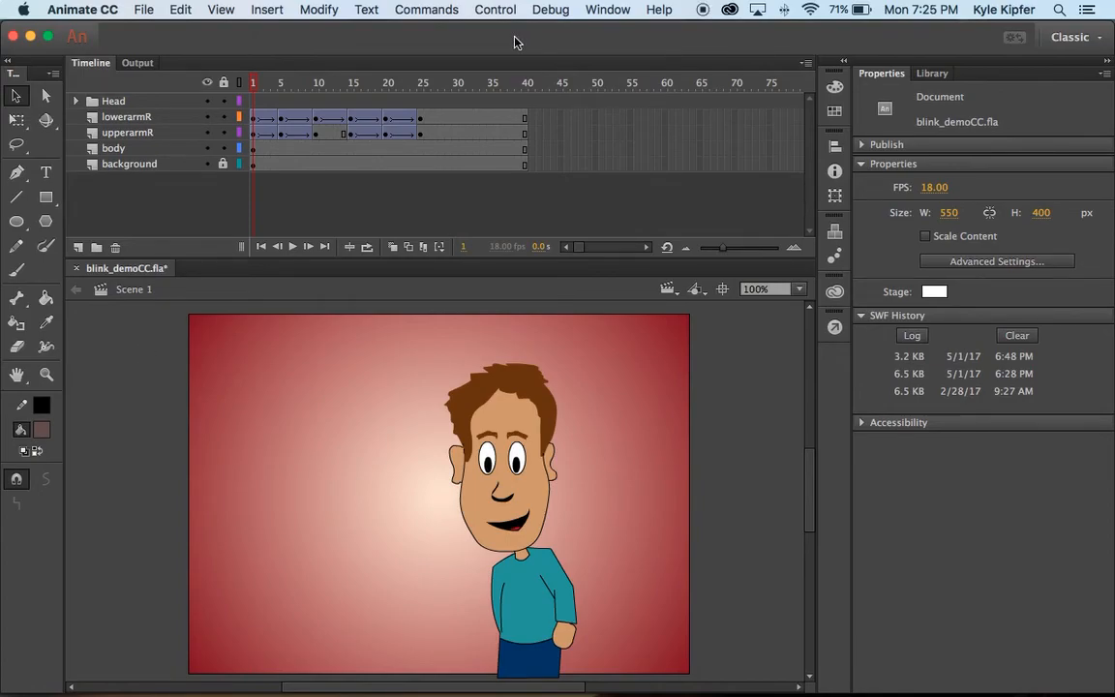
{"action": "mouse_move", "coordinate": [276, 119]}
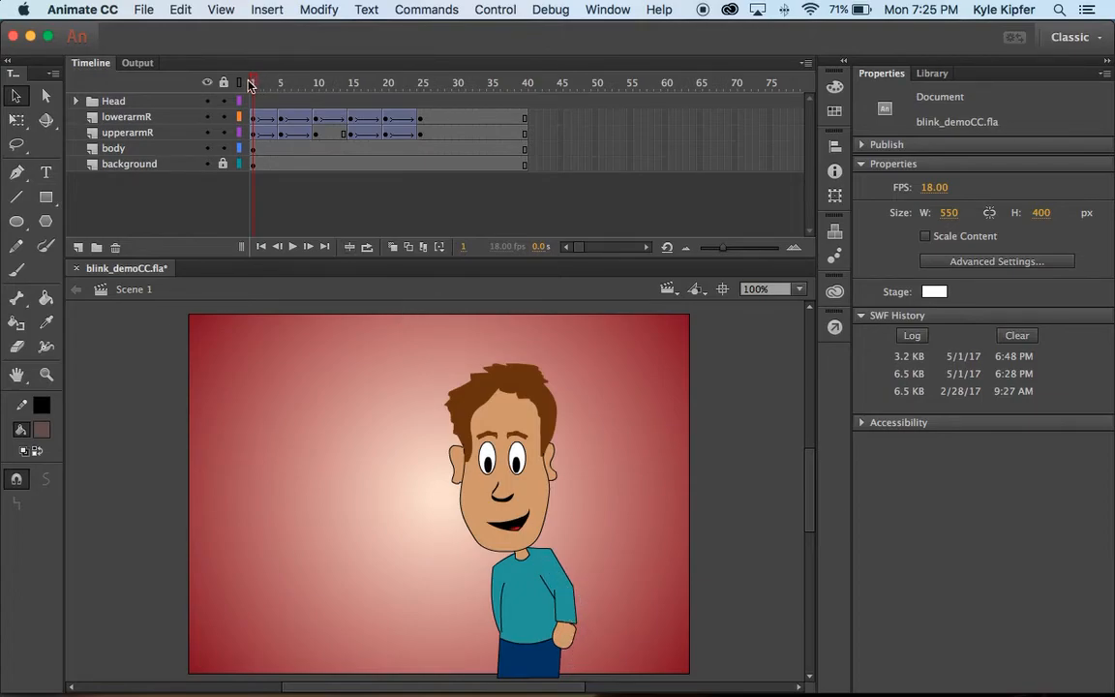
Step: Scrub and preview the right arm swinging up, then close the test movie
{"action": "left_click", "coordinate": [400, 82]}
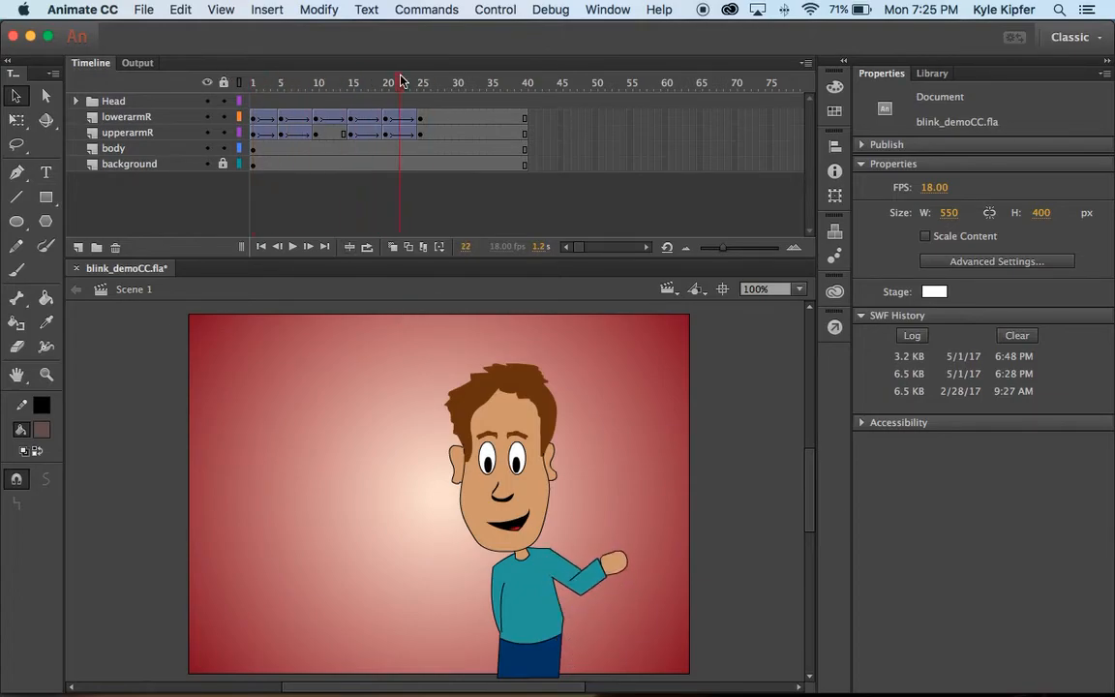
{"action": "left_click", "coordinate": [253, 82]}
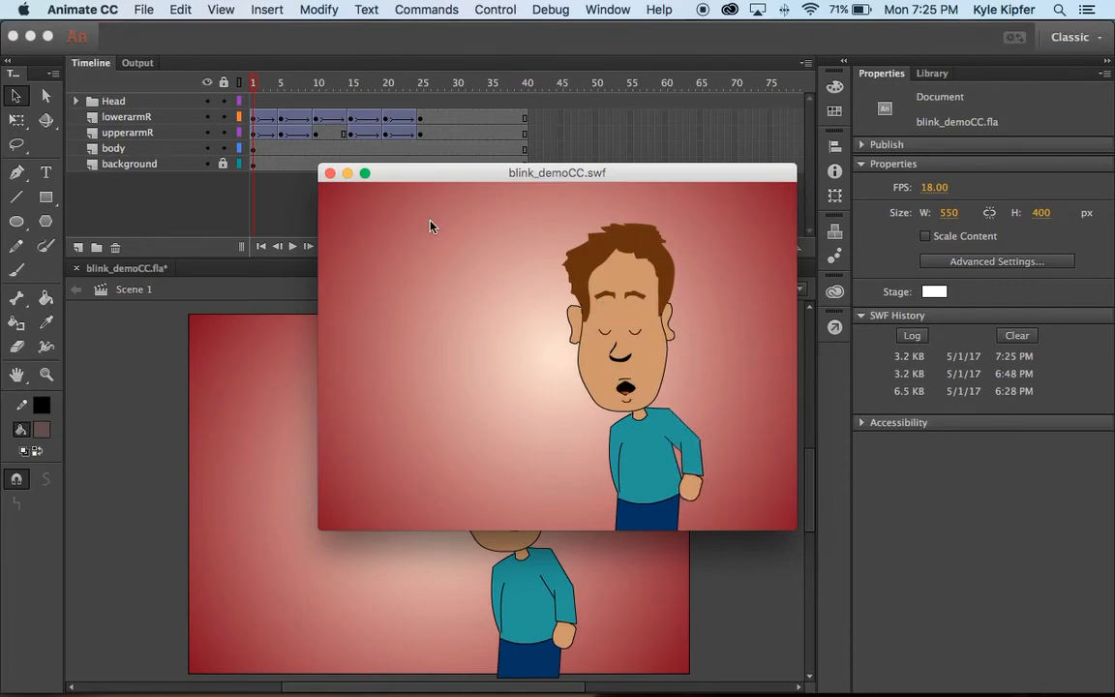
{"action": "left_click", "coordinate": [329, 172]}
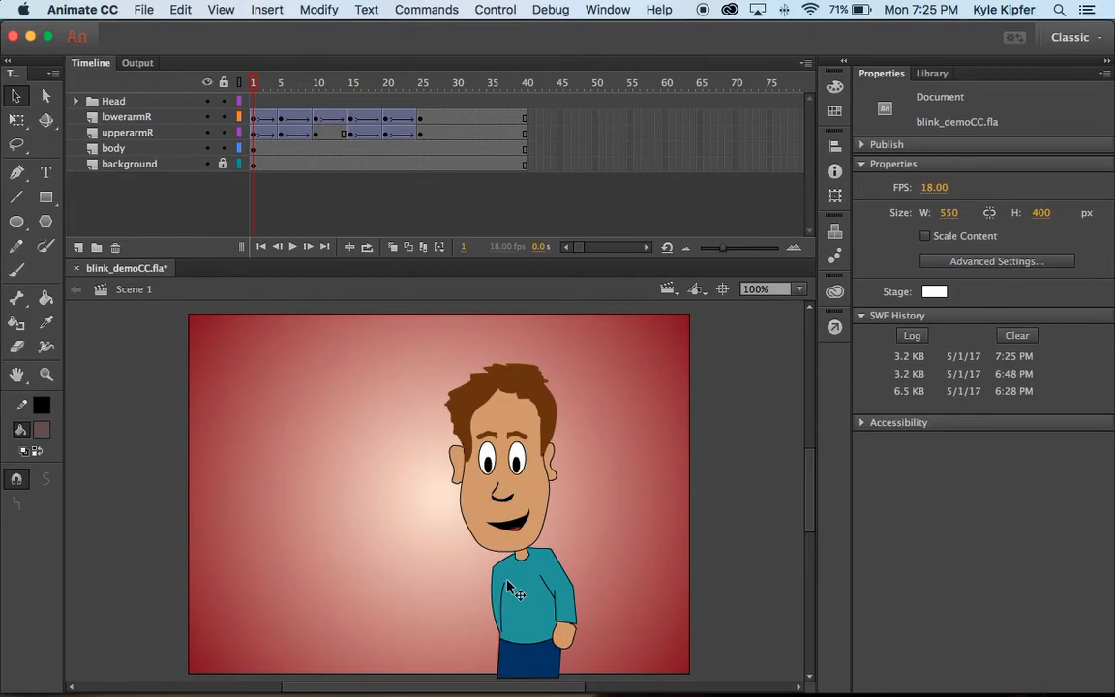
Step: Add two new layers above body and name them lowerarmL and upperarmL
{"action": "left_click", "coordinate": [516, 590]}
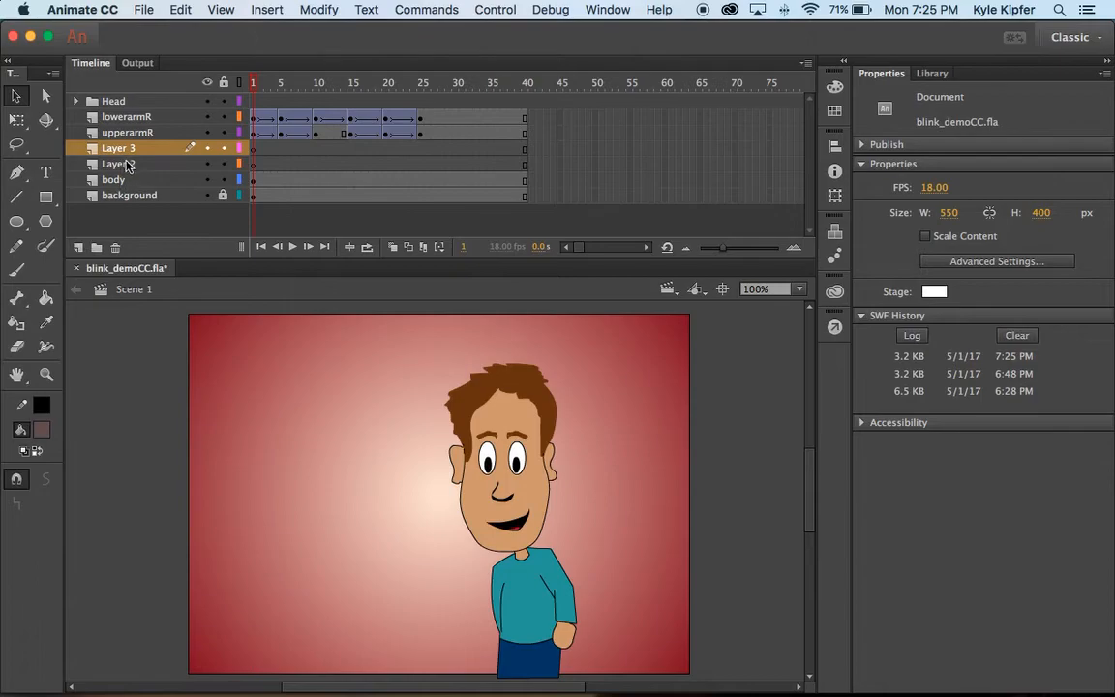
{"action": "left_click", "coordinate": [388, 148]}
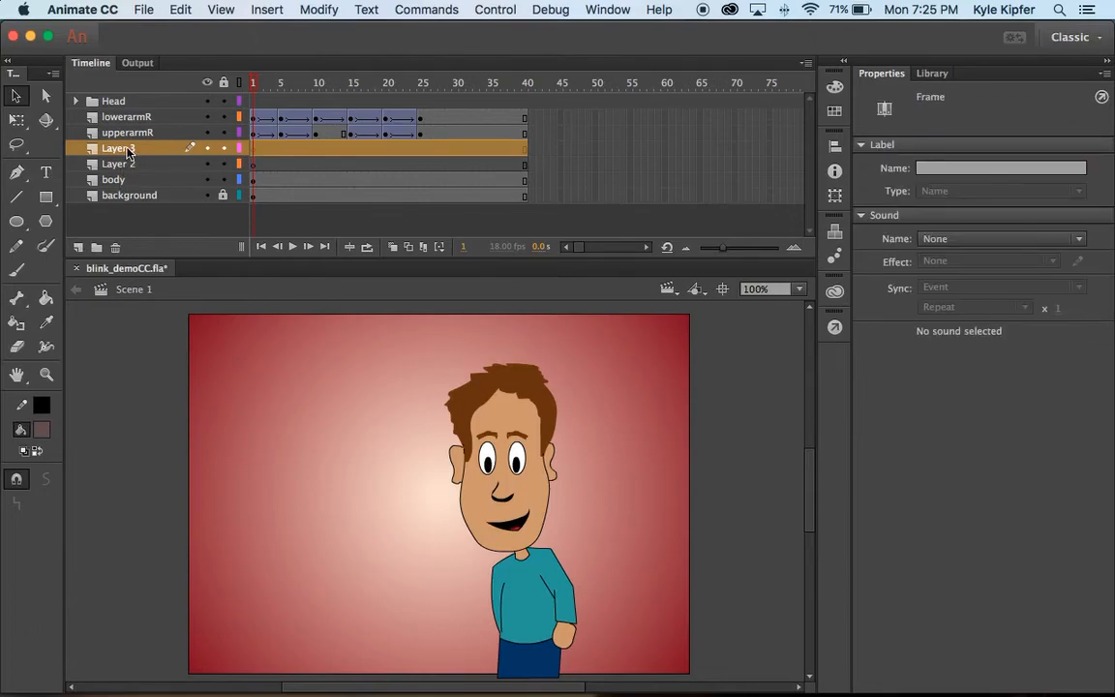
{"action": "mouse_move", "coordinate": [131, 116]}
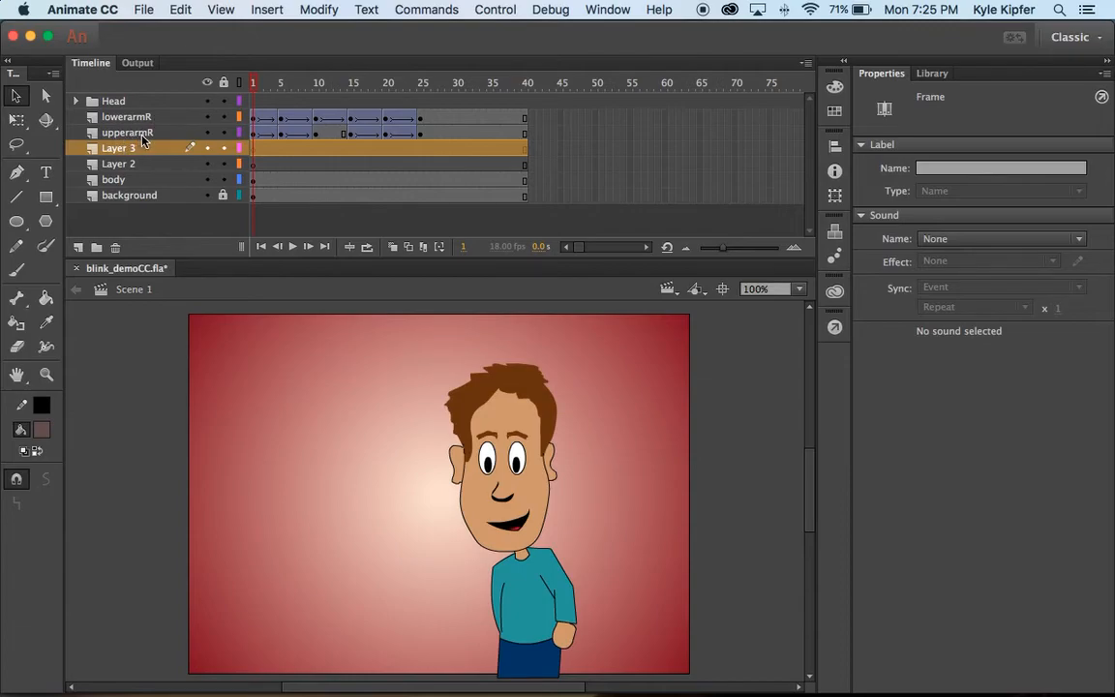
{"action": "double_click", "coordinate": [118, 147]}
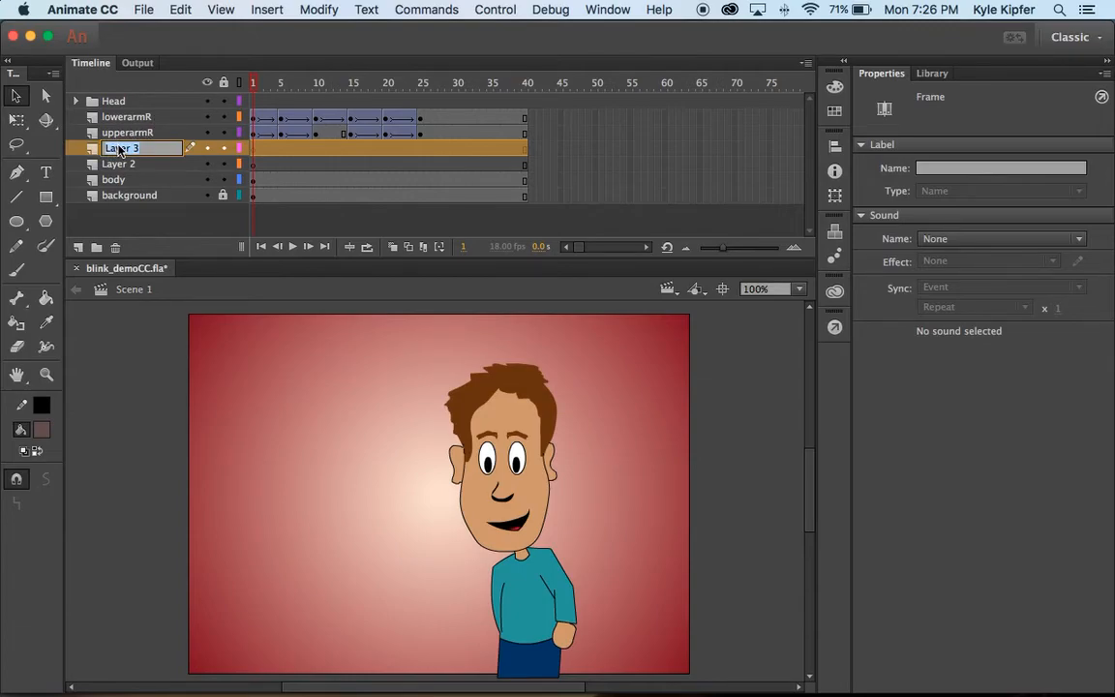
{"action": "type", "text": "lowerarm"}
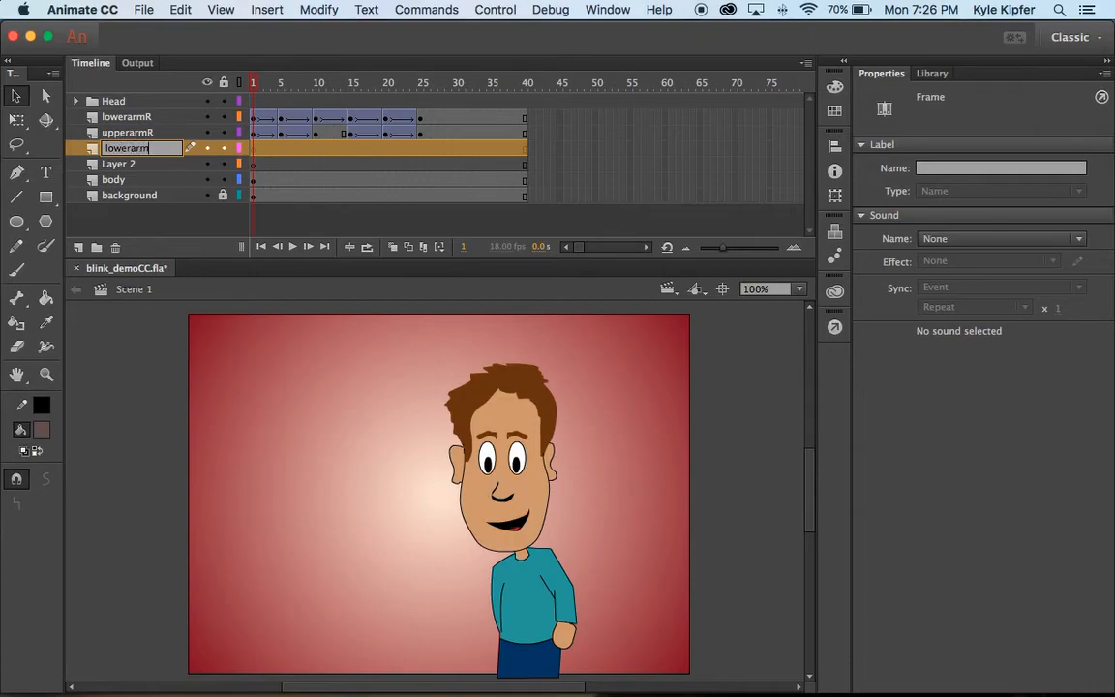
{"action": "type", "text": "lowerarmL"}
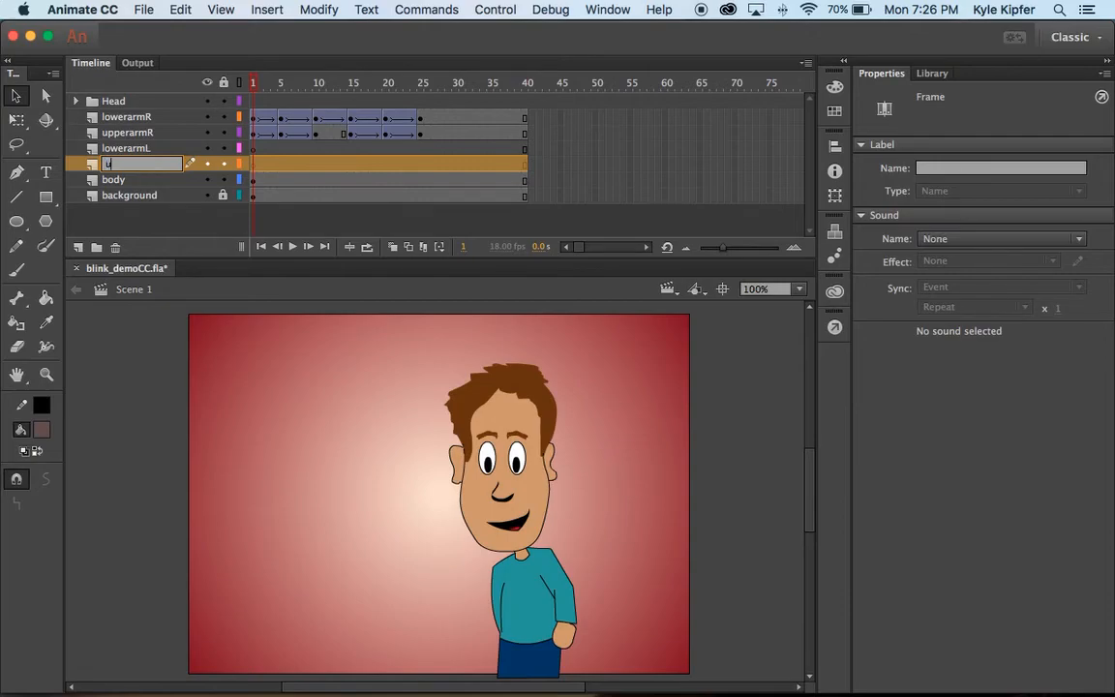
{"action": "type", "text": "upperarmL"}
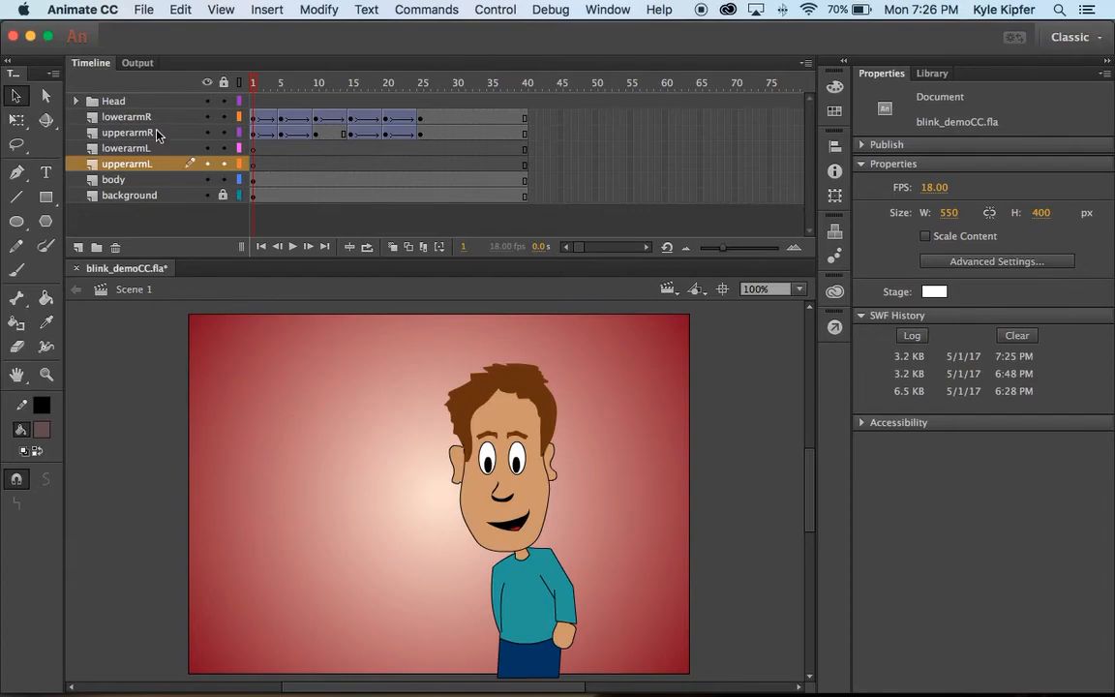
Step: Review the right arm layers, the new left arm layers and the body layer
{"action": "left_click", "coordinate": [127, 132]}
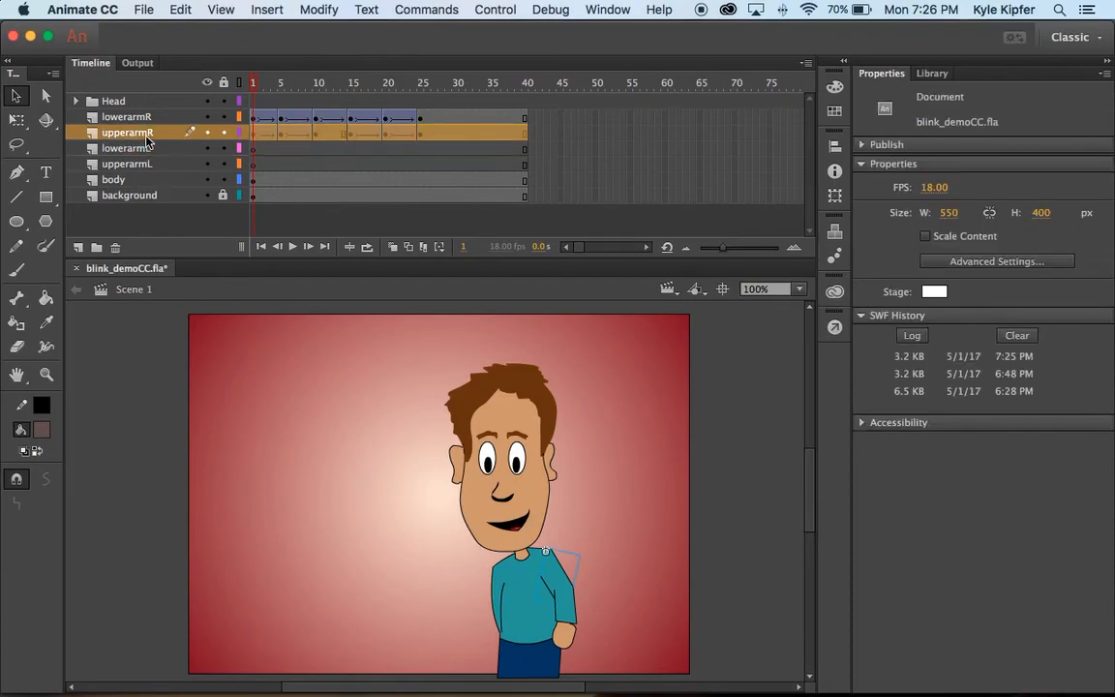
{"action": "left_click", "coordinate": [127, 116]}
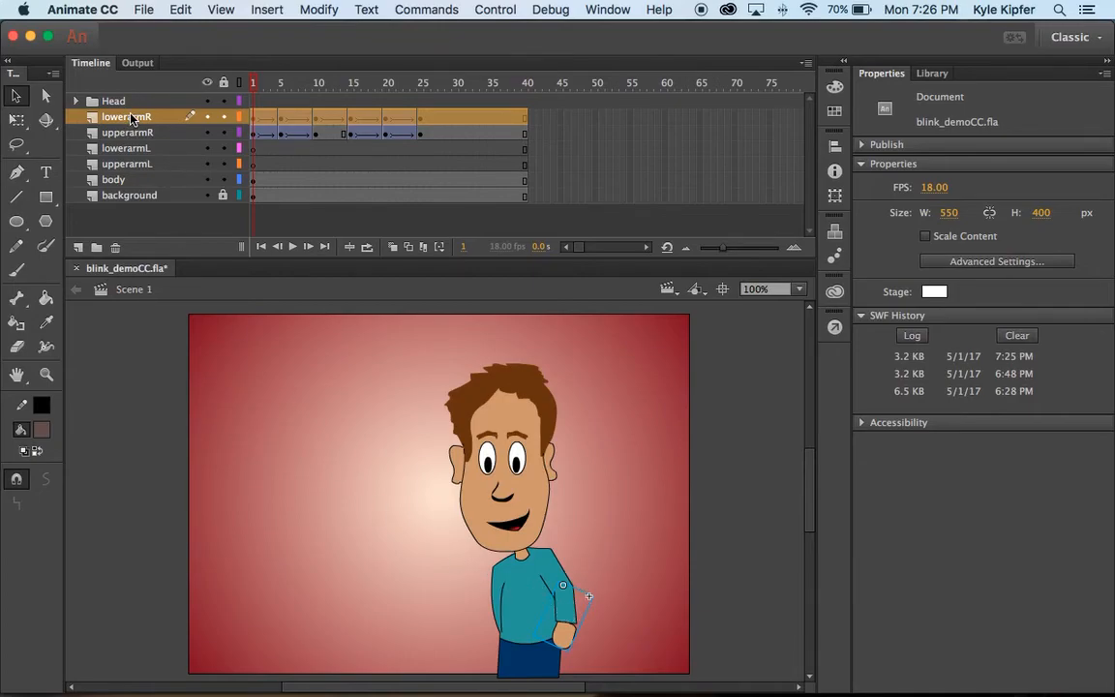
{"action": "left_click", "coordinate": [127, 132]}
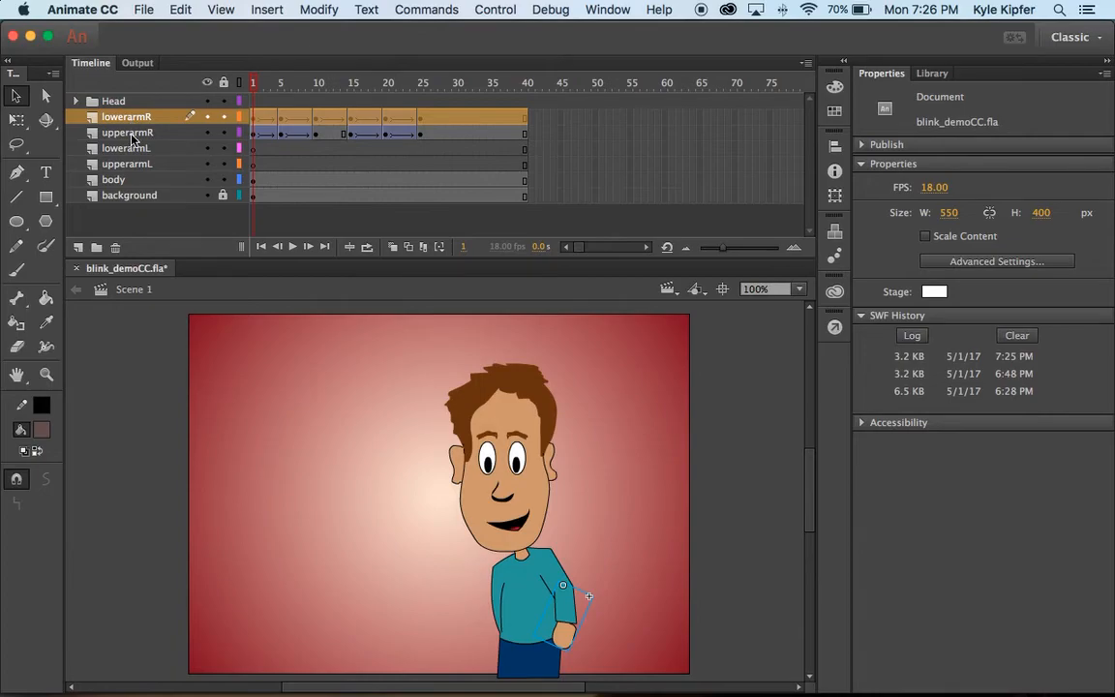
{"action": "mouse_move", "coordinate": [547, 569]}
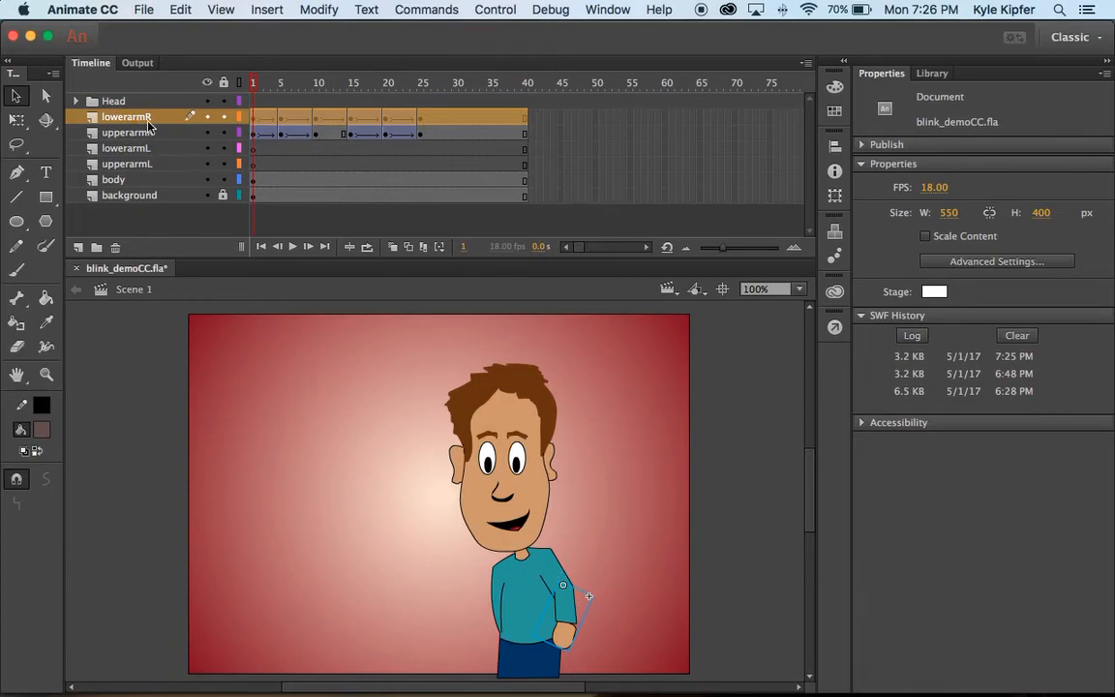
{"action": "left_click", "coordinate": [126, 132]}
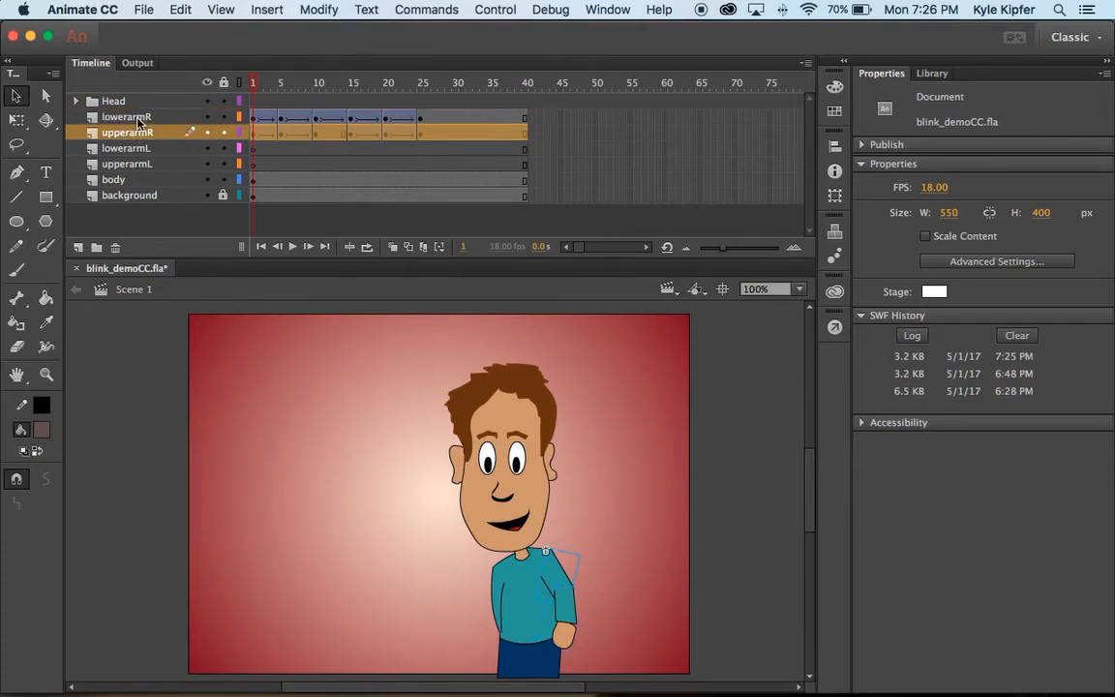
{"action": "left_click", "coordinate": [127, 162]}
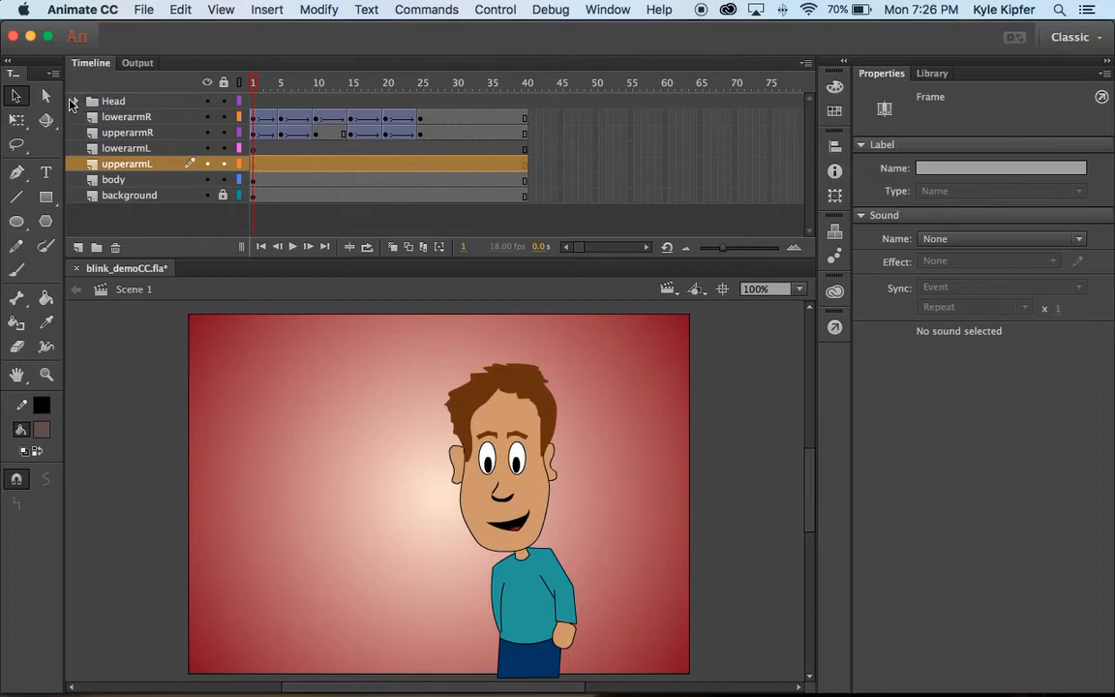
{"action": "left_click", "coordinate": [76, 100]}
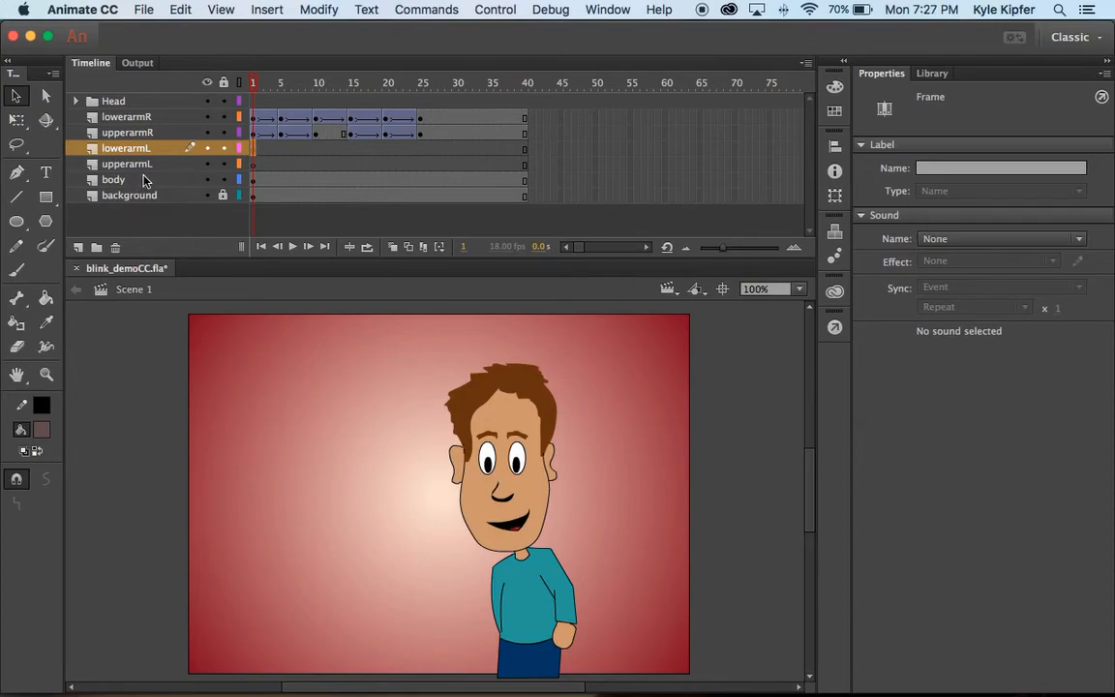
{"action": "left_click", "coordinate": [113, 179]}
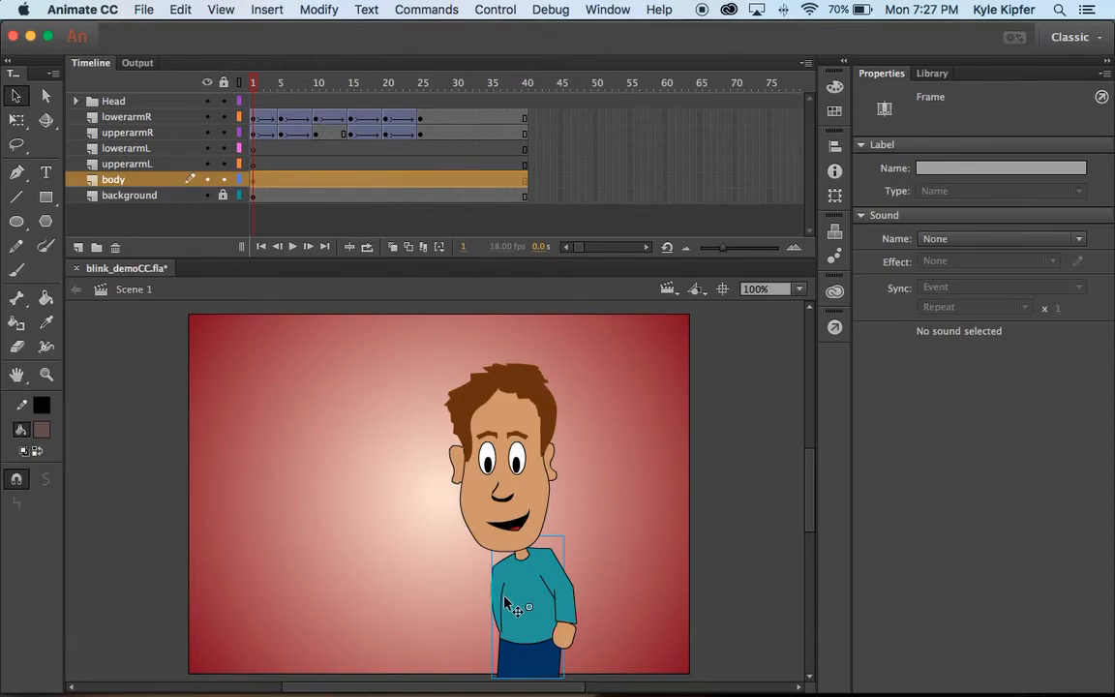
{"action": "double_click", "coordinate": [522, 600]}
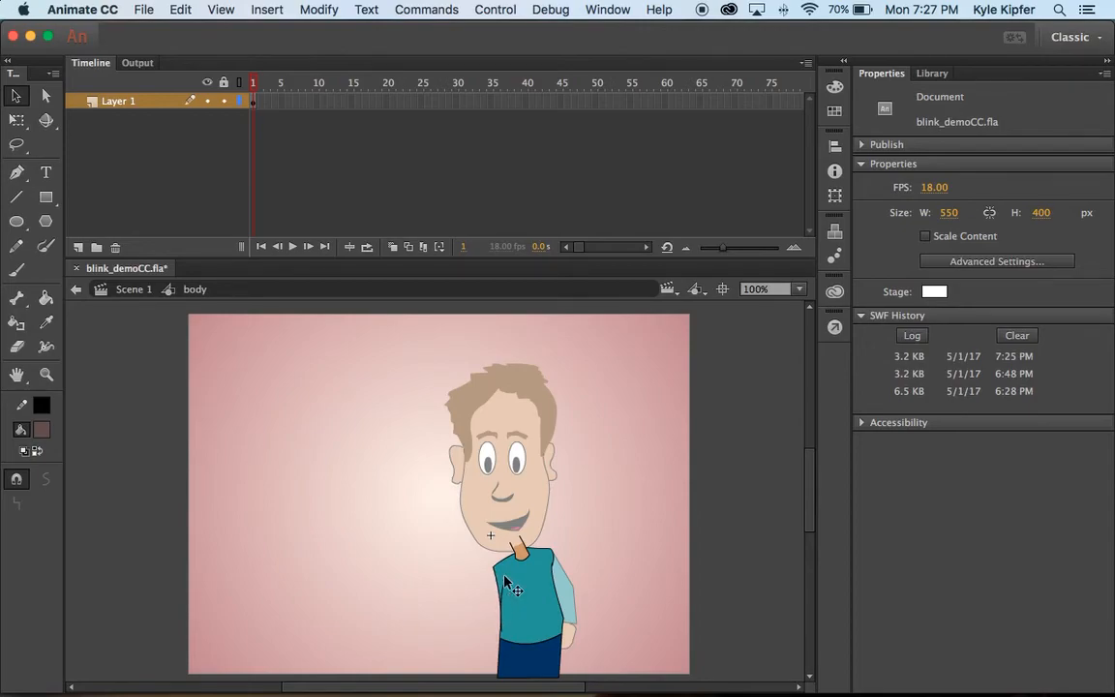
{"action": "mouse_move", "coordinate": [114, 300]}
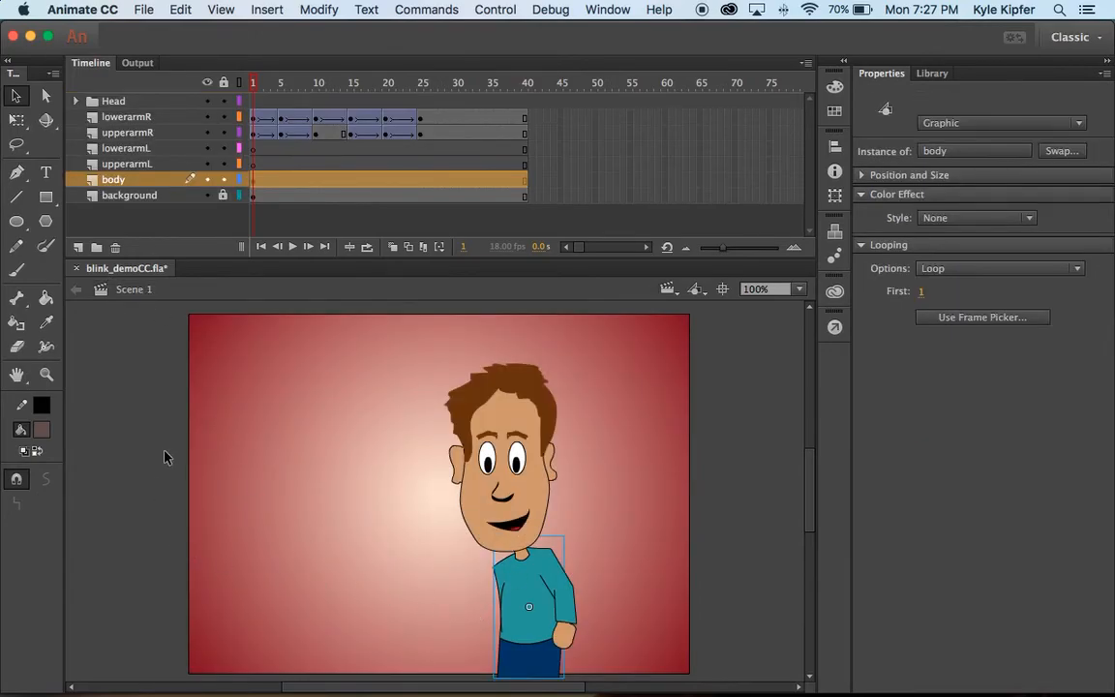
{"action": "left_click", "coordinate": [513, 620]}
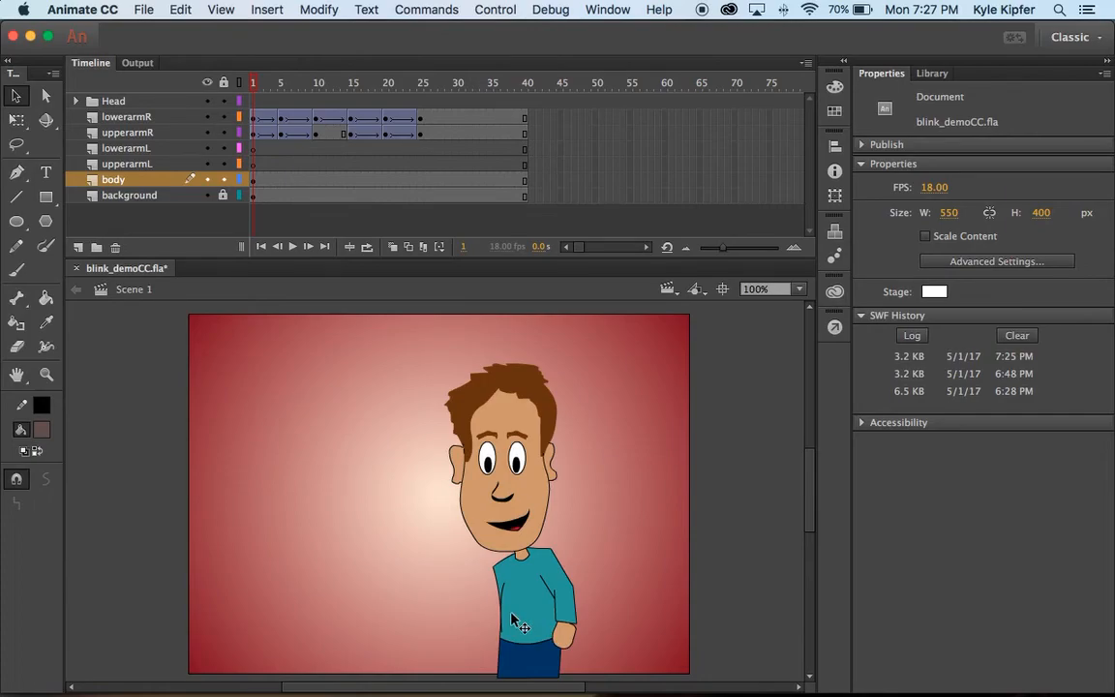
{"action": "mouse_move", "coordinate": [270, 408]}
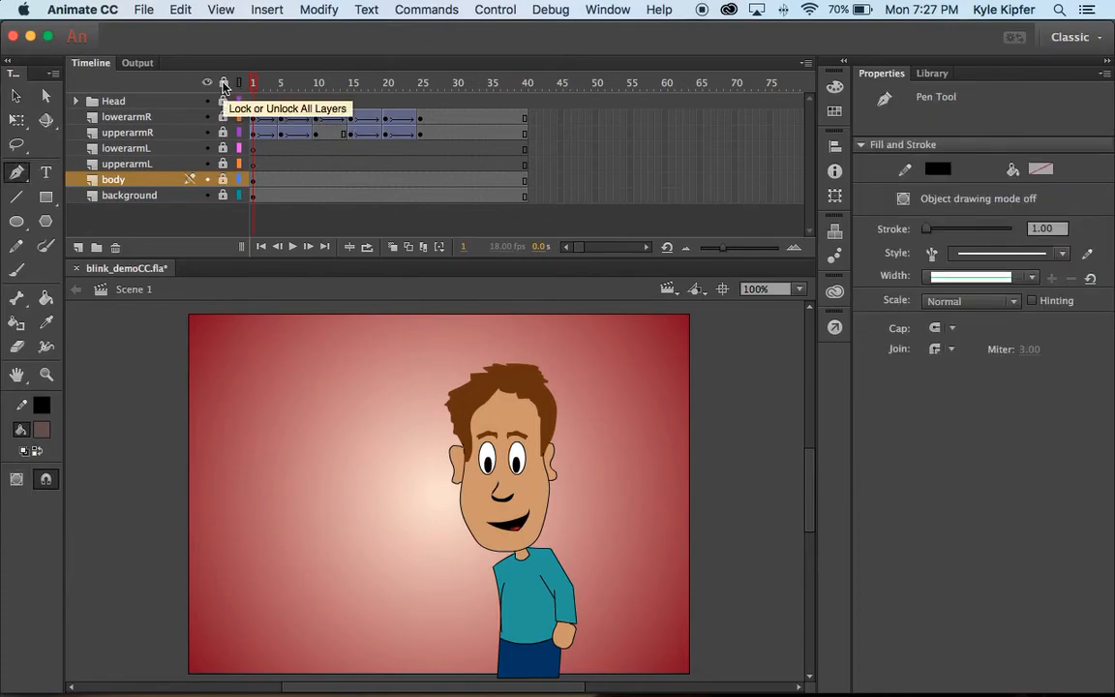
Step: Lock all layers, open the body graphic for editing and sample its teal shirt colour
{"action": "left_click", "coordinate": [223, 82]}
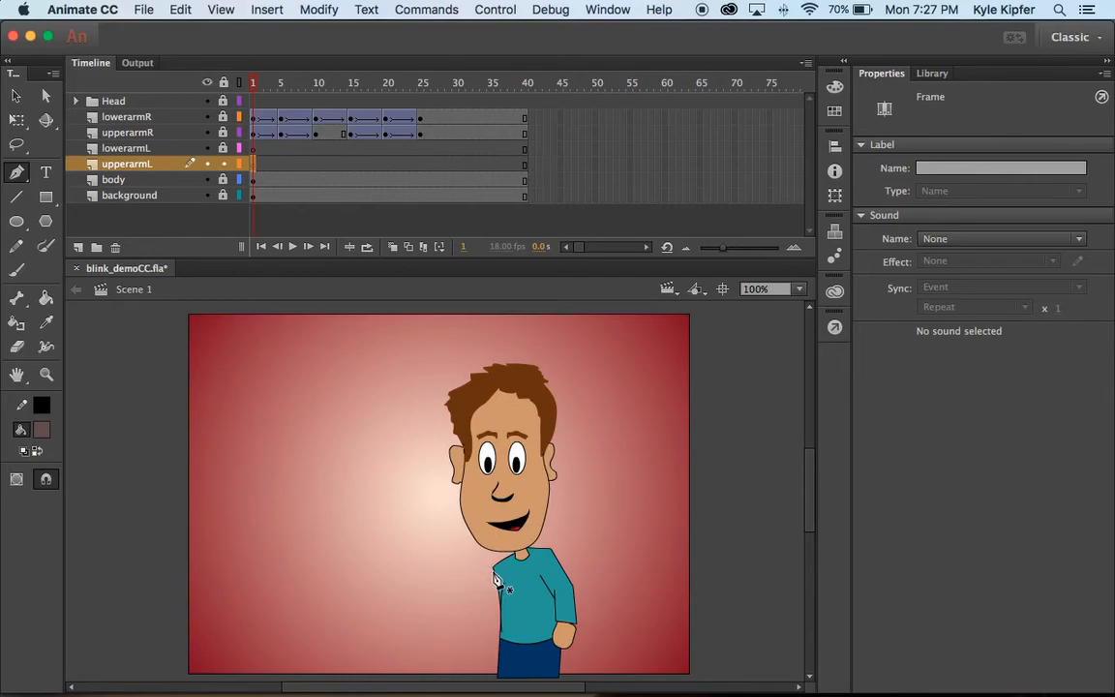
{"action": "mouse_move", "coordinate": [491, 597]}
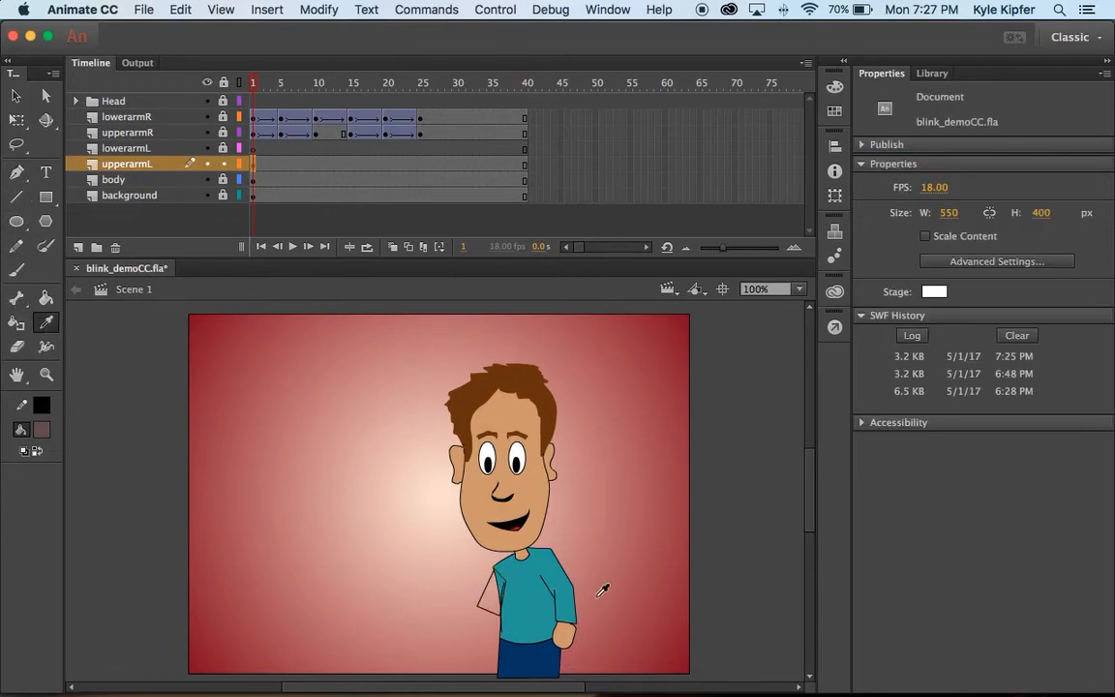
{"action": "left_click", "coordinate": [46, 298]}
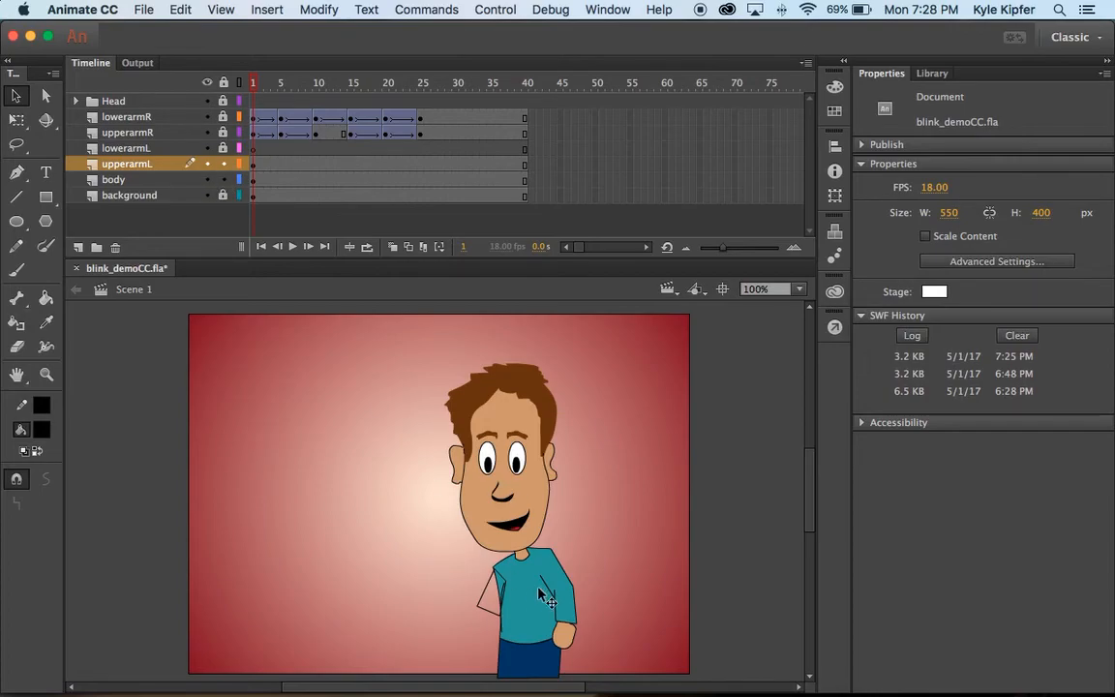
{"action": "double_click", "coordinate": [542, 595]}
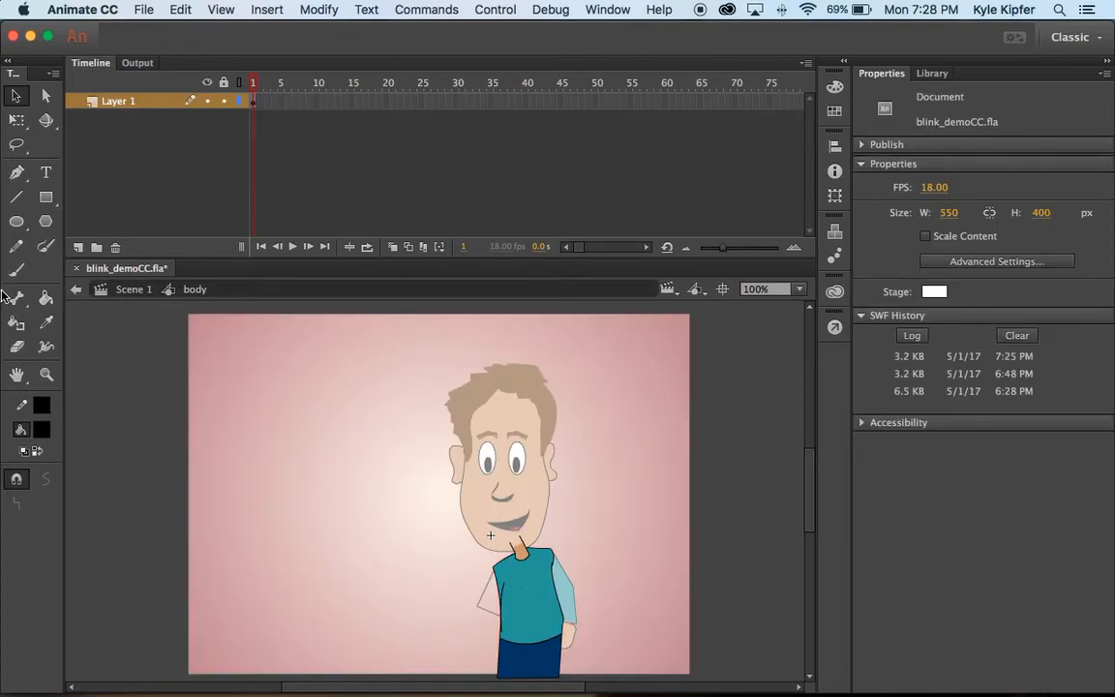
{"action": "left_click", "coordinate": [16, 298]}
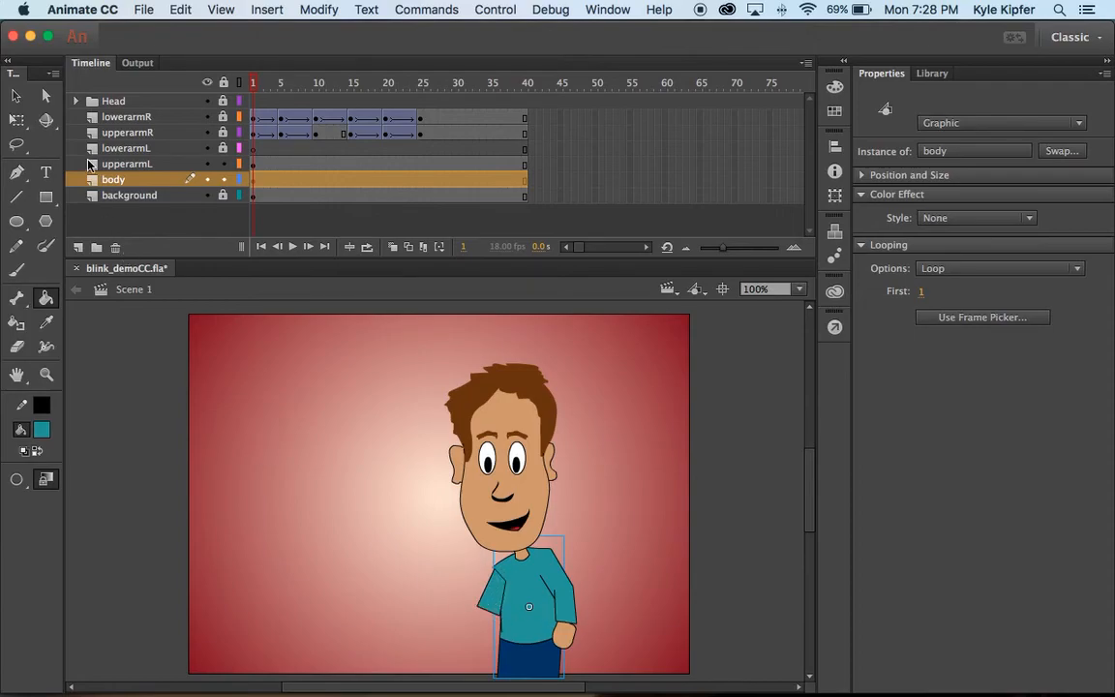
{"action": "mouse_move", "coordinate": [15, 97]}
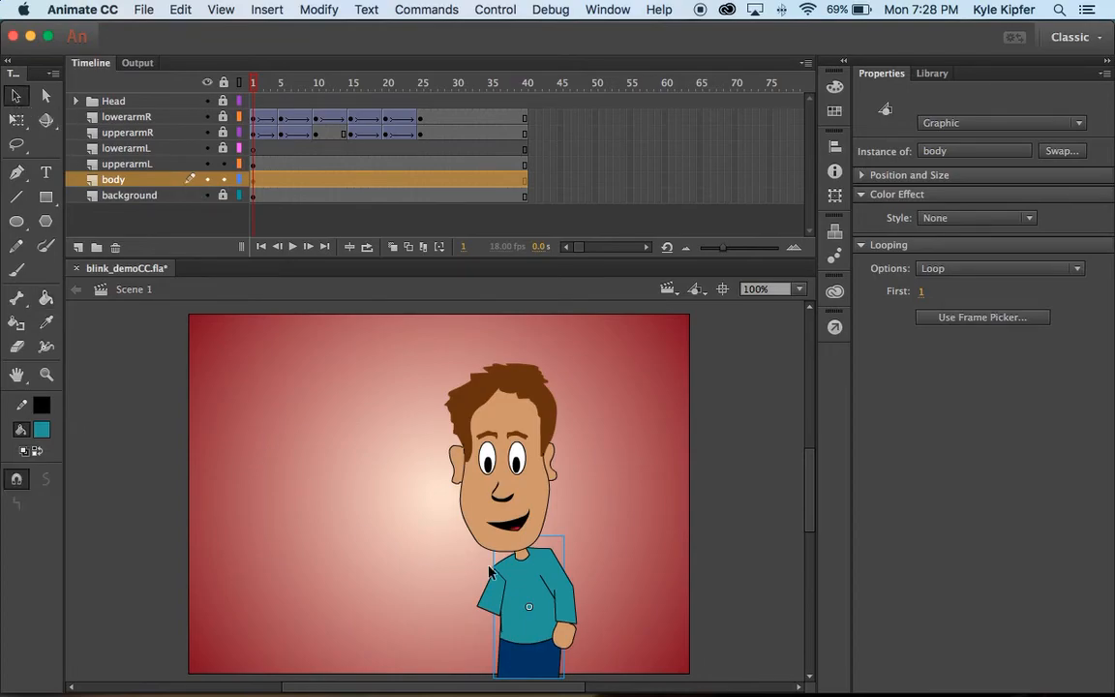
Step: Switch to the upperarmL layer and zoom in around the character's torso
{"action": "left_click", "coordinate": [510, 576]}
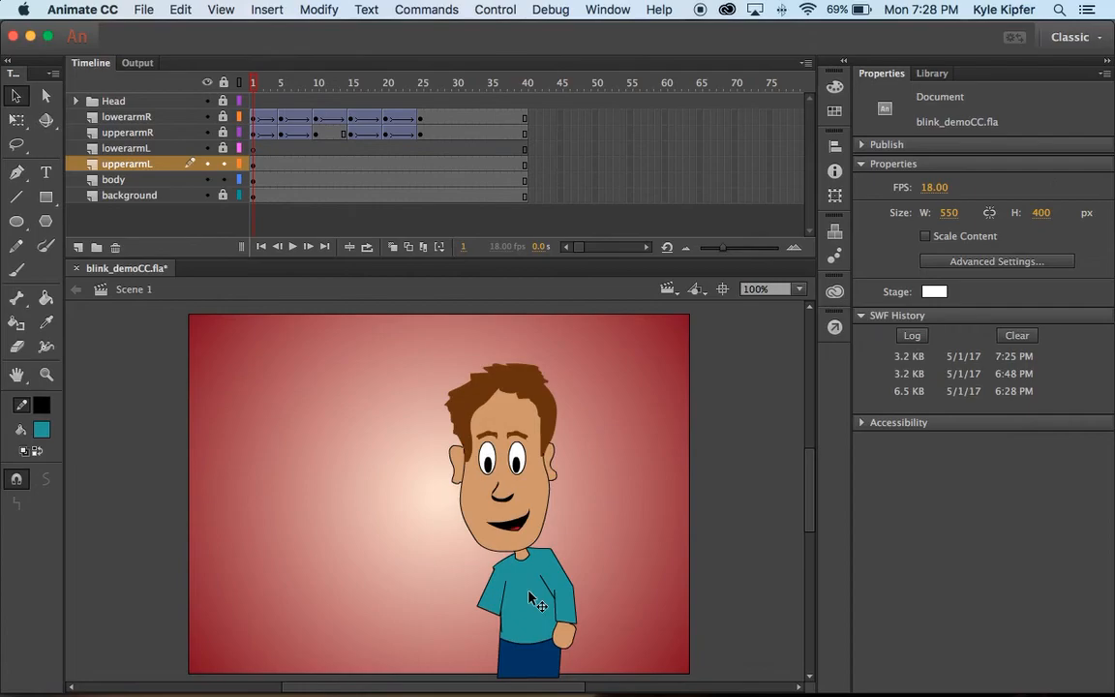
{"action": "mouse_move", "coordinate": [513, 581]}
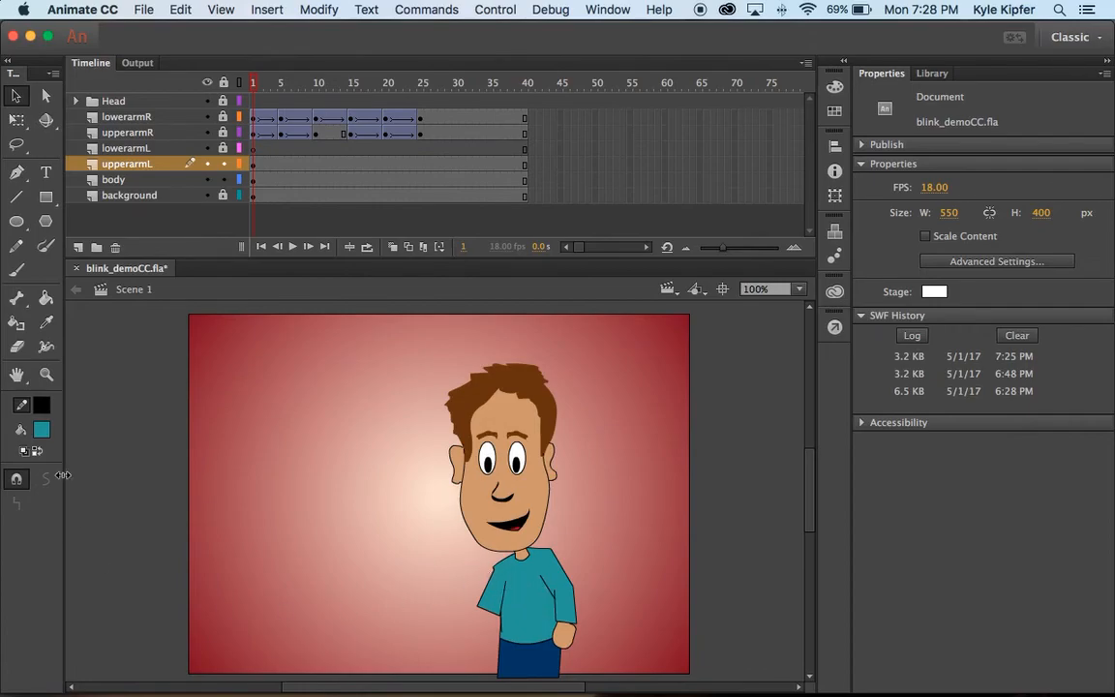
{"action": "left_click", "coordinate": [46, 375]}
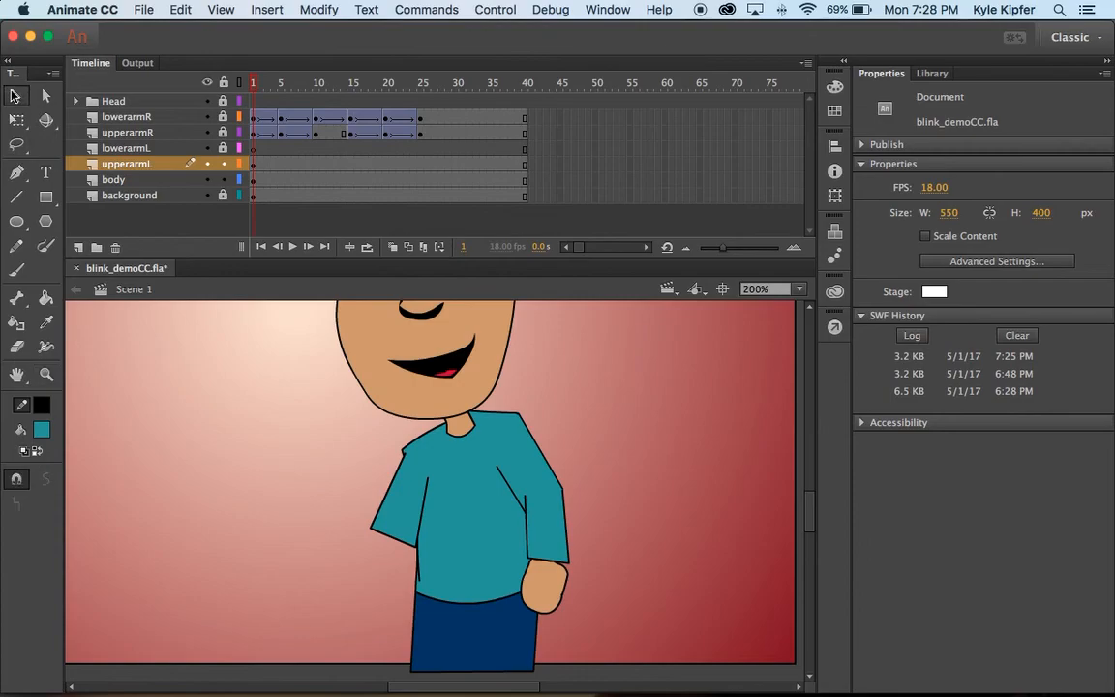
{"action": "mouse_move", "coordinate": [406, 460]}
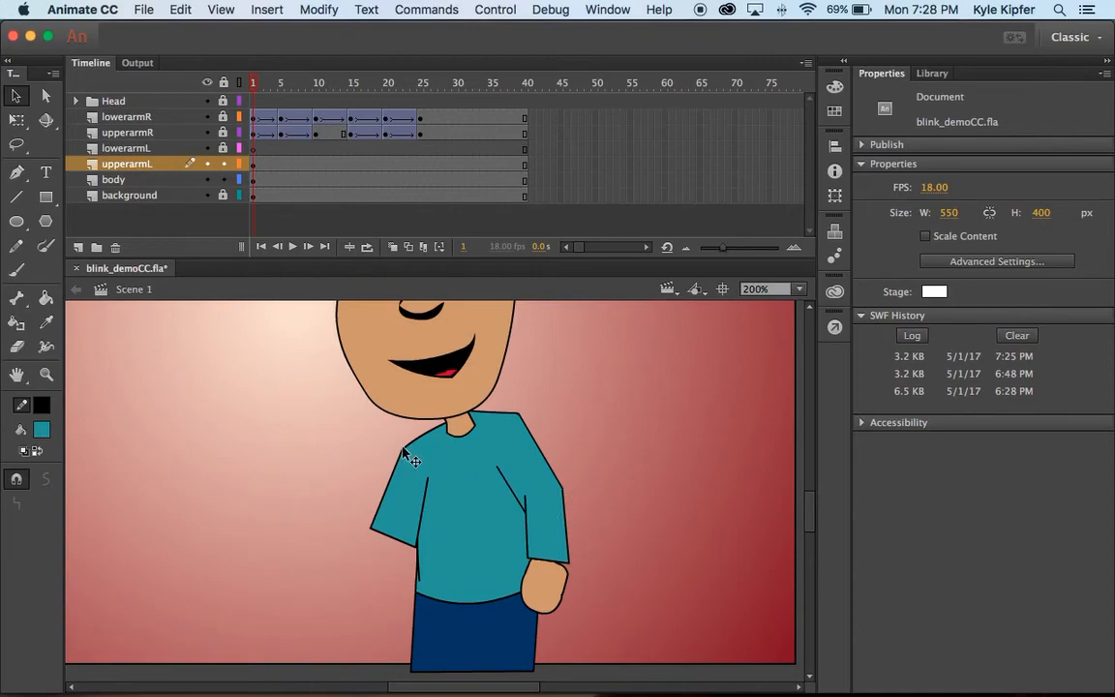
{"action": "mouse_move", "coordinate": [411, 555]}
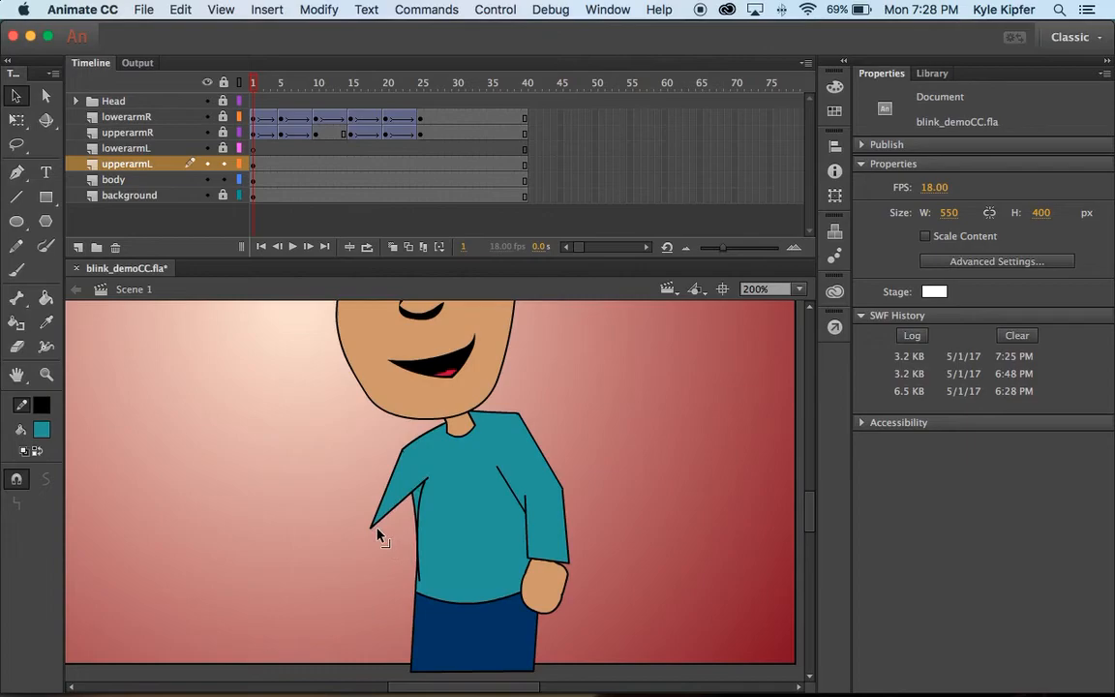
{"action": "mouse_move", "coordinate": [416, 547]}
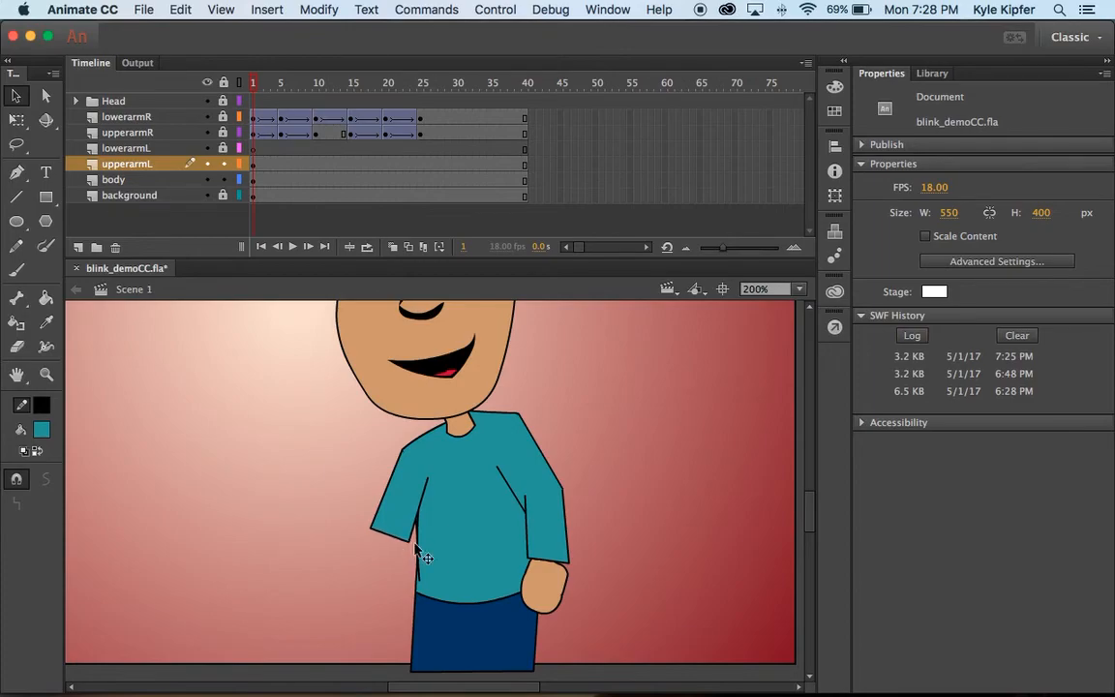
{"action": "mouse_move", "coordinate": [375, 537]}
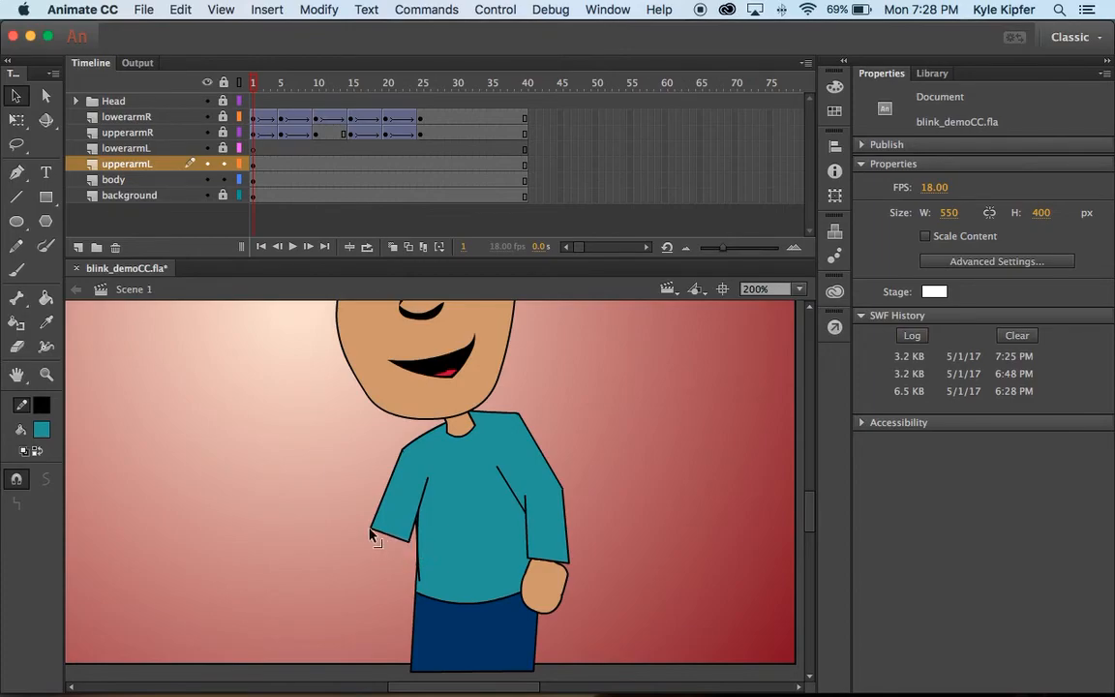
{"action": "mouse_move", "coordinate": [429, 567]}
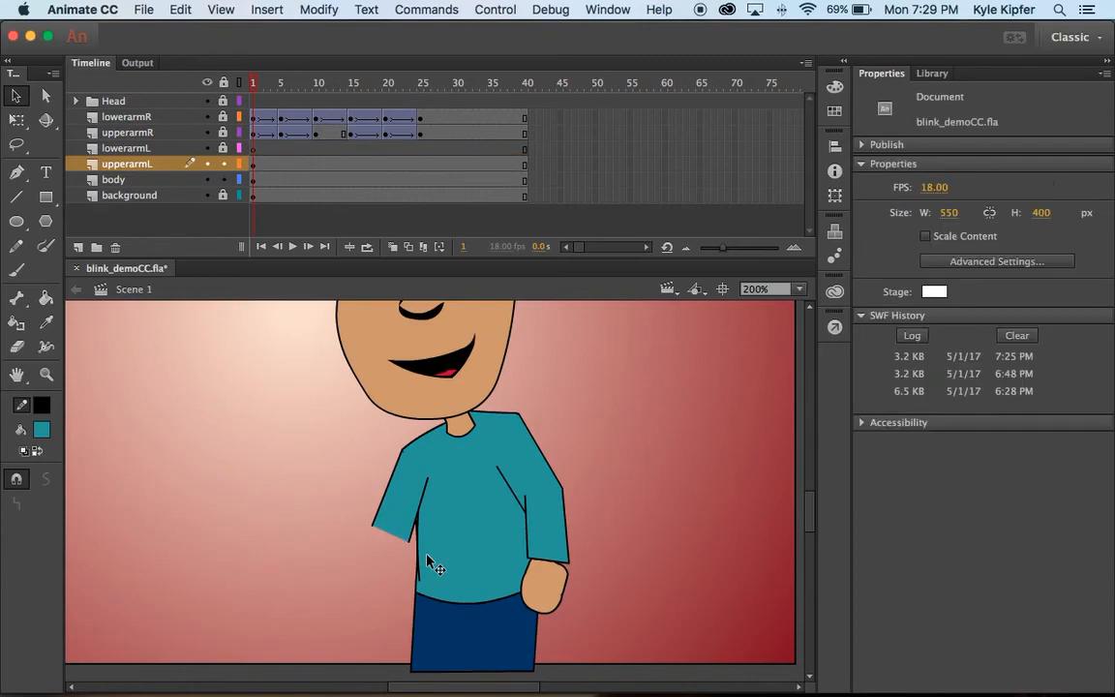
{"action": "mouse_move", "coordinate": [407, 542]}
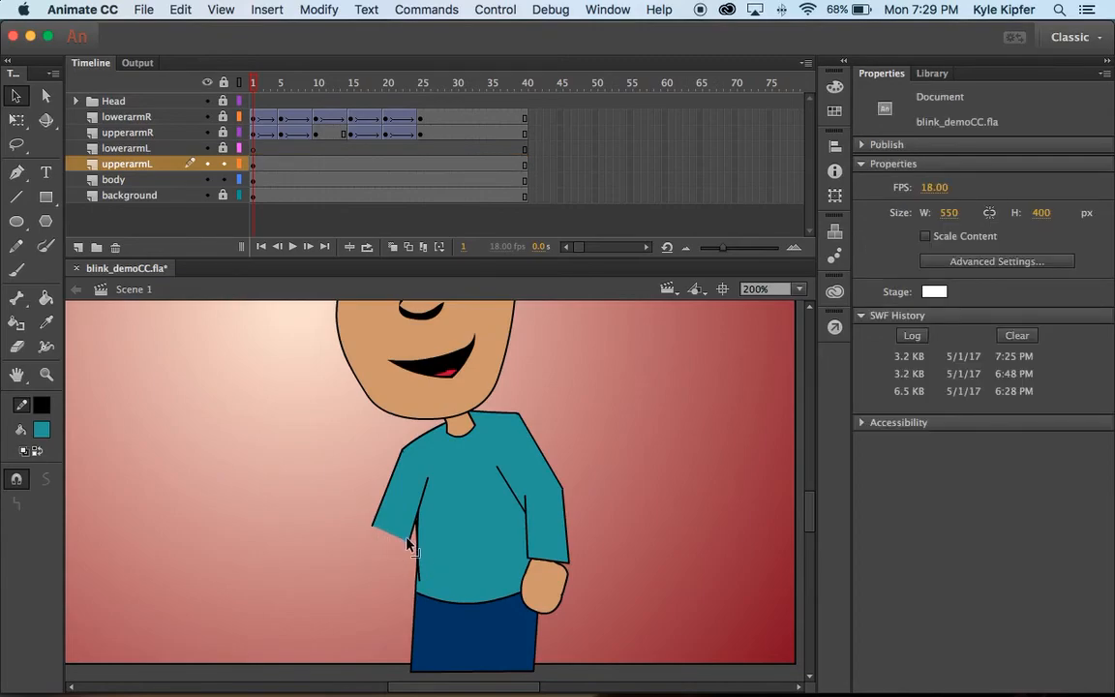
{"action": "mouse_move", "coordinate": [547, 508]}
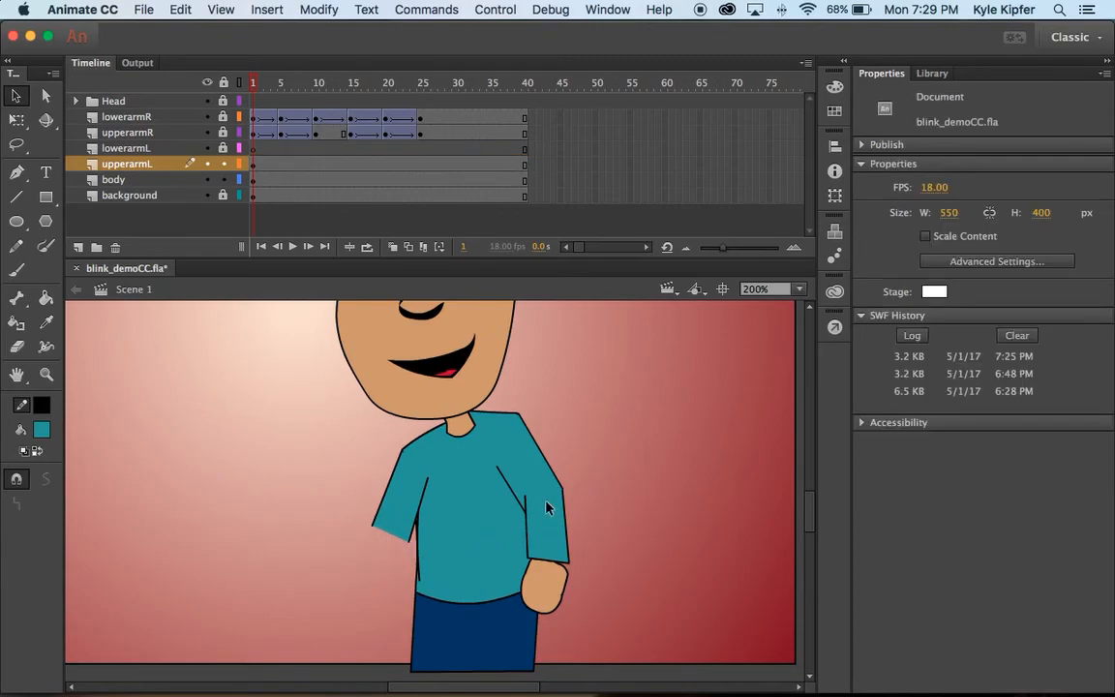
{"action": "mouse_move", "coordinate": [174, 375]}
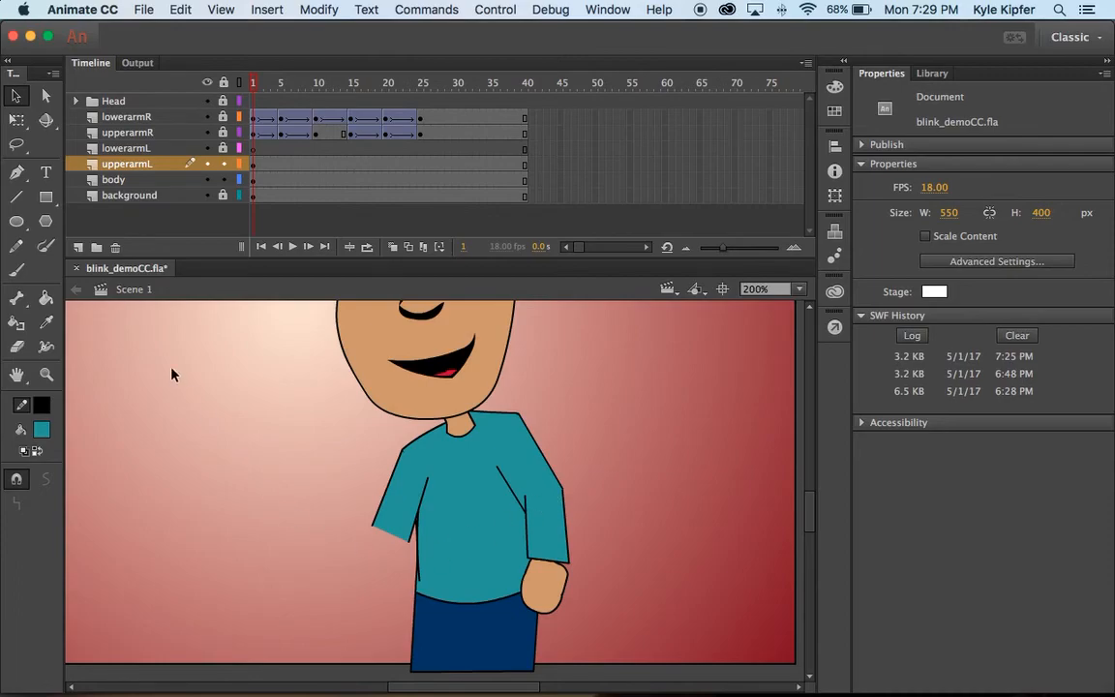
Step: Select frame 1 of the lowerarmL layer
{"action": "left_click", "coordinate": [252, 163]}
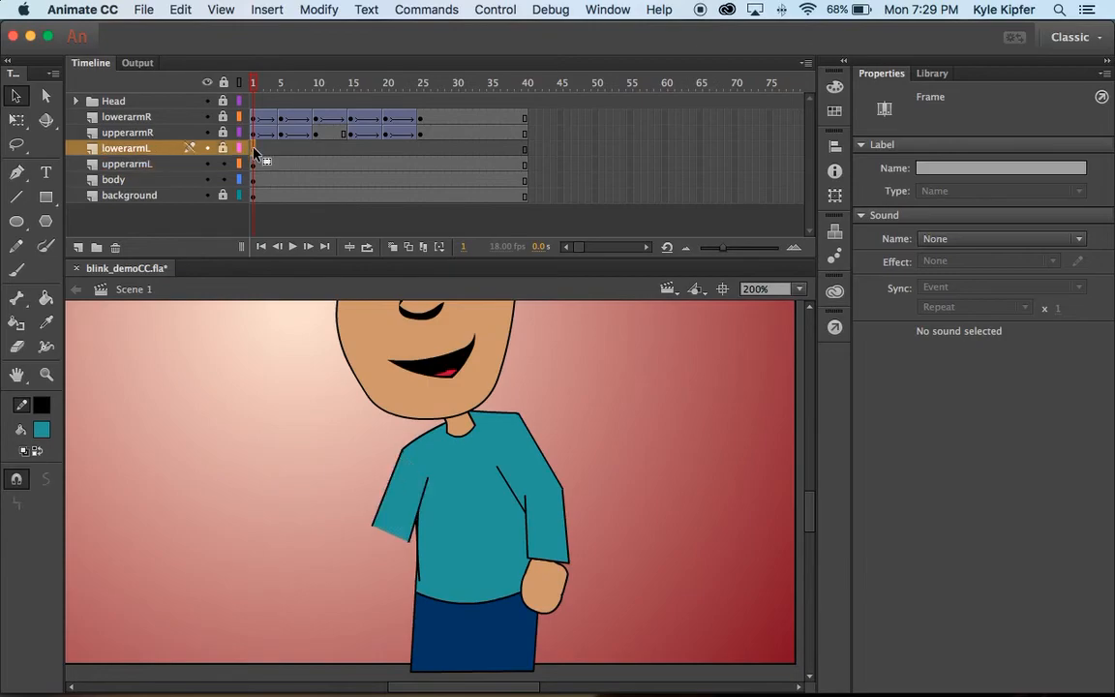
{"action": "mouse_move", "coordinate": [18, 172]}
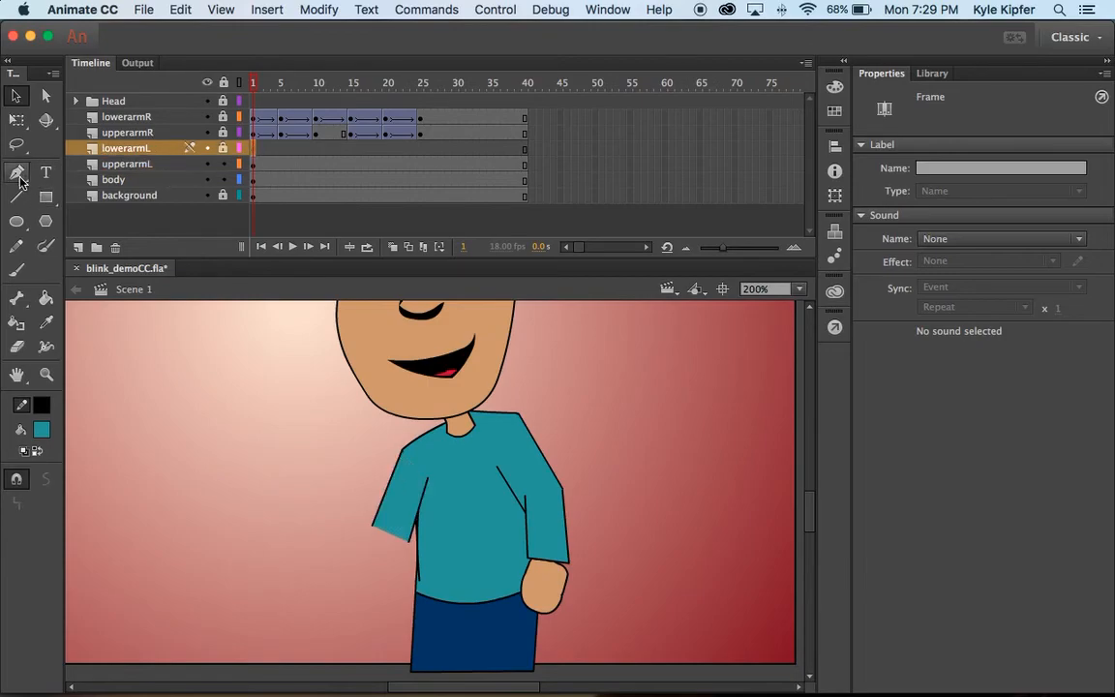
Step: Unlock lowerarmL and outline the left forearm point by point with the Pen tool
{"action": "left_click", "coordinate": [17, 172]}
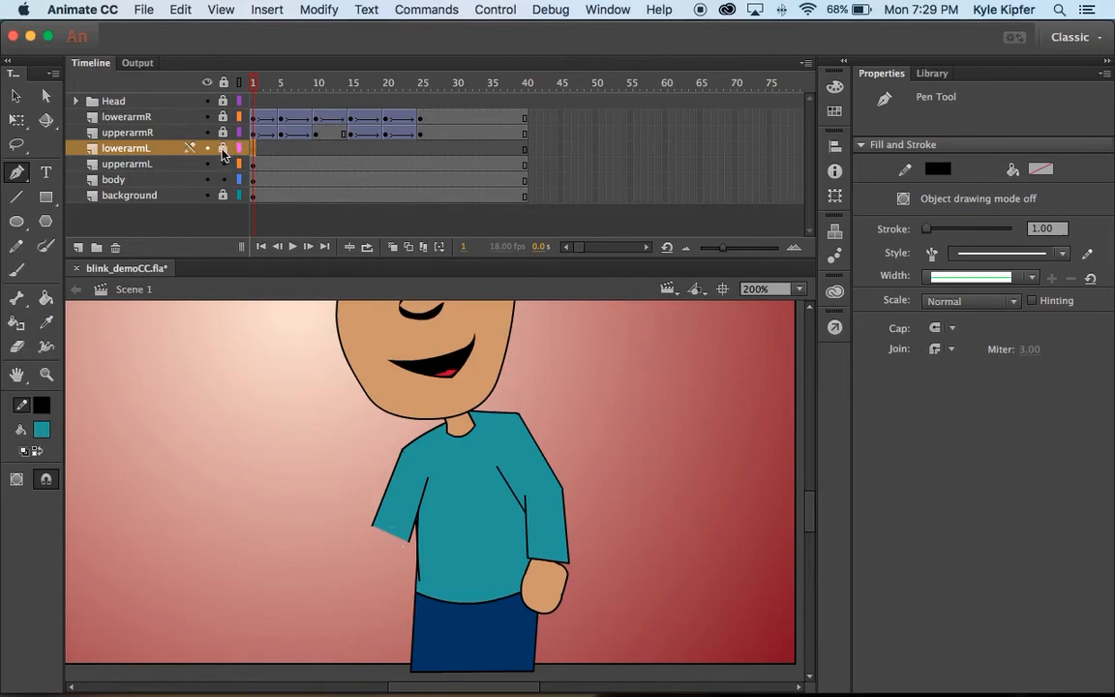
{"action": "left_click", "coordinate": [253, 148]}
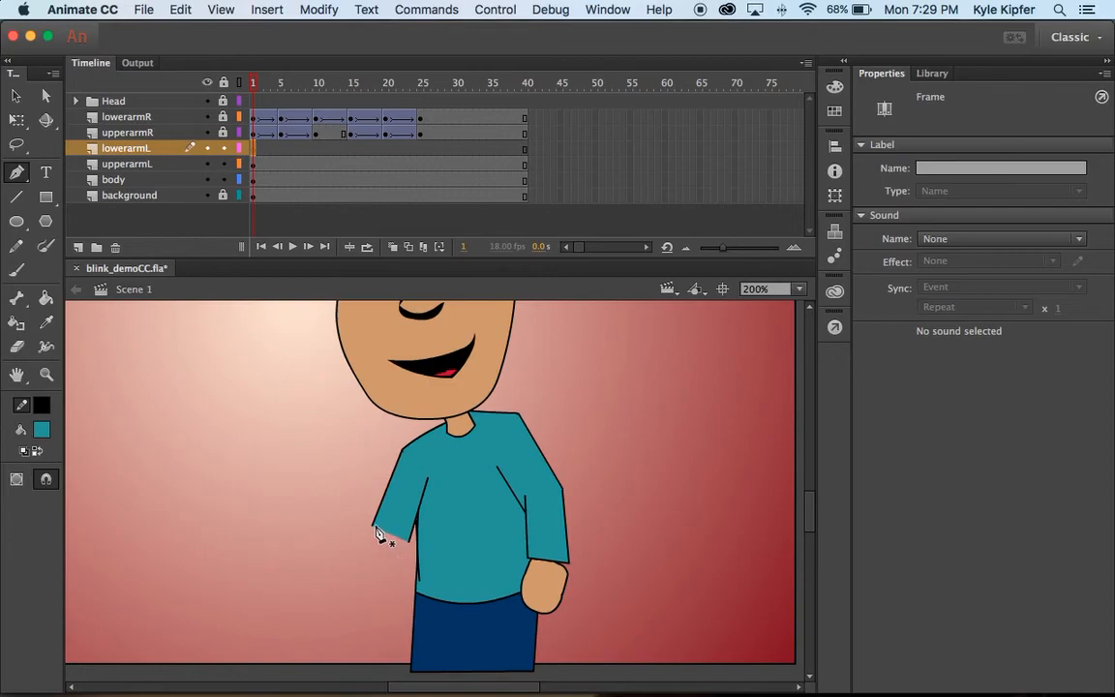
{"action": "mouse_move", "coordinate": [308, 525]}
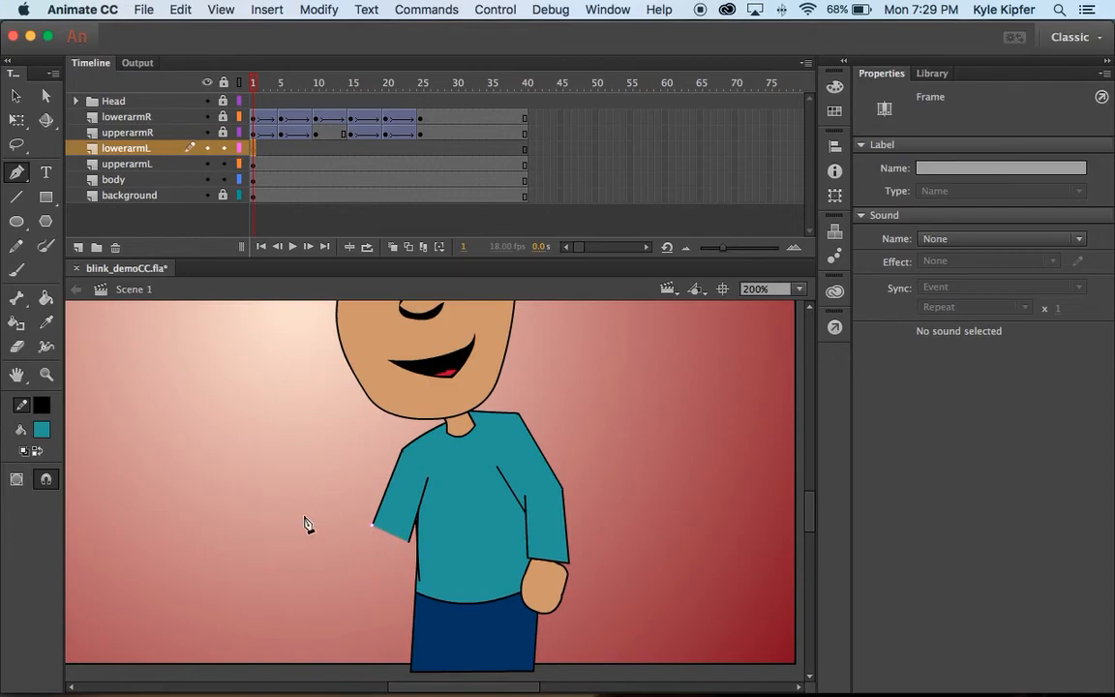
{"action": "mouse_move", "coordinate": [299, 536]}
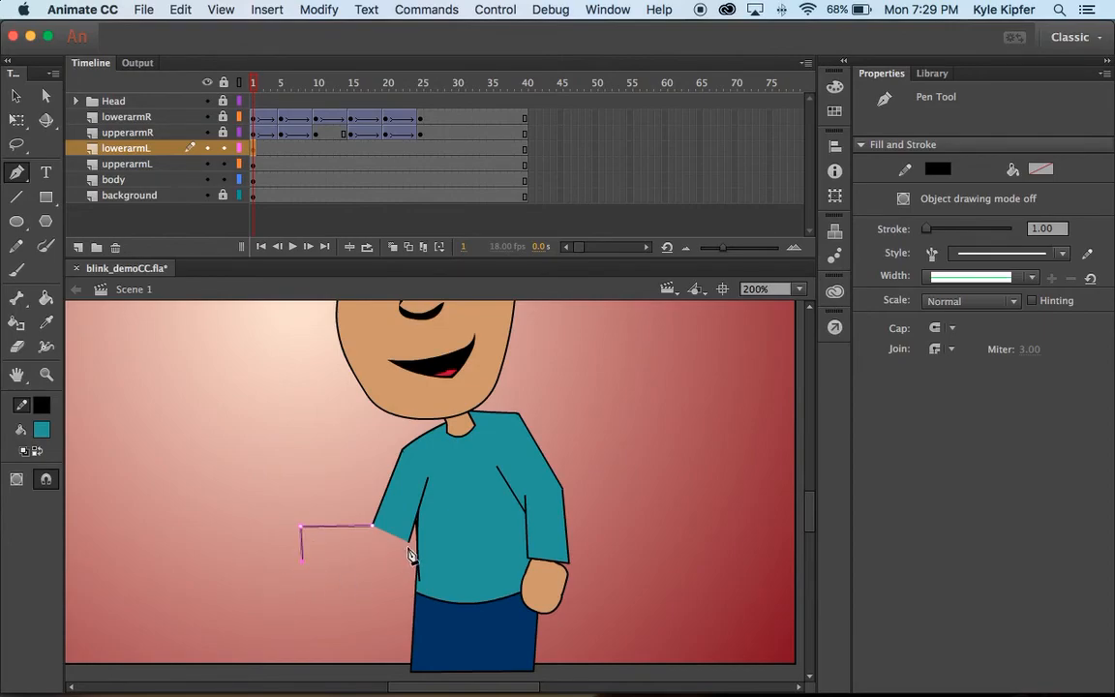
{"action": "left_click", "coordinate": [377, 535]}
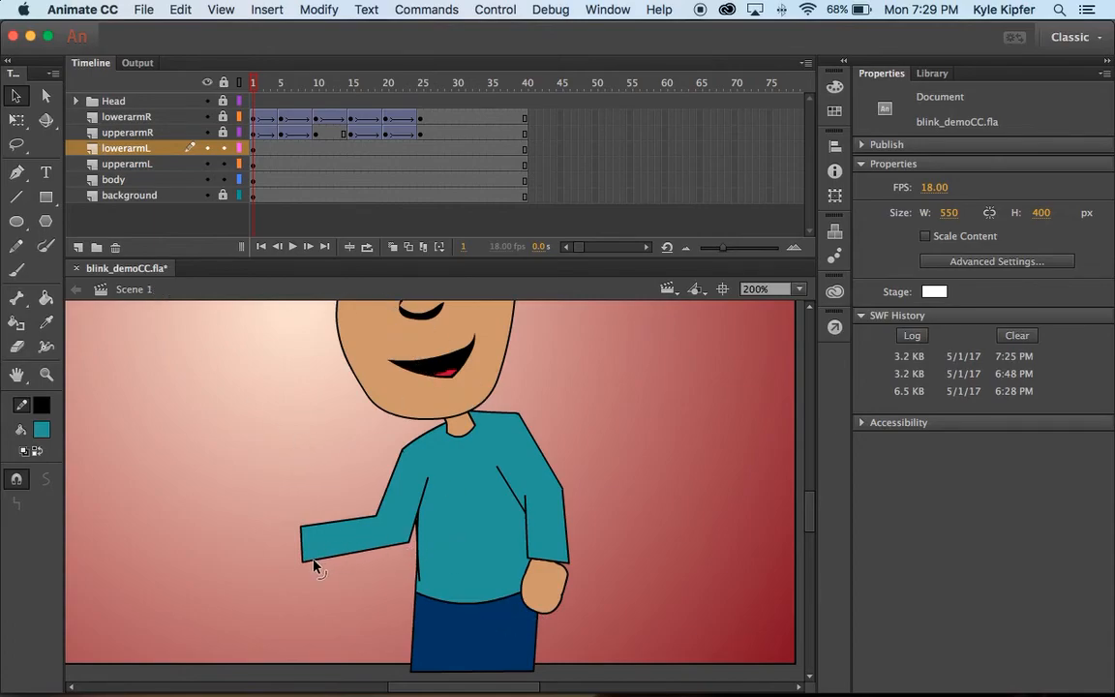
{"action": "mouse_move", "coordinate": [308, 571]}
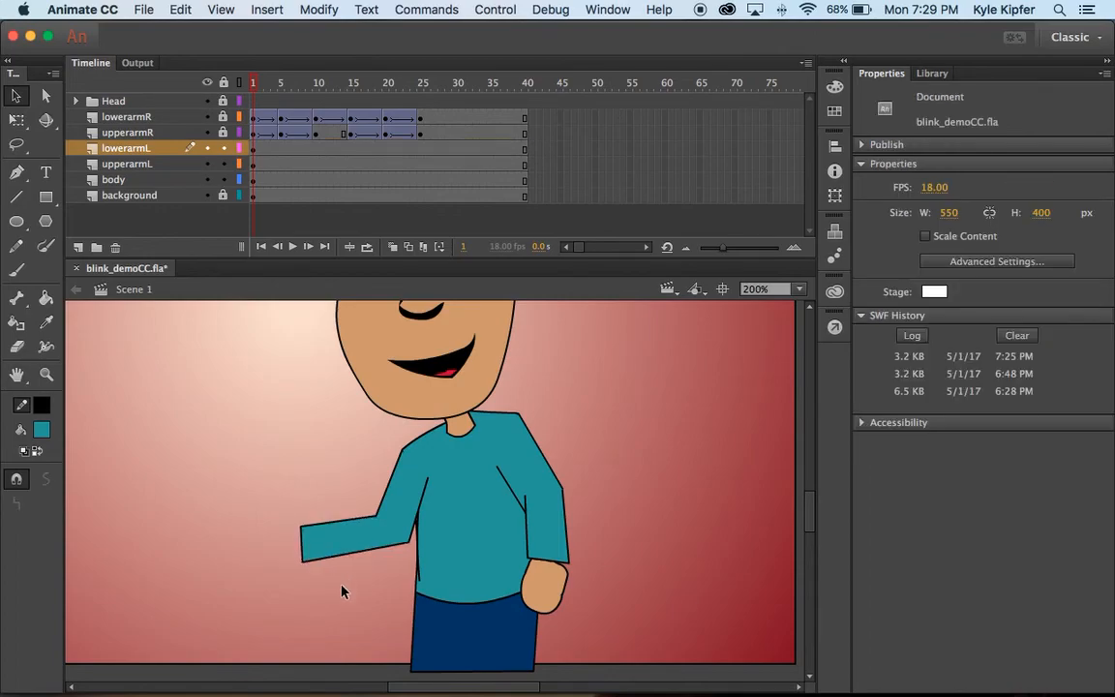
Step: Select the forearm shape with Free Transform handles and select all lowerarmL content
{"action": "left_click", "coordinate": [344, 542]}
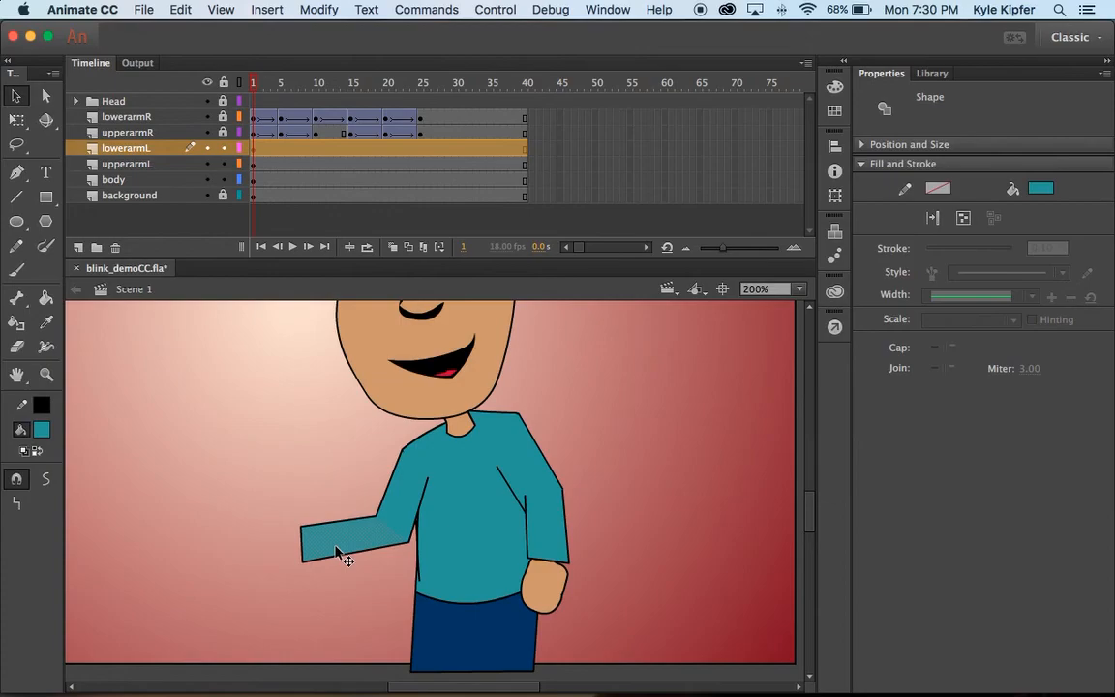
{"action": "left_click", "coordinate": [343, 551]}
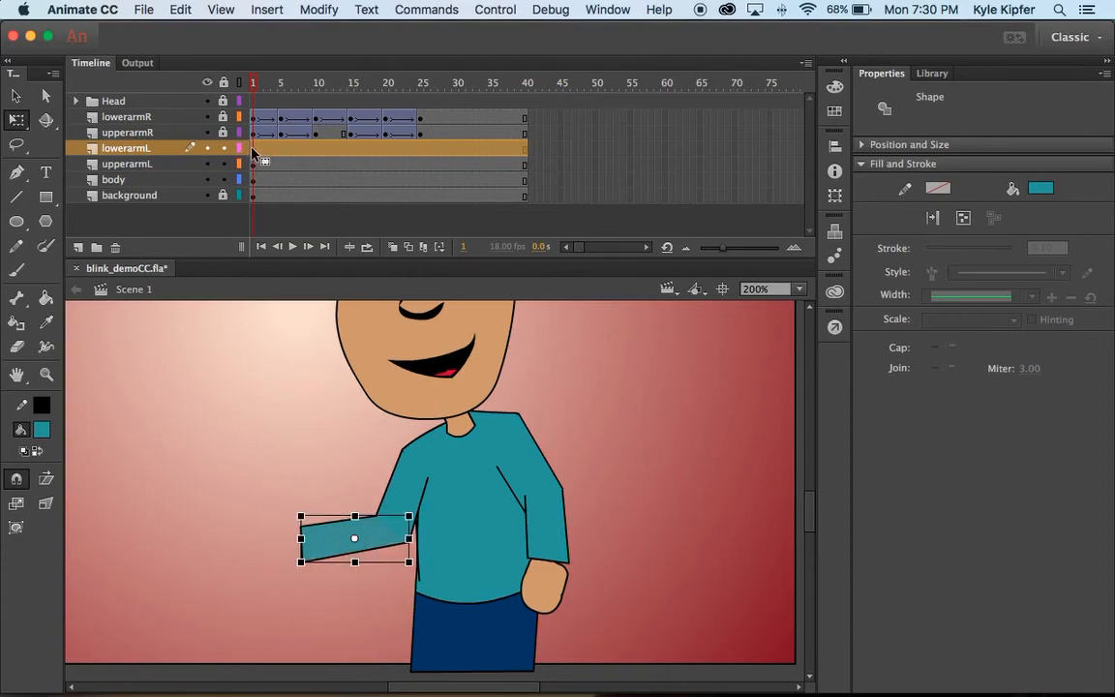
{"action": "left_click", "coordinate": [254, 147]}
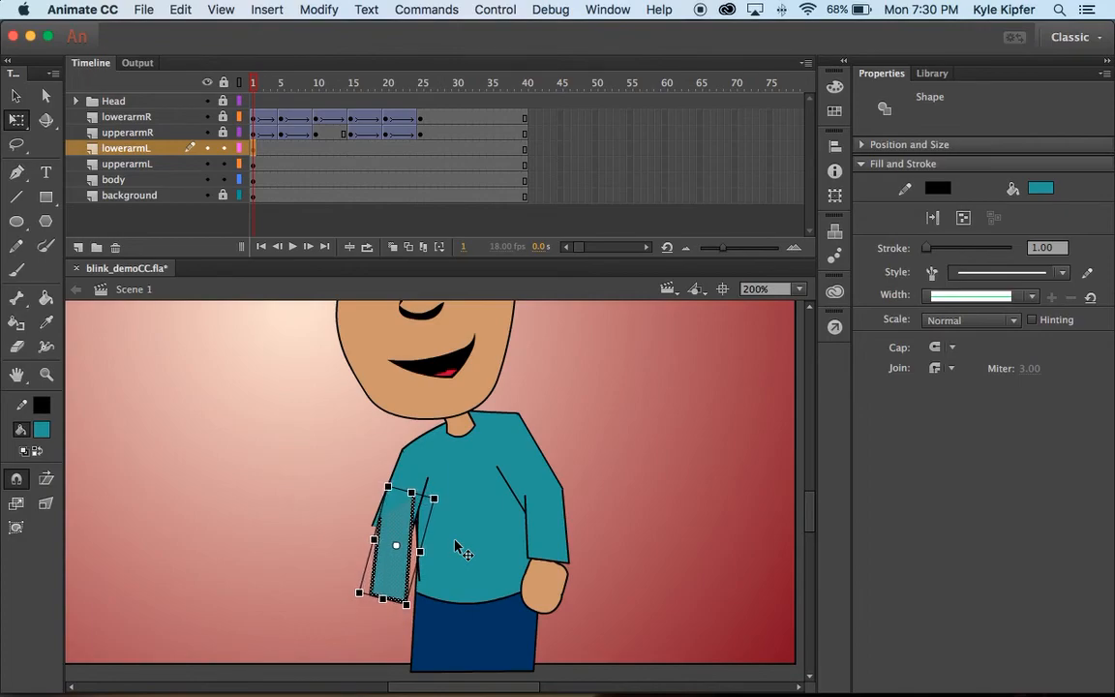
{"action": "mouse_move", "coordinate": [256, 429]}
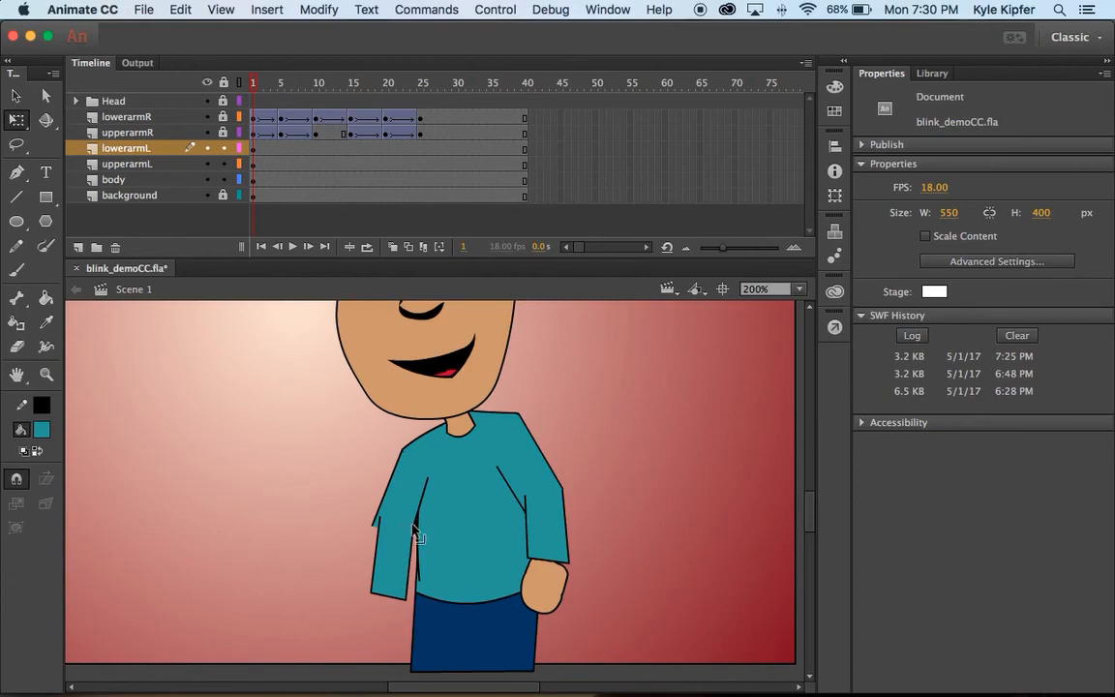
{"action": "mouse_move", "coordinate": [407, 524]}
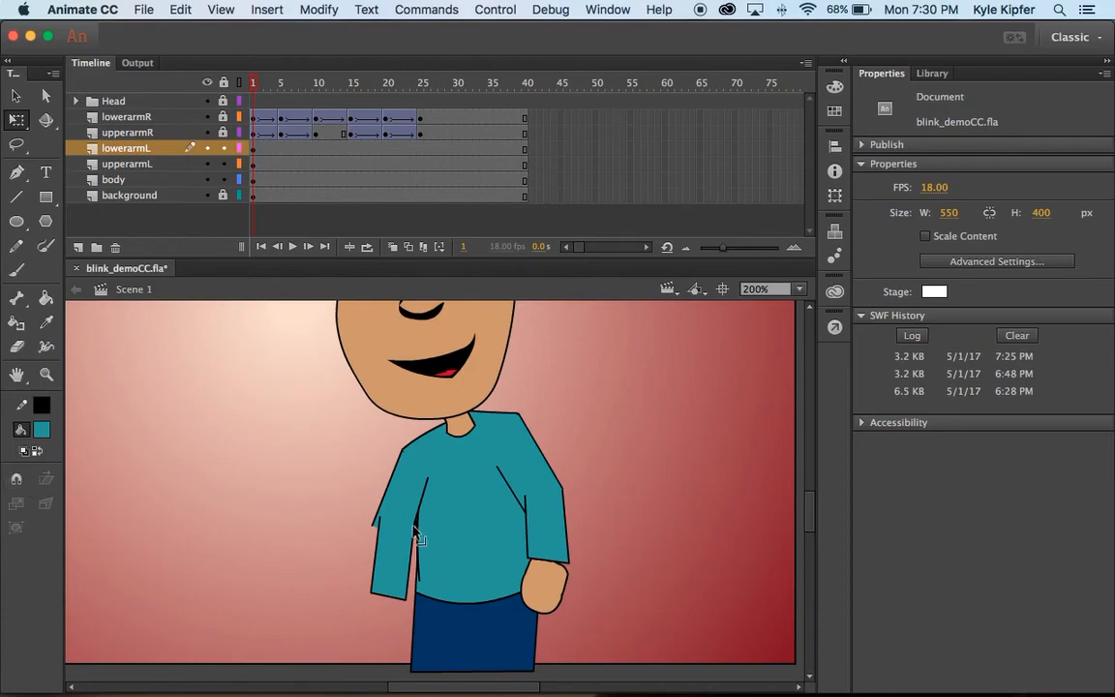
{"action": "mouse_move", "coordinate": [414, 532]}
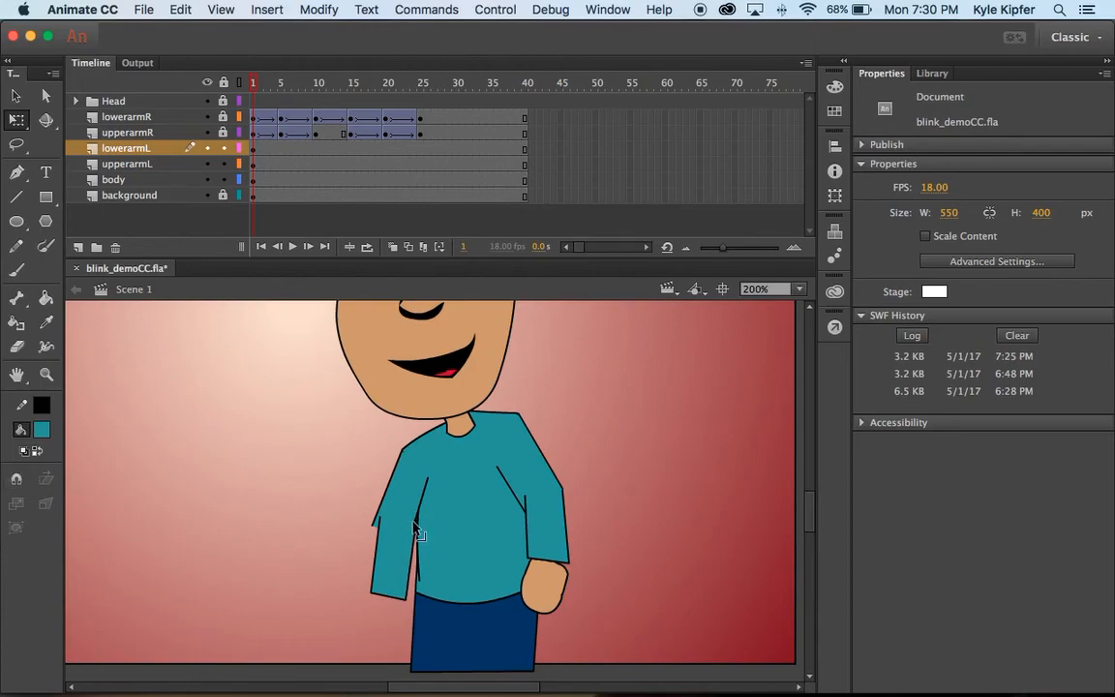
{"action": "mouse_move", "coordinate": [406, 537]}
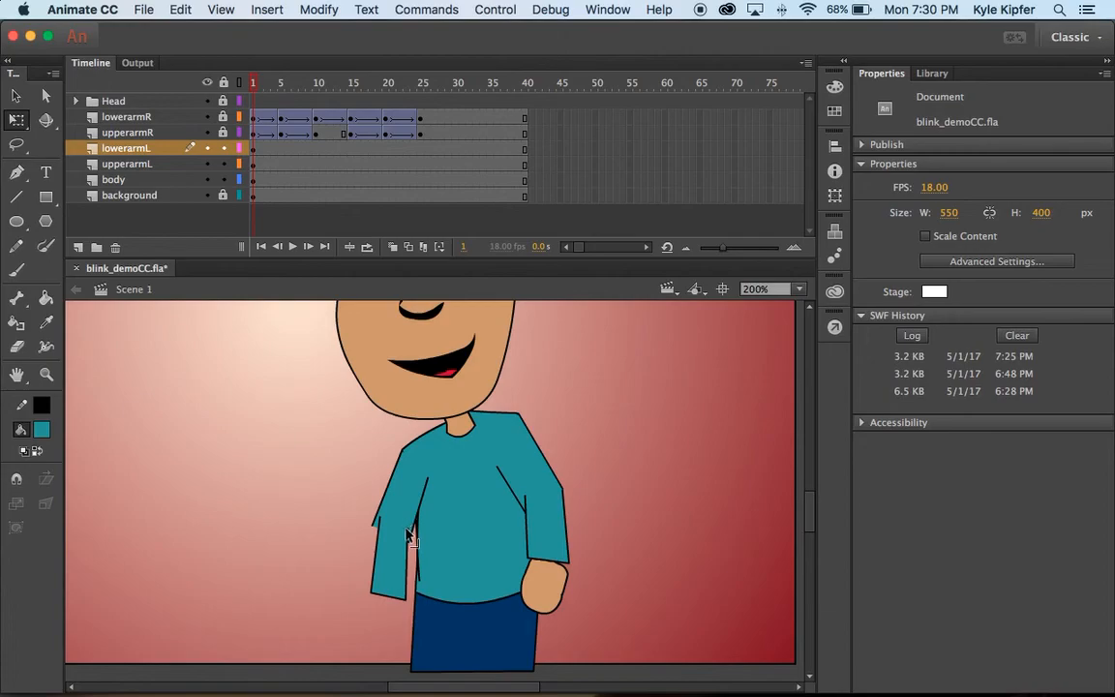
{"action": "mouse_move", "coordinate": [414, 538]}
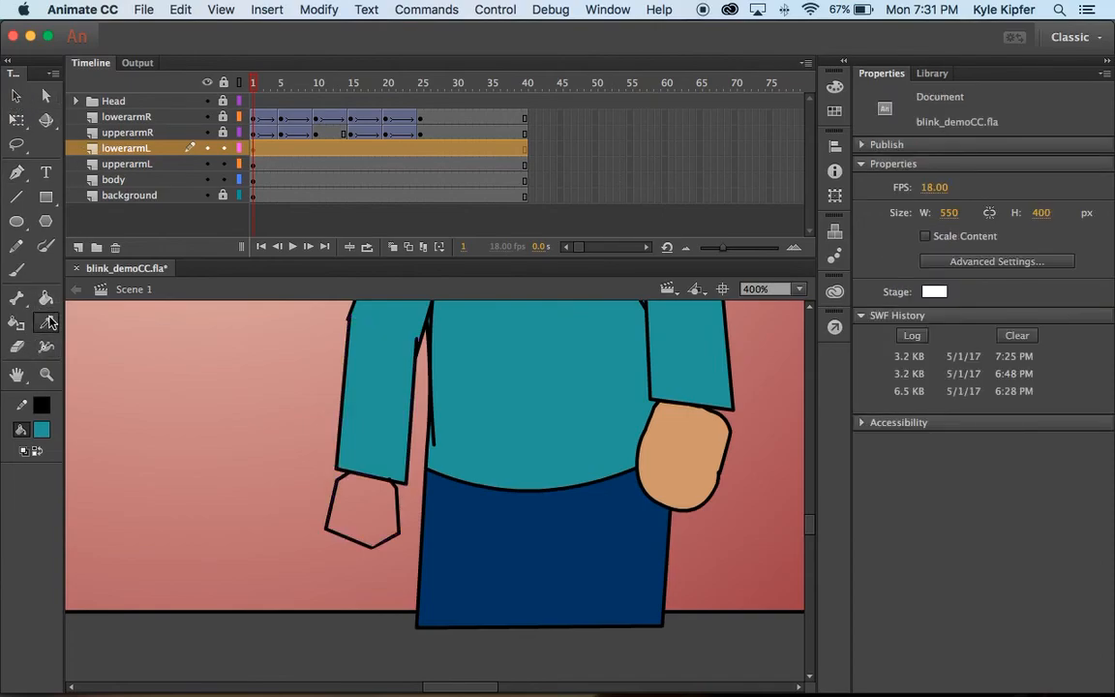
Step: Pick a toolbar tool for colouring the left hand
{"action": "left_click", "coordinate": [46, 298]}
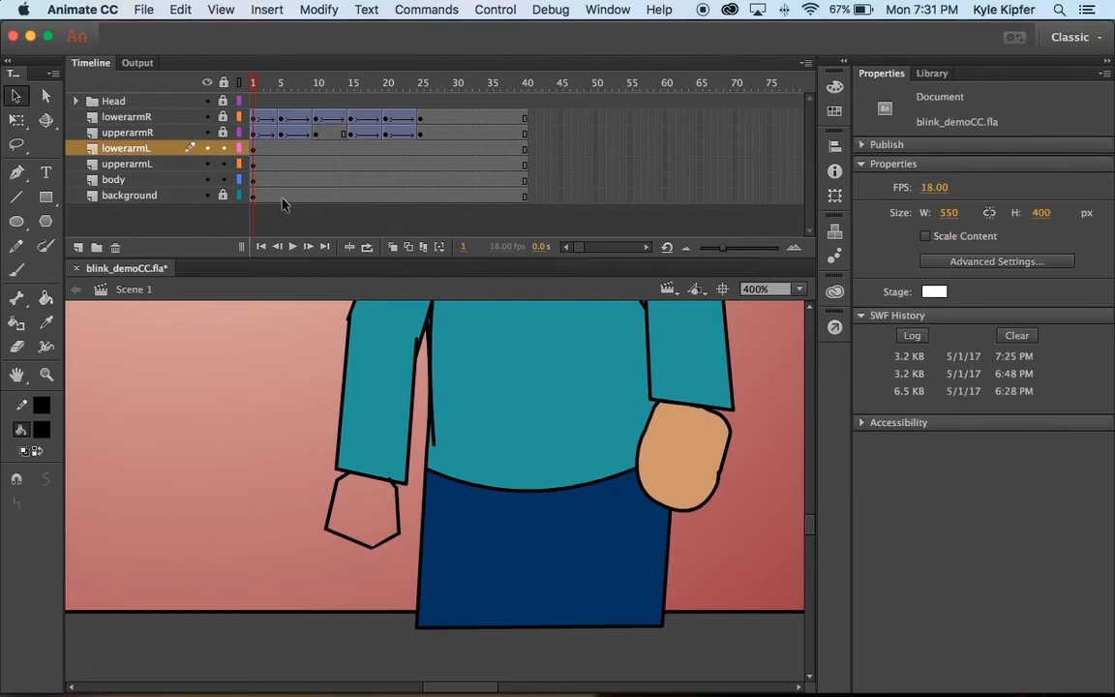
{"action": "mouse_move", "coordinate": [605, 423]}
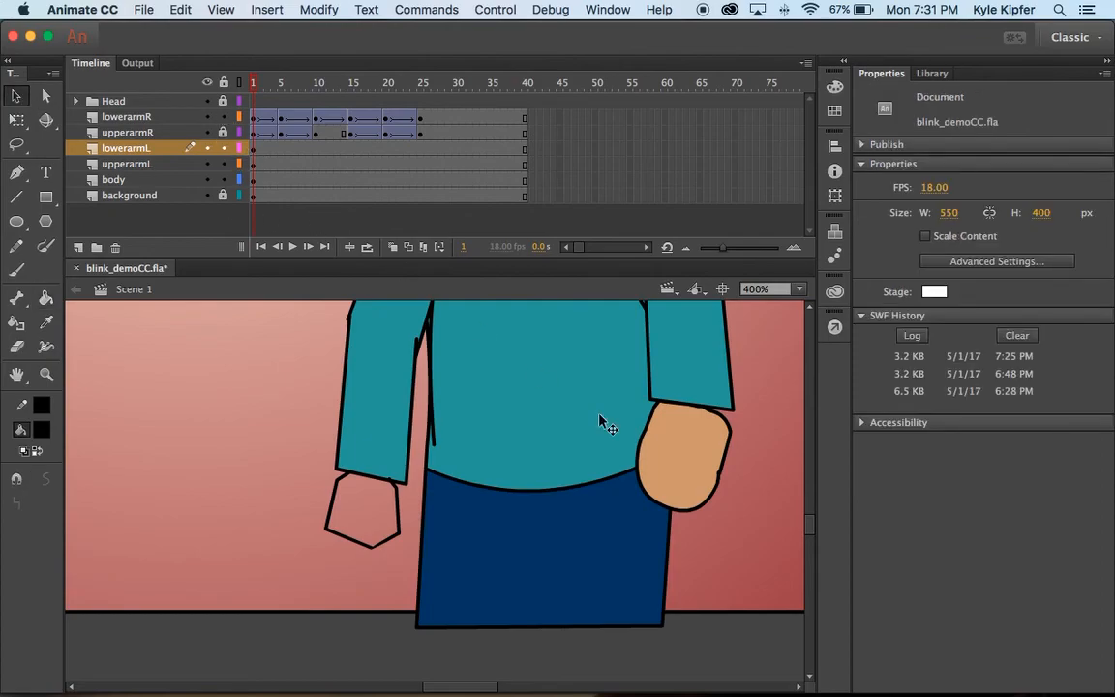
{"action": "mouse_move", "coordinate": [37, 313]}
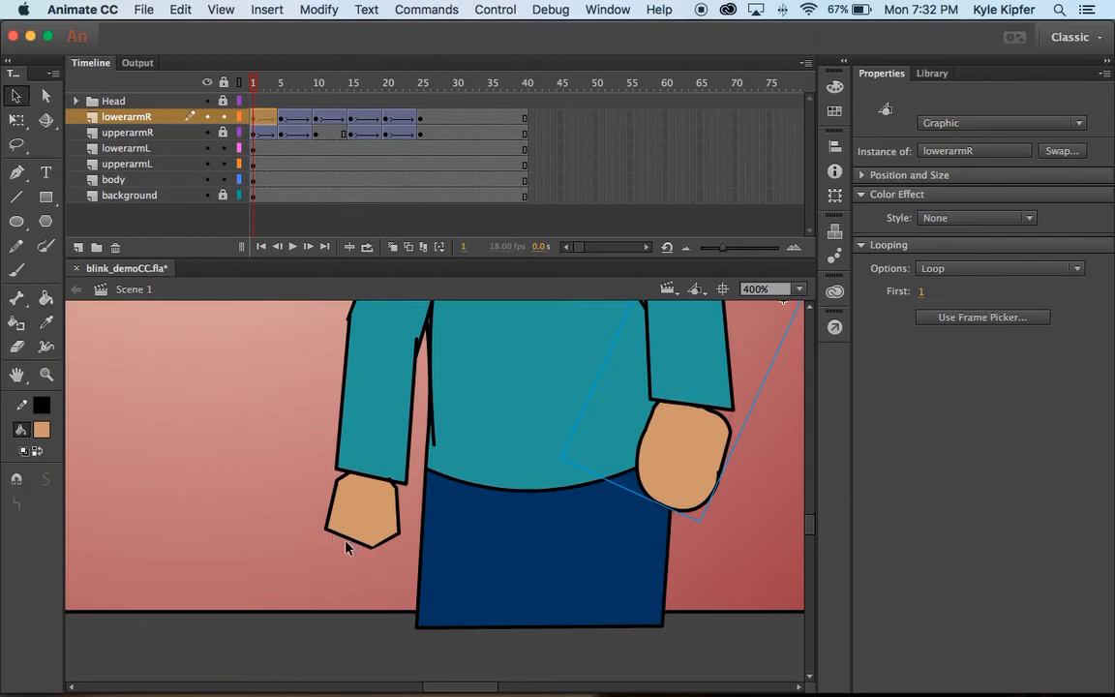
{"action": "mouse_move", "coordinate": [392, 547]}
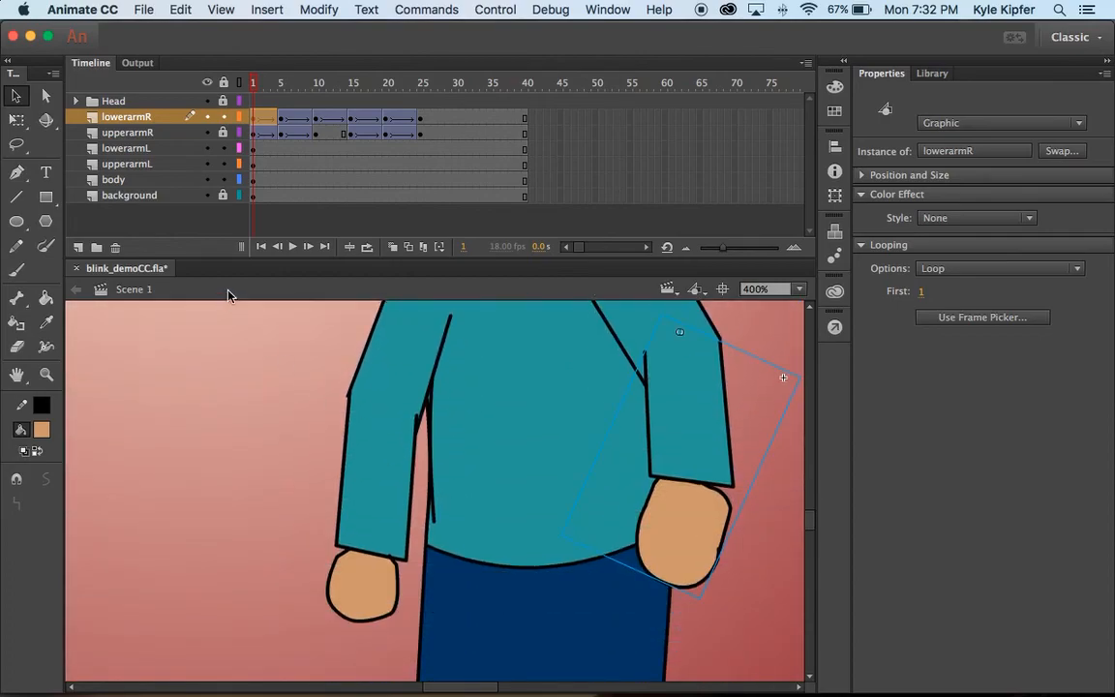
{"action": "mouse_move", "coordinate": [397, 446]}
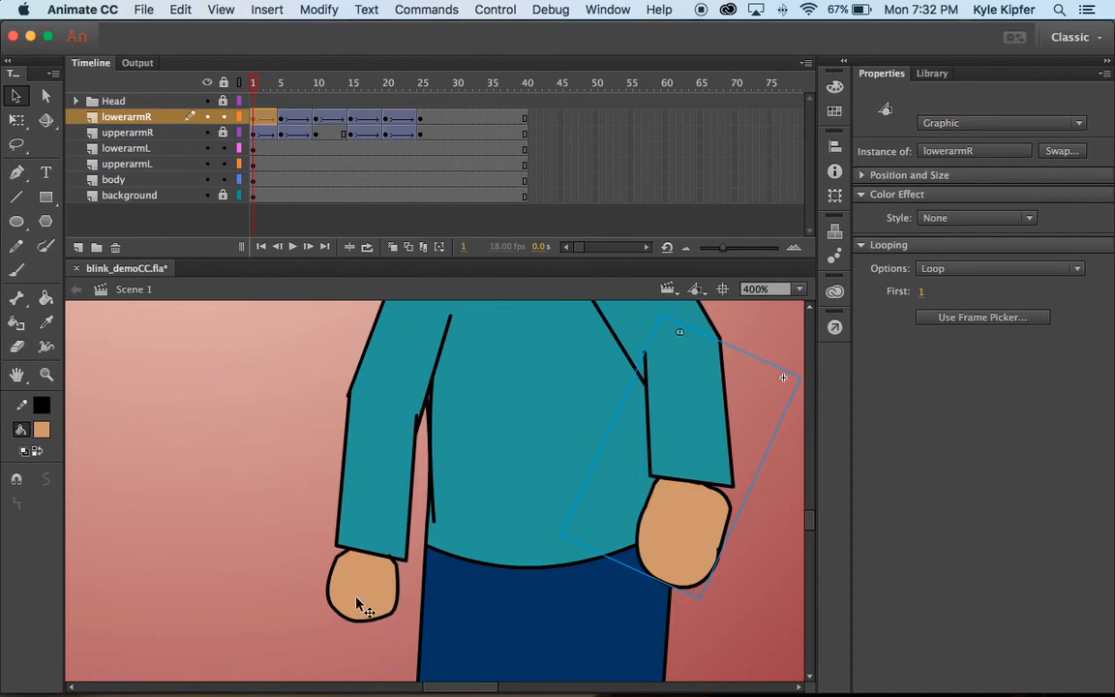
{"action": "mouse_move", "coordinate": [392, 619]}
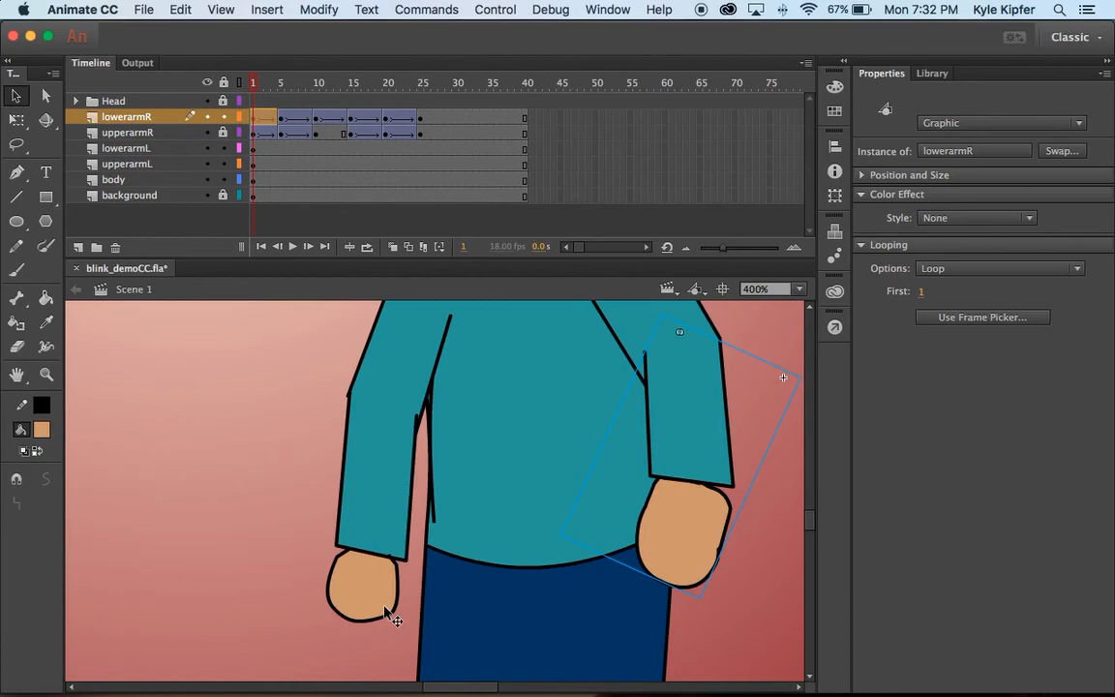
{"action": "mouse_move", "coordinate": [400, 607]}
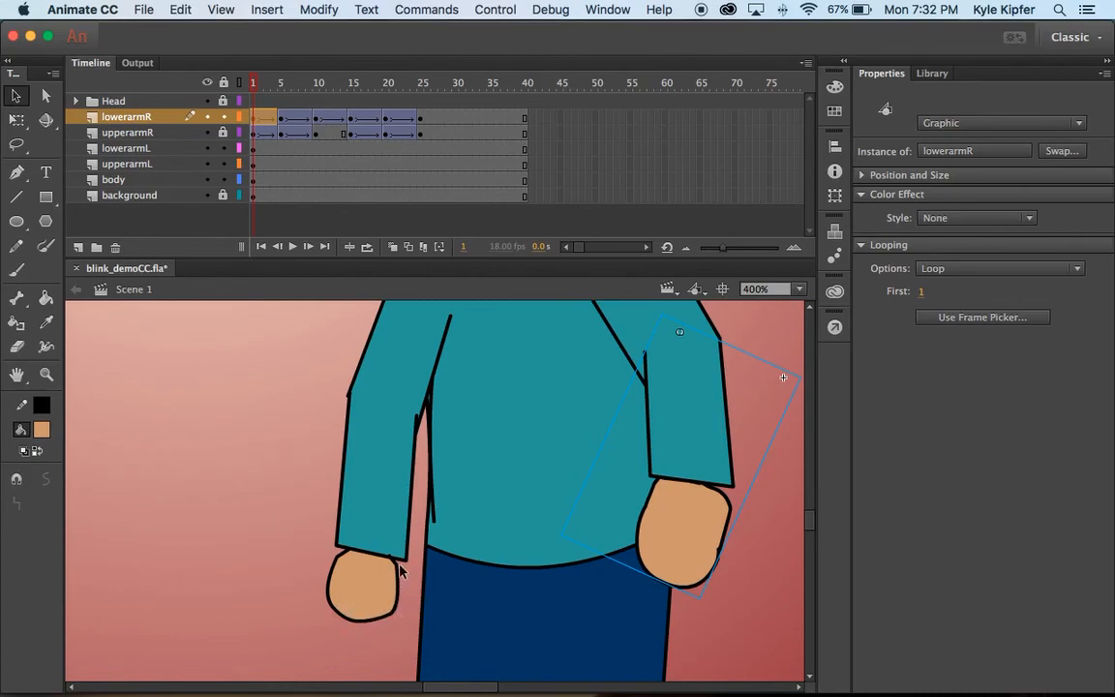
{"action": "mouse_move", "coordinate": [16, 96]}
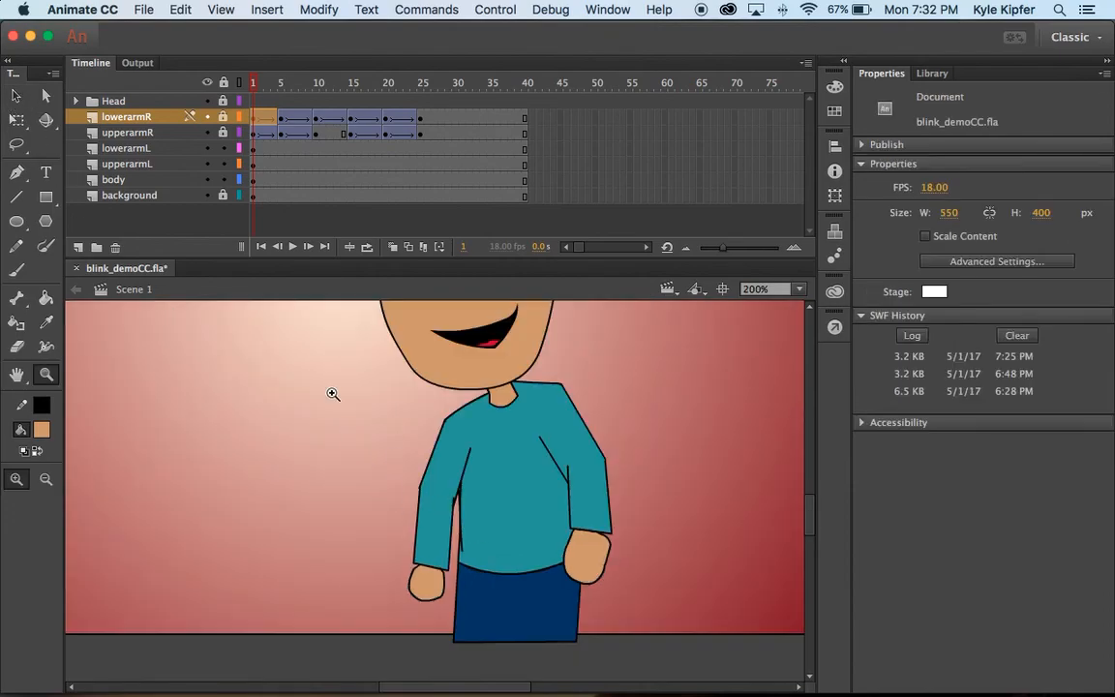
Step: Scroll down and select the left forearm drawing on the lowerarmL layer
{"action": "scroll", "scroll_direction": "down", "scroll_amount": 3}
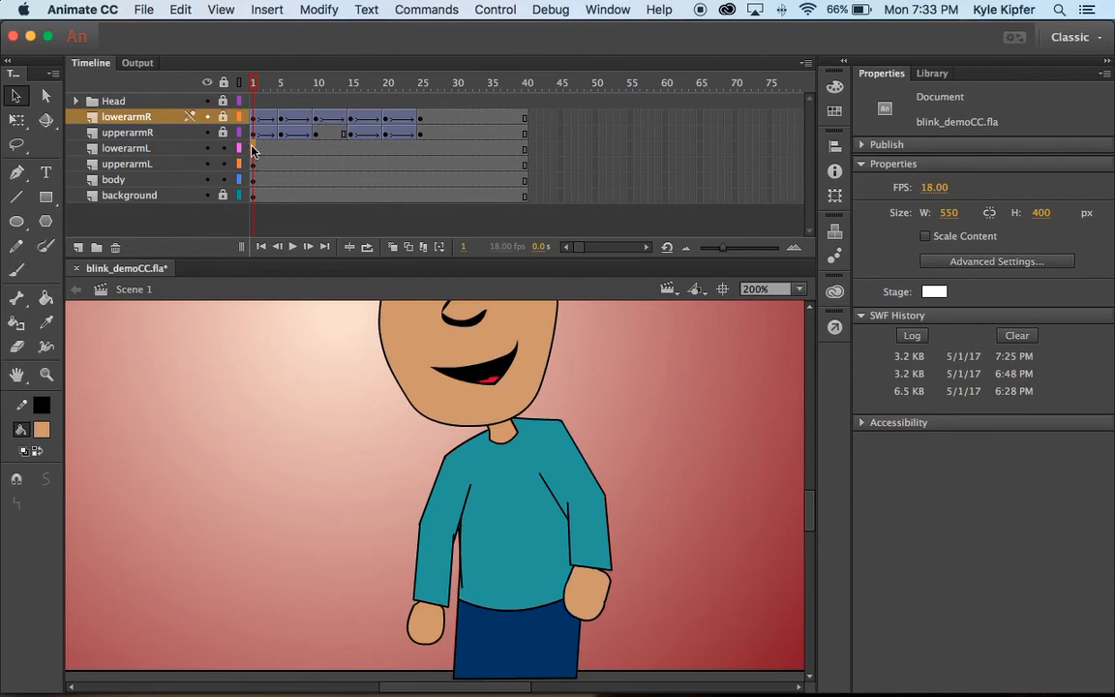
{"action": "left_click", "coordinate": [126, 148]}
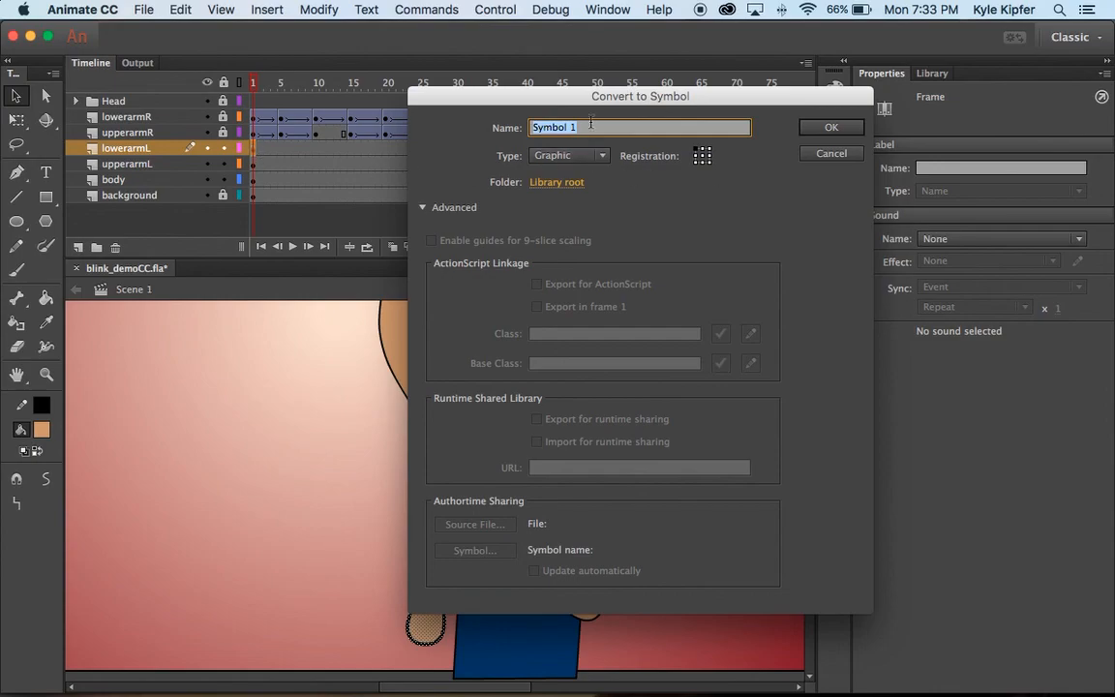
Step: Create symbols named lowerarmL and upperarmL, fixing a mistyped name and hiding Advanced options
{"action": "type", "text": "lowerarmL"}
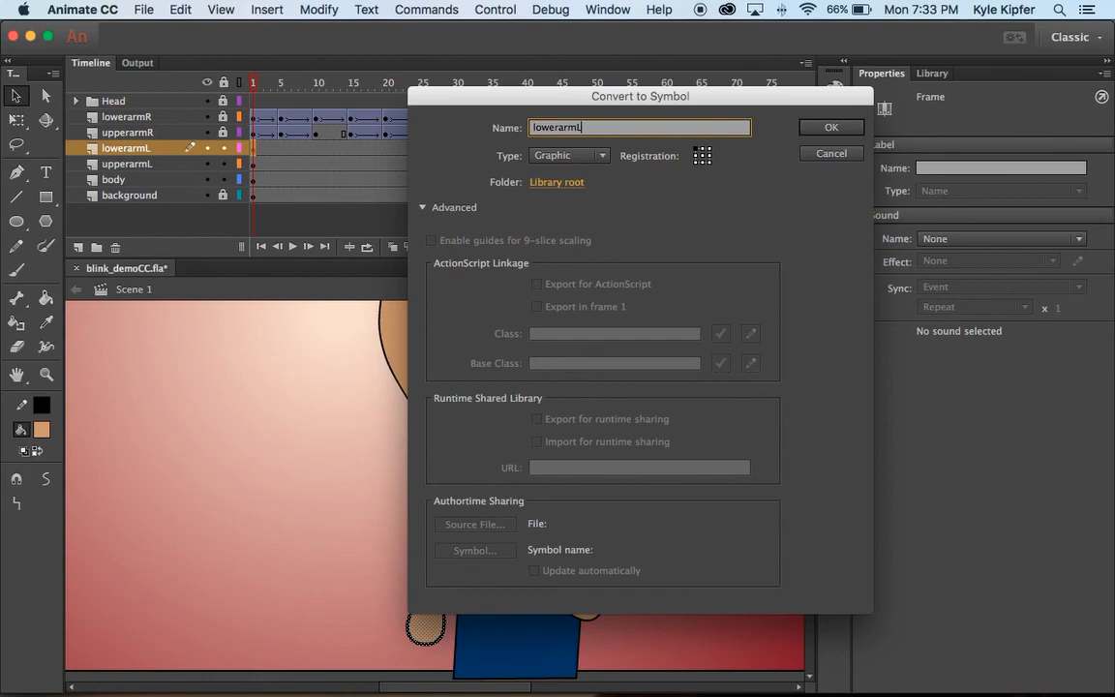
{"action": "left_click", "coordinate": [830, 127]}
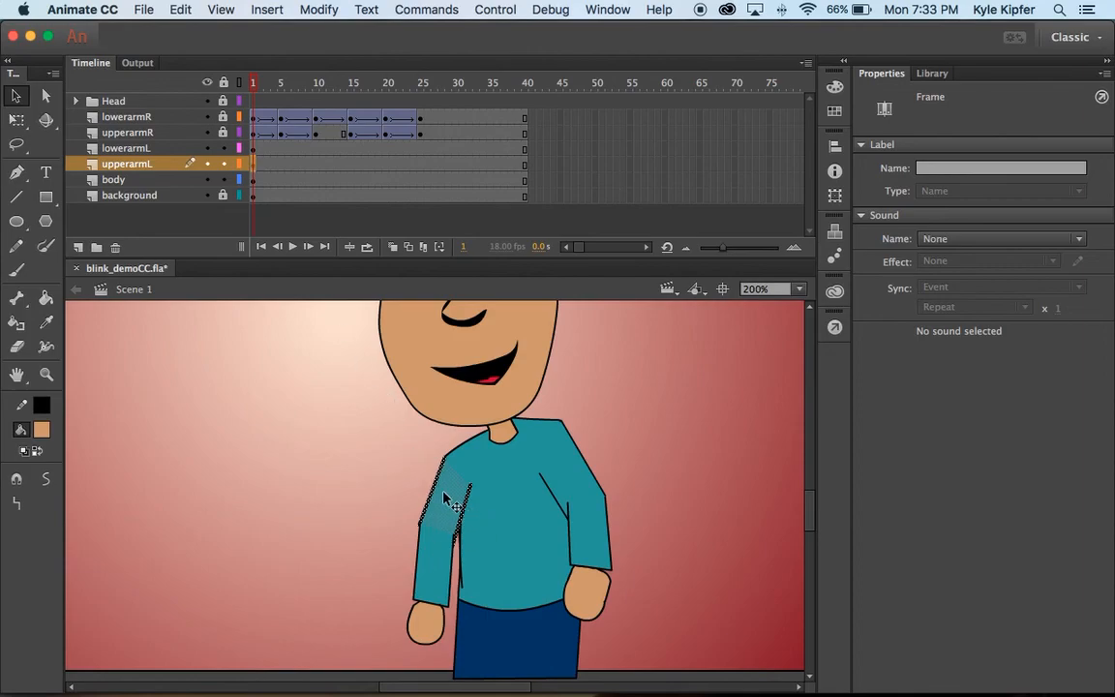
{"action": "mouse_move", "coordinate": [254, 148]}
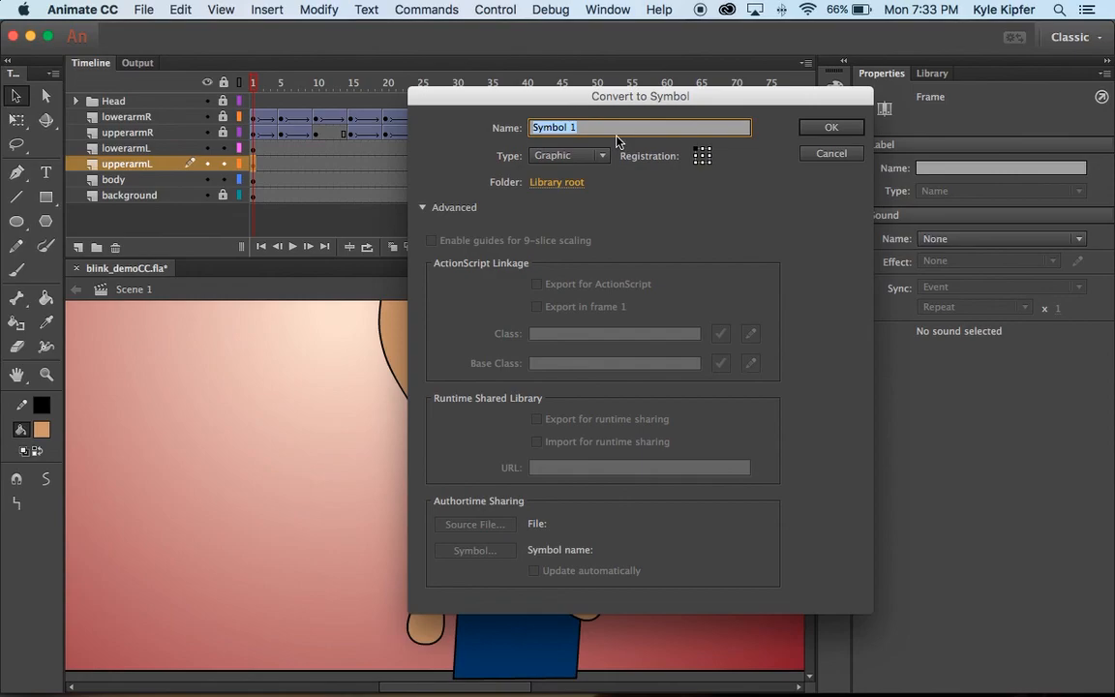
{"action": "type", "text": "lower"}
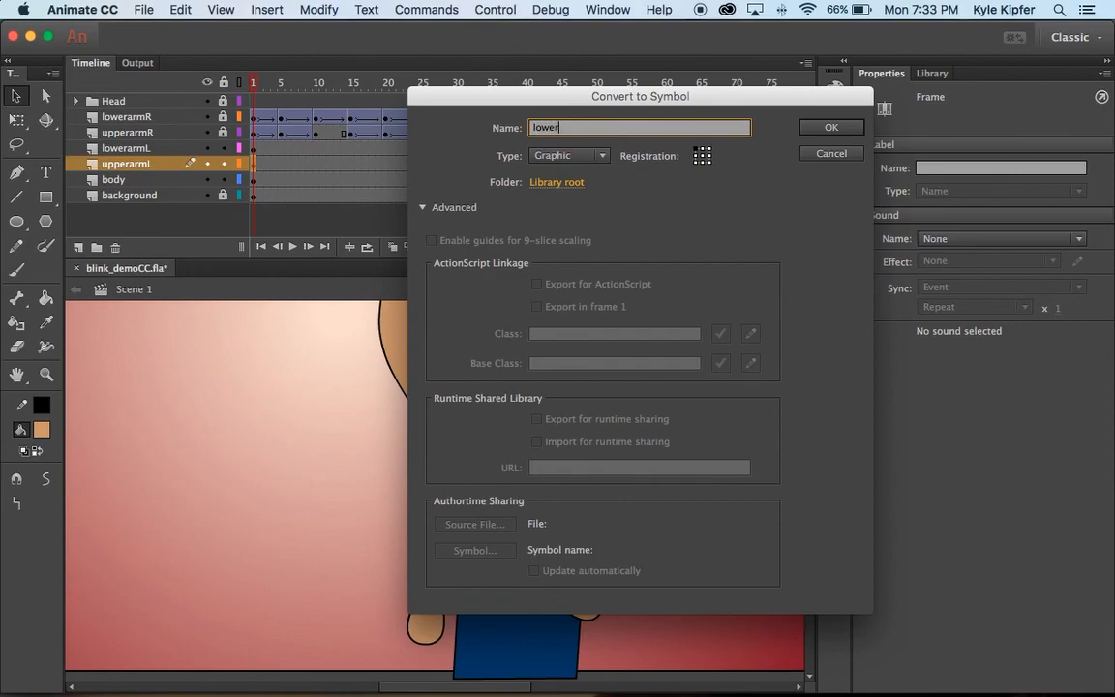
{"action": "key", "text": "Backspace"}
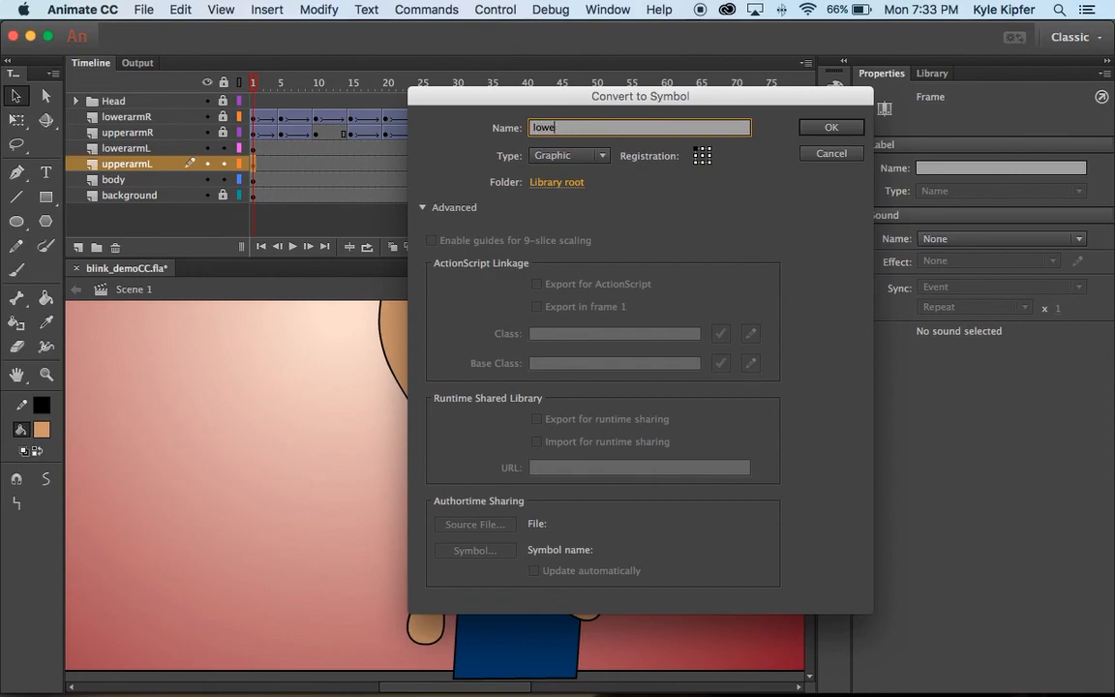
{"action": "type", "text": "upperarmL"}
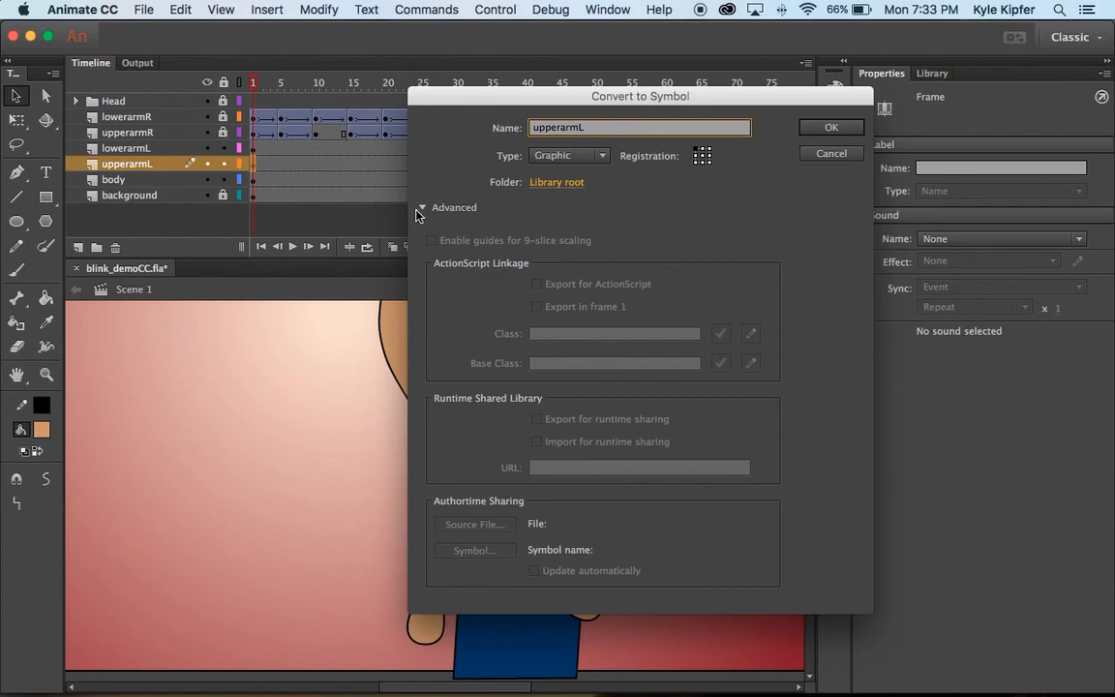
{"action": "left_click", "coordinate": [422, 207]}
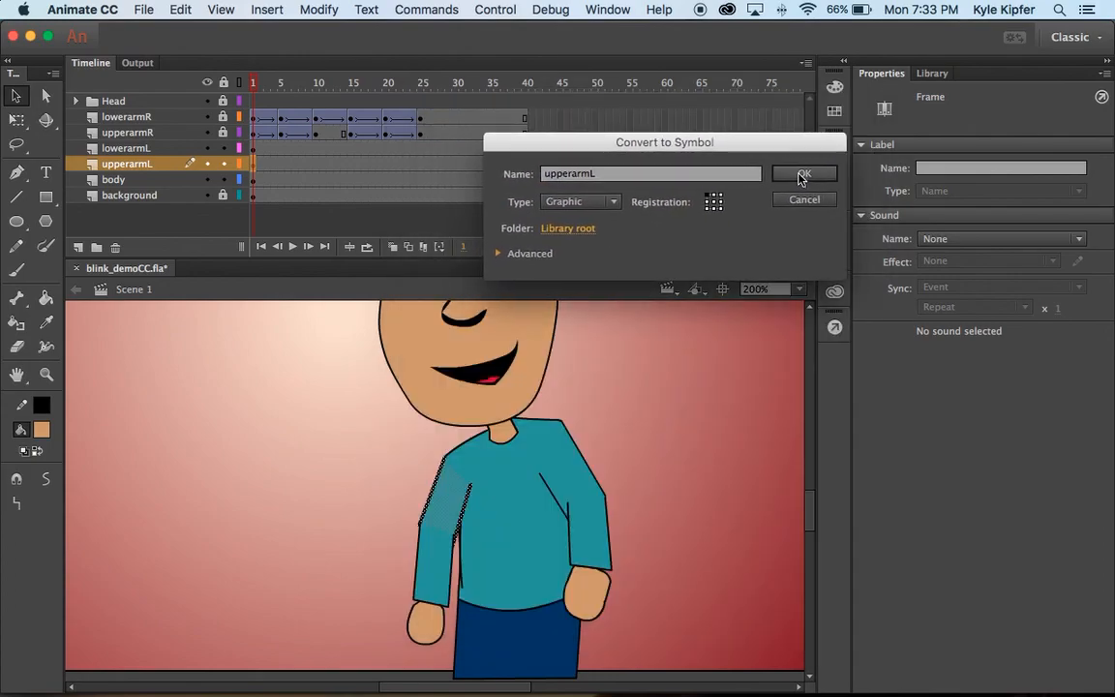
{"action": "left_click", "coordinate": [803, 174]}
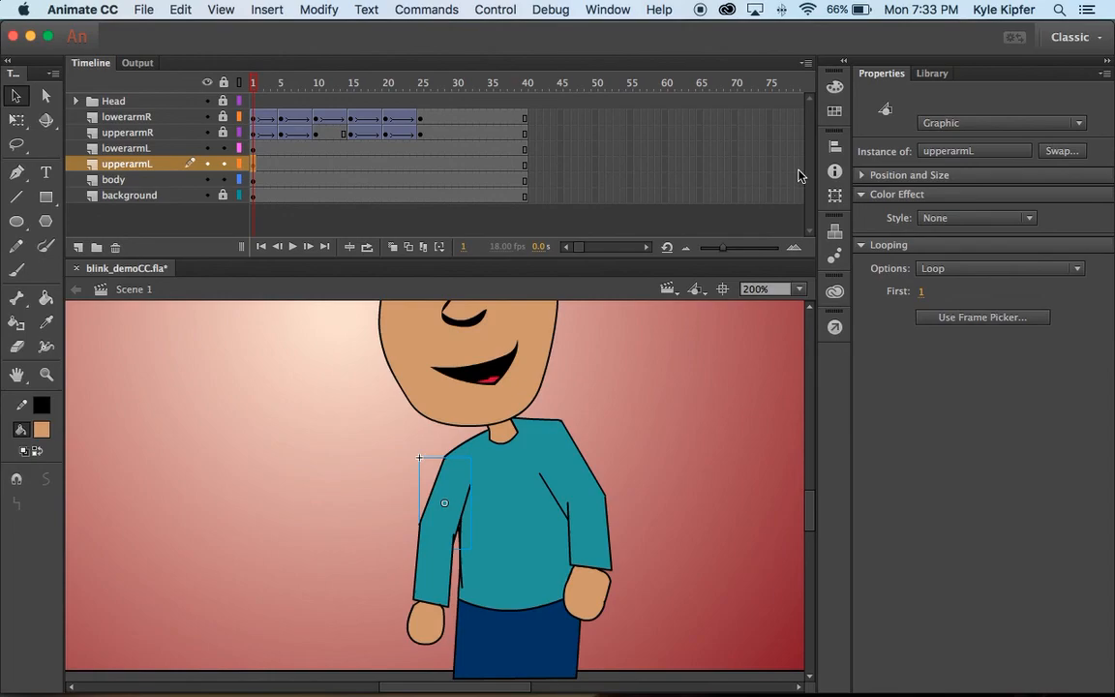
{"action": "mouse_move", "coordinate": [245, 354]}
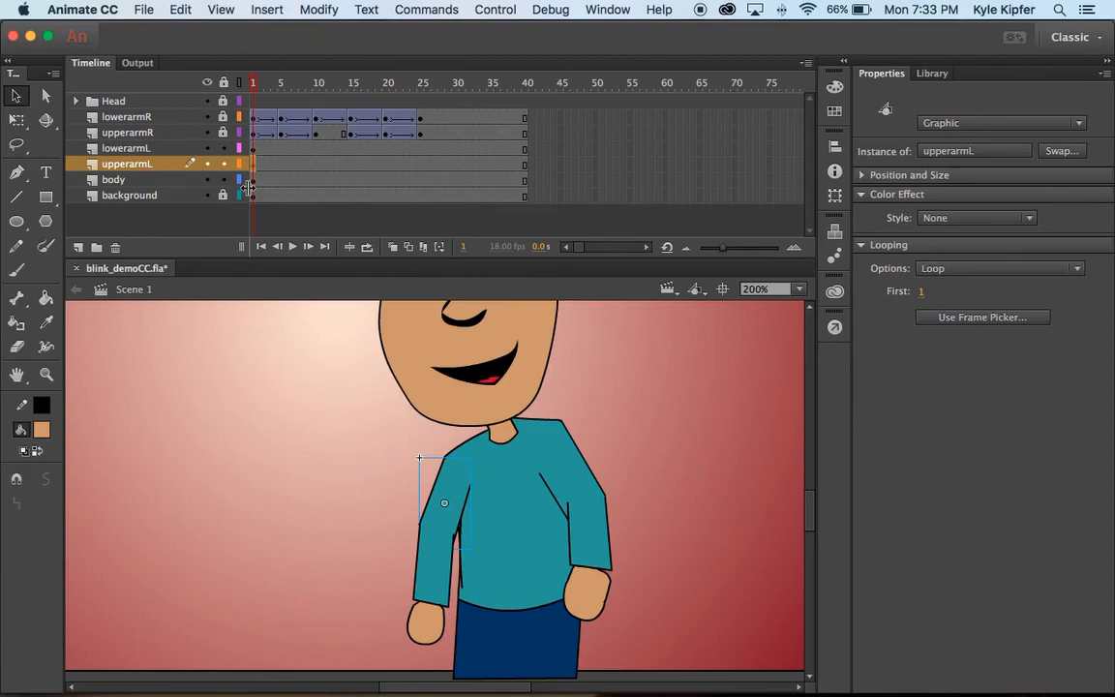
Step: Select the upperarmL instance on stage and switch to the Free Transform tool
{"action": "left_click", "coordinate": [253, 163]}
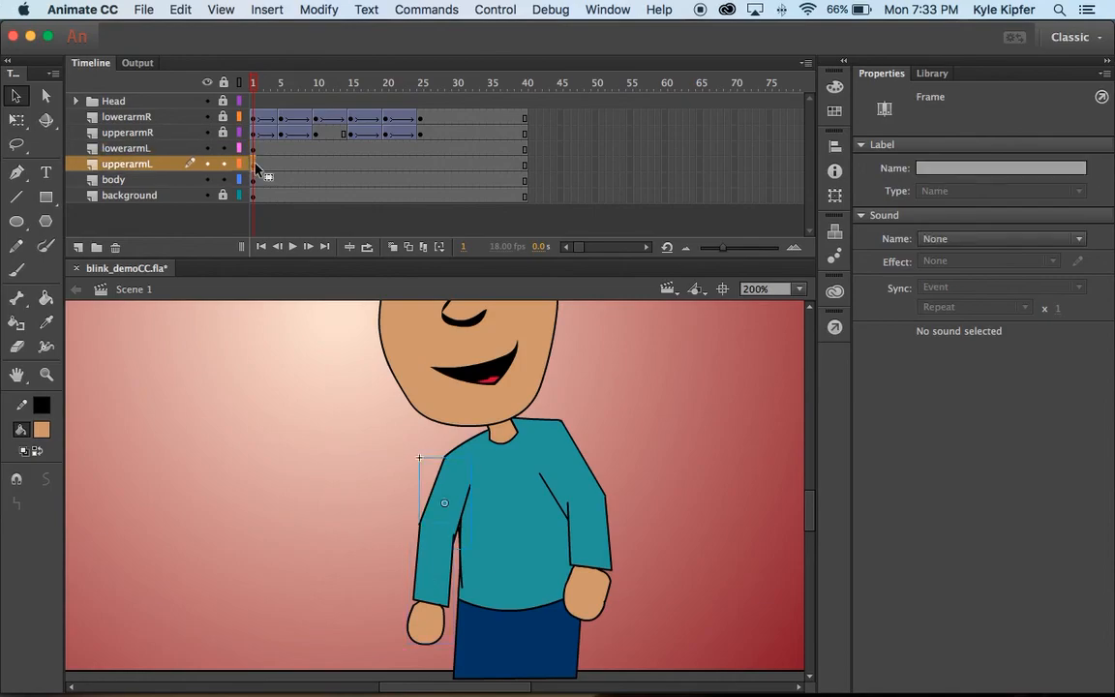
{"action": "mouse_move", "coordinate": [447, 510]}
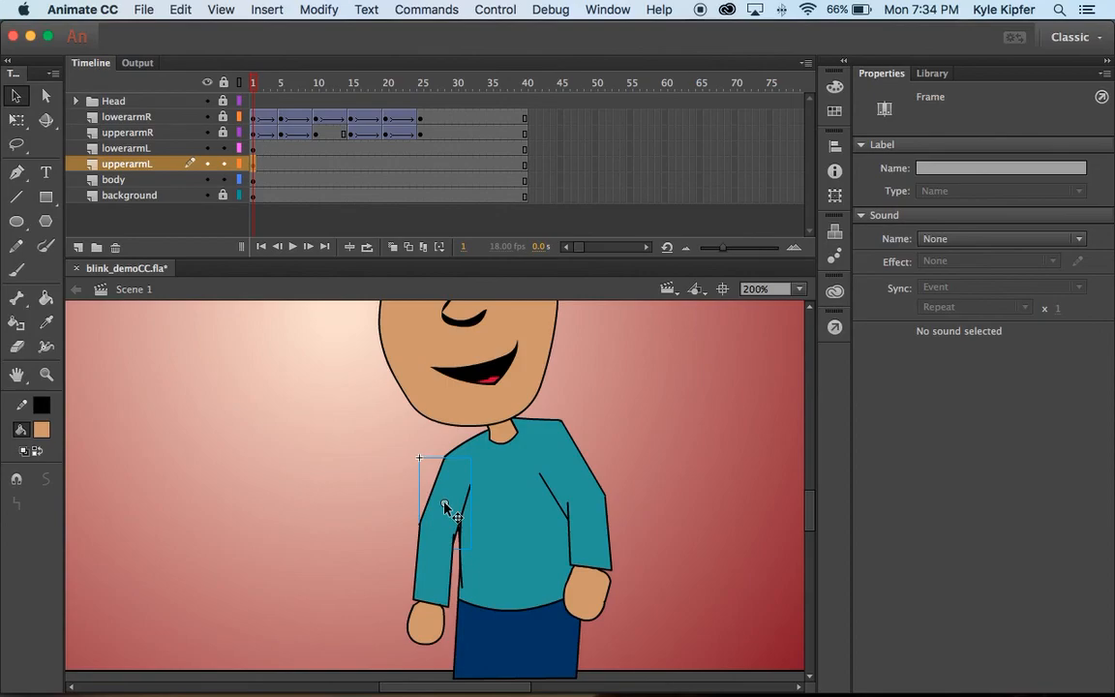
{"action": "left_click", "coordinate": [450, 484]}
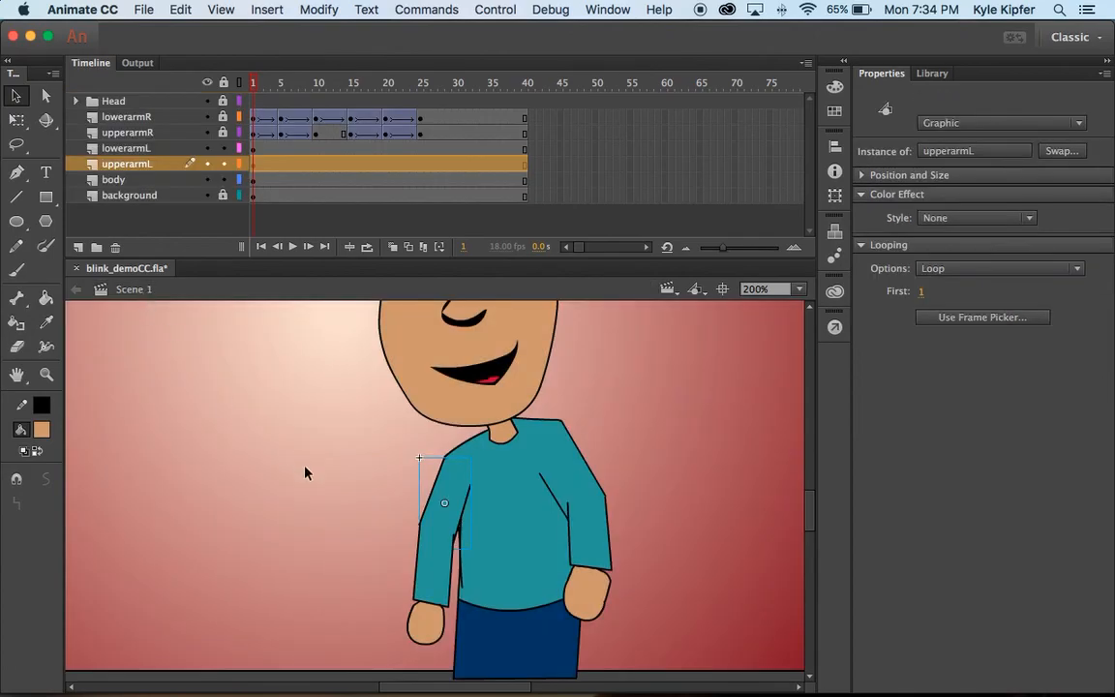
{"action": "mouse_move", "coordinate": [455, 511]}
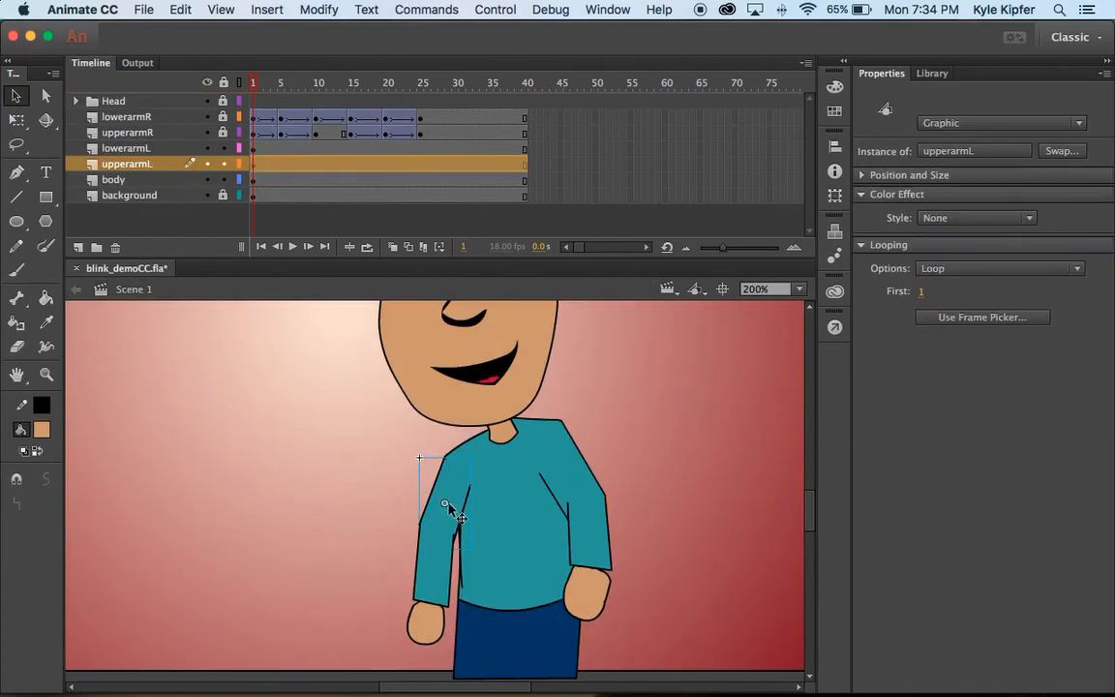
{"action": "left_click", "coordinate": [186, 359]}
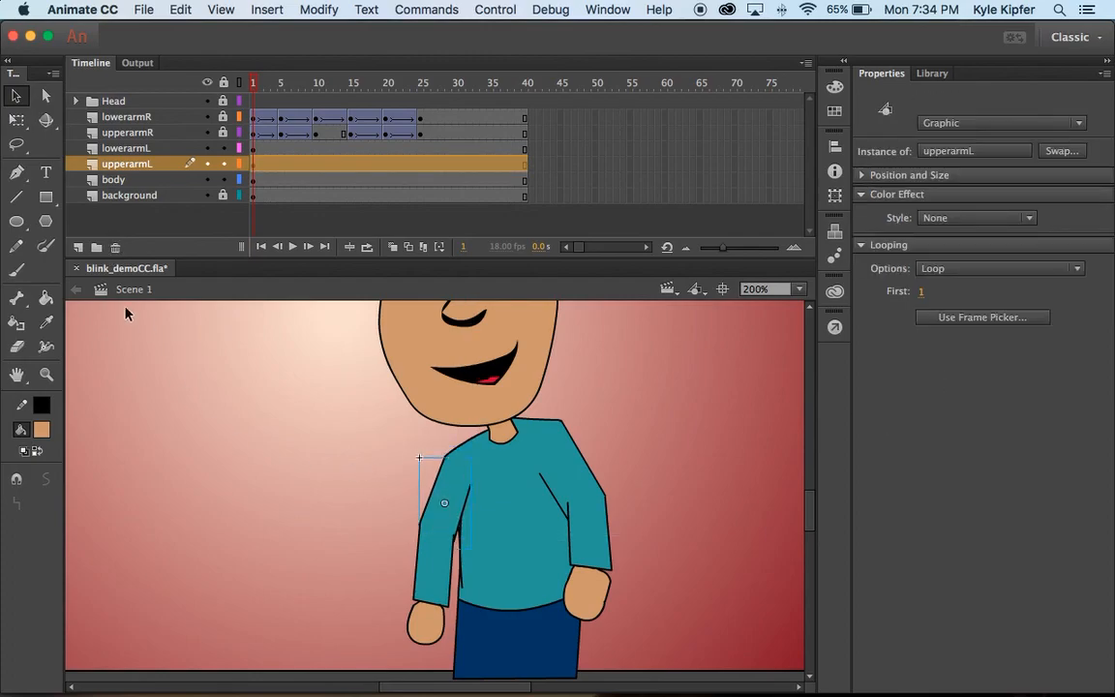
{"action": "left_click", "coordinate": [16, 119]}
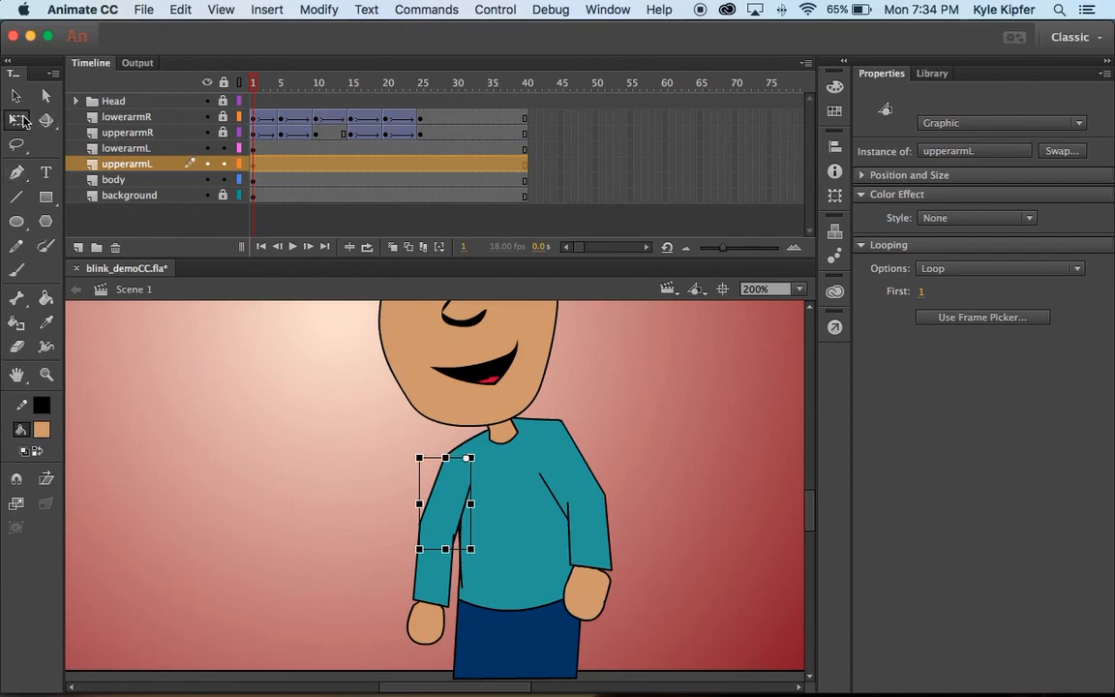
{"action": "mouse_move", "coordinate": [16, 120]}
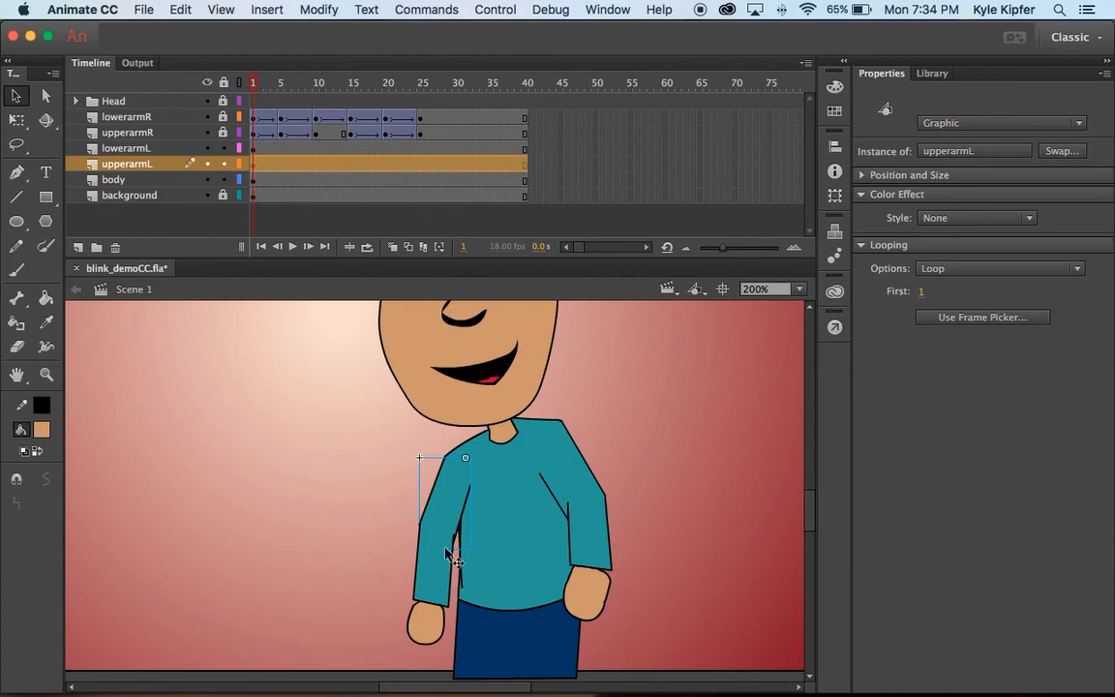
{"action": "mouse_move", "coordinate": [470, 467]}
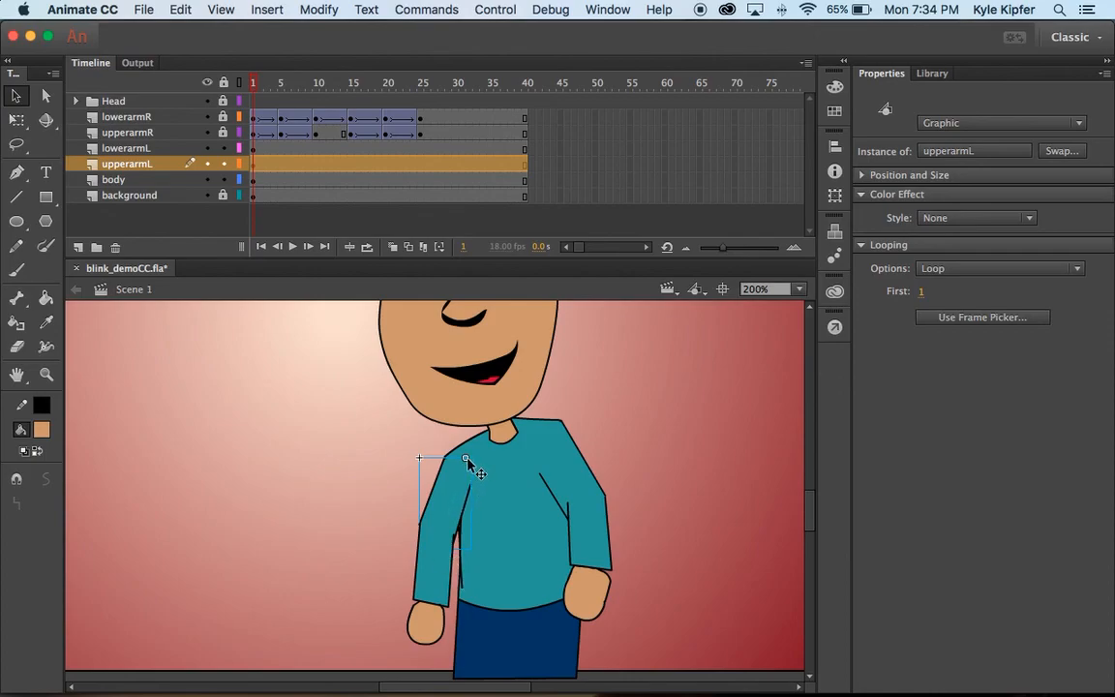
{"action": "mouse_move", "coordinate": [503, 486]}
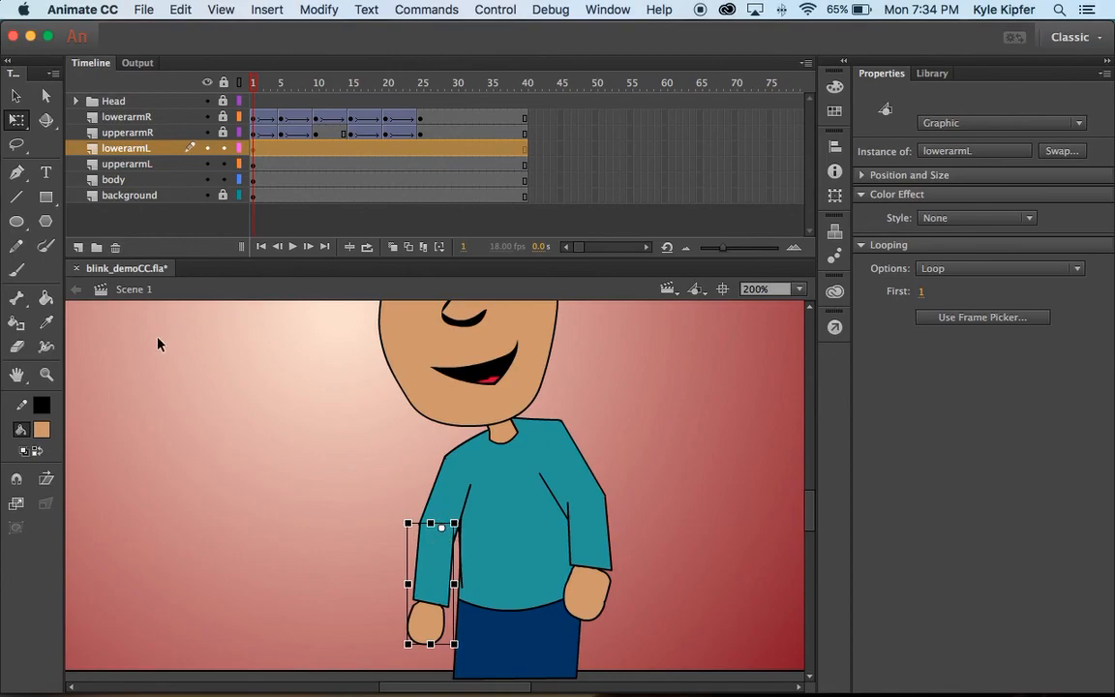
Step: Add a classic tween on lowerarmL over frames 1–5 and view the frame 5 pose
{"action": "left_click", "coordinate": [281, 82]}
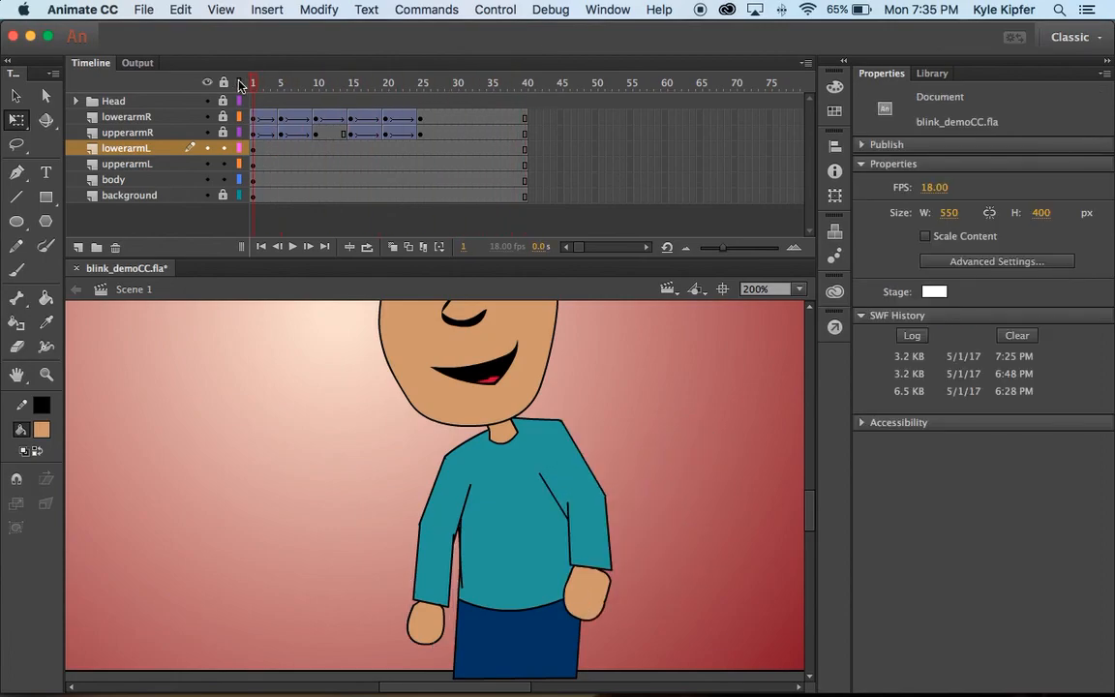
{"action": "left_click", "coordinate": [281, 82]}
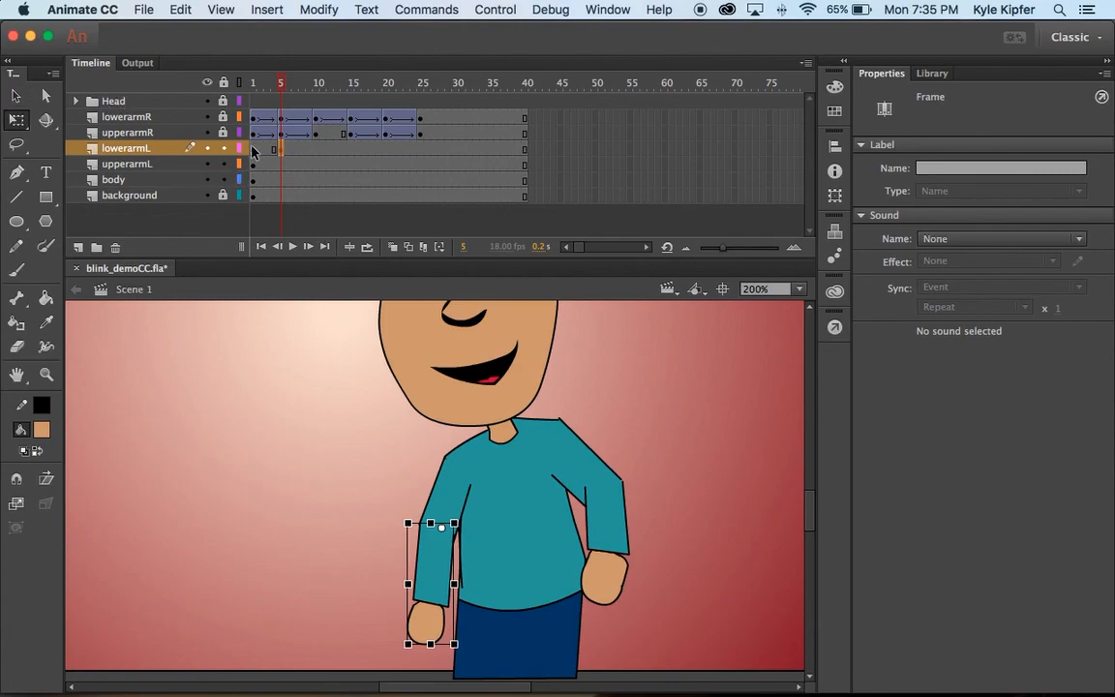
{"action": "right_click", "coordinate": [274, 149]}
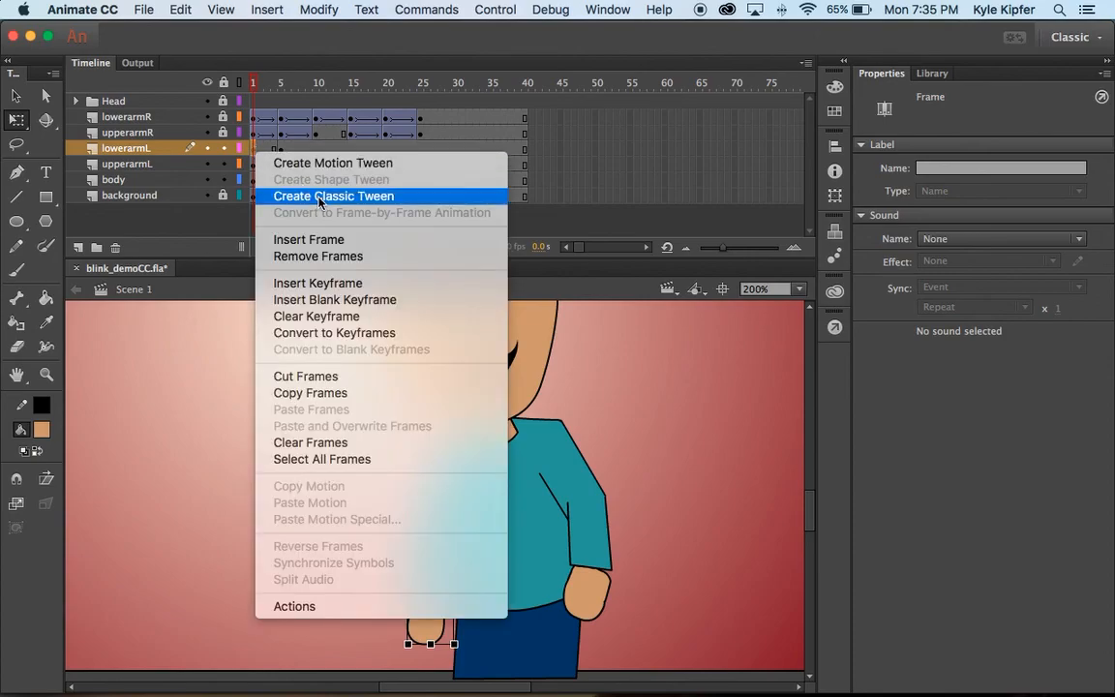
{"action": "left_click", "coordinate": [333, 196]}
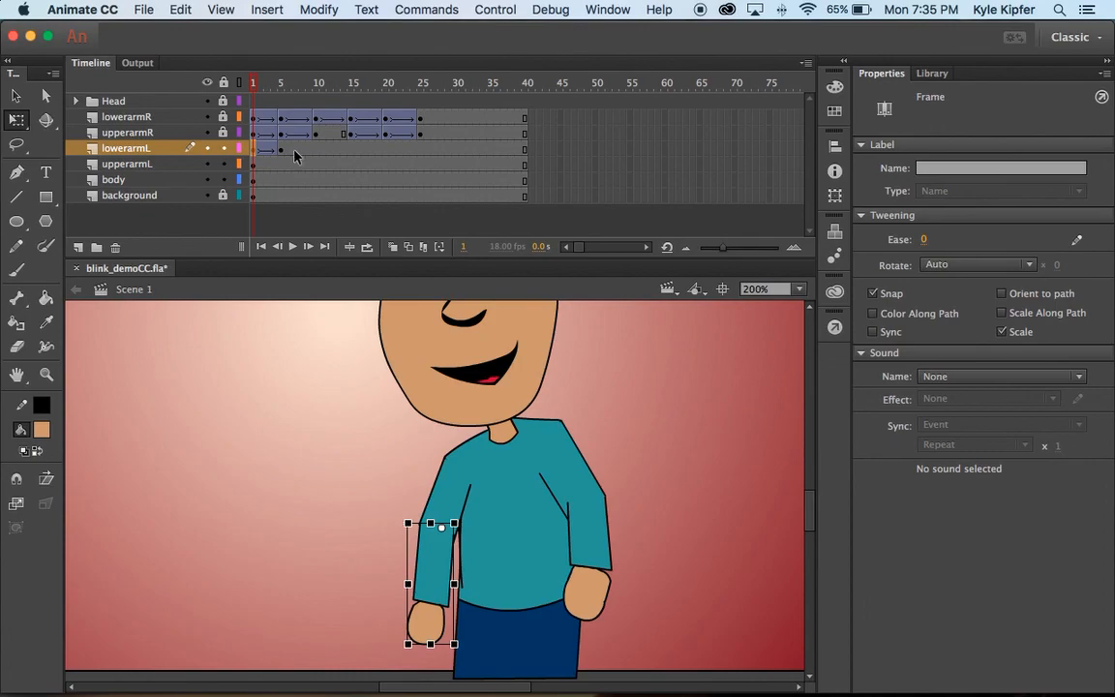
{"action": "left_click", "coordinate": [281, 82]}
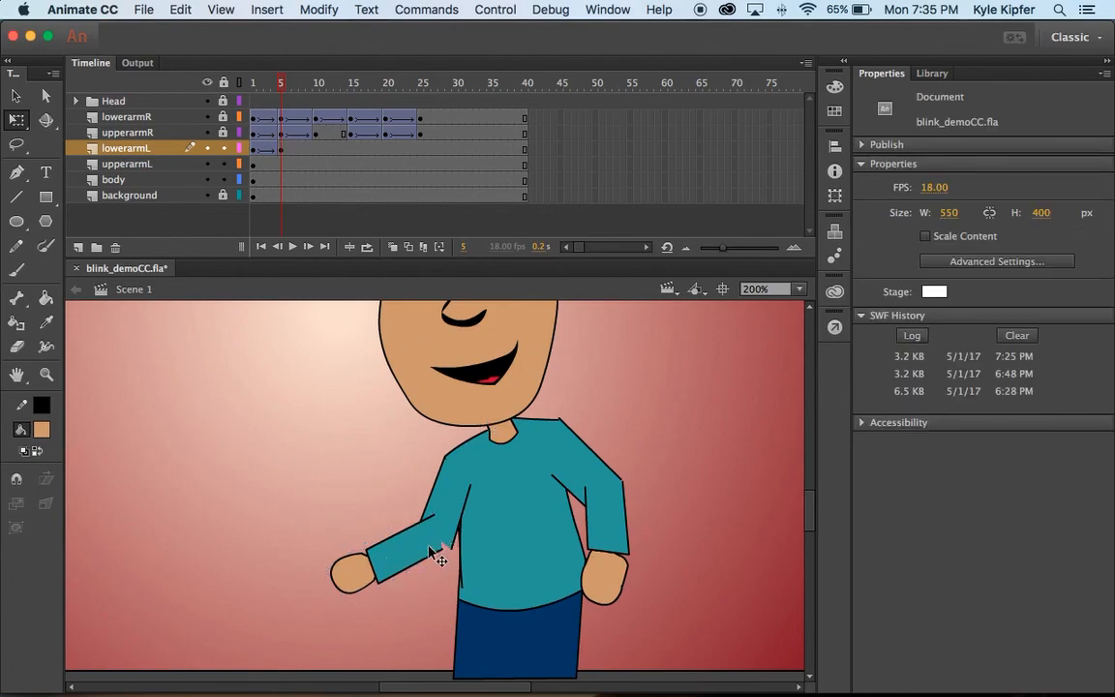
Step: Select the left upper arm graphic on the stage at frame 5
{"action": "left_click", "coordinate": [440, 552]}
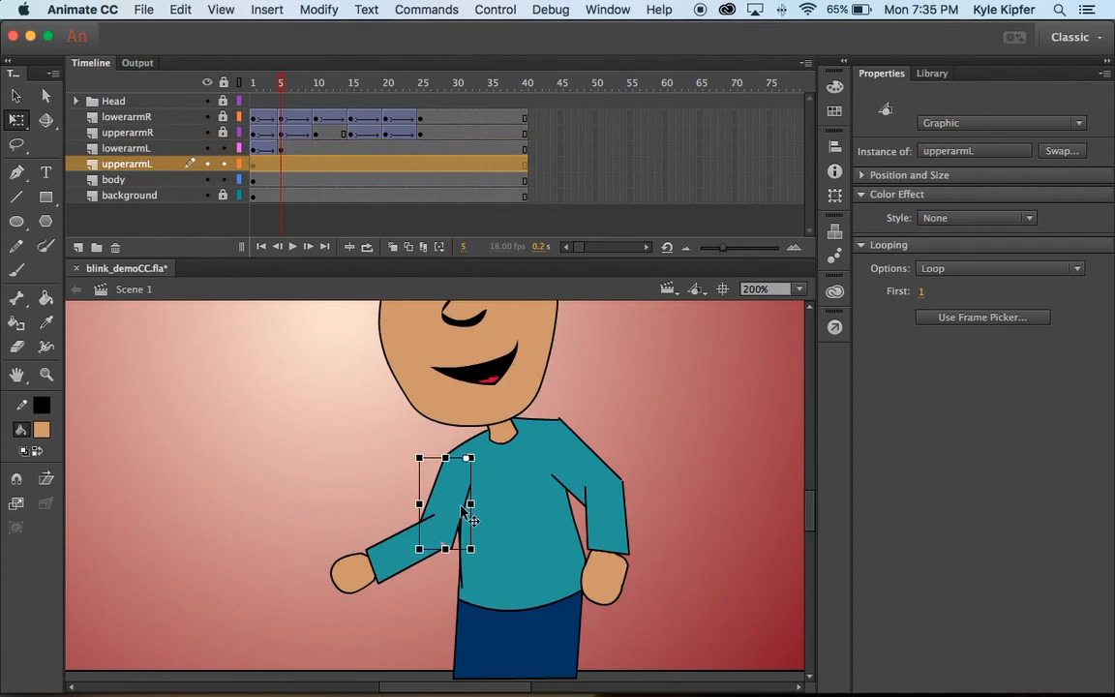
{"action": "mouse_move", "coordinate": [407, 567]}
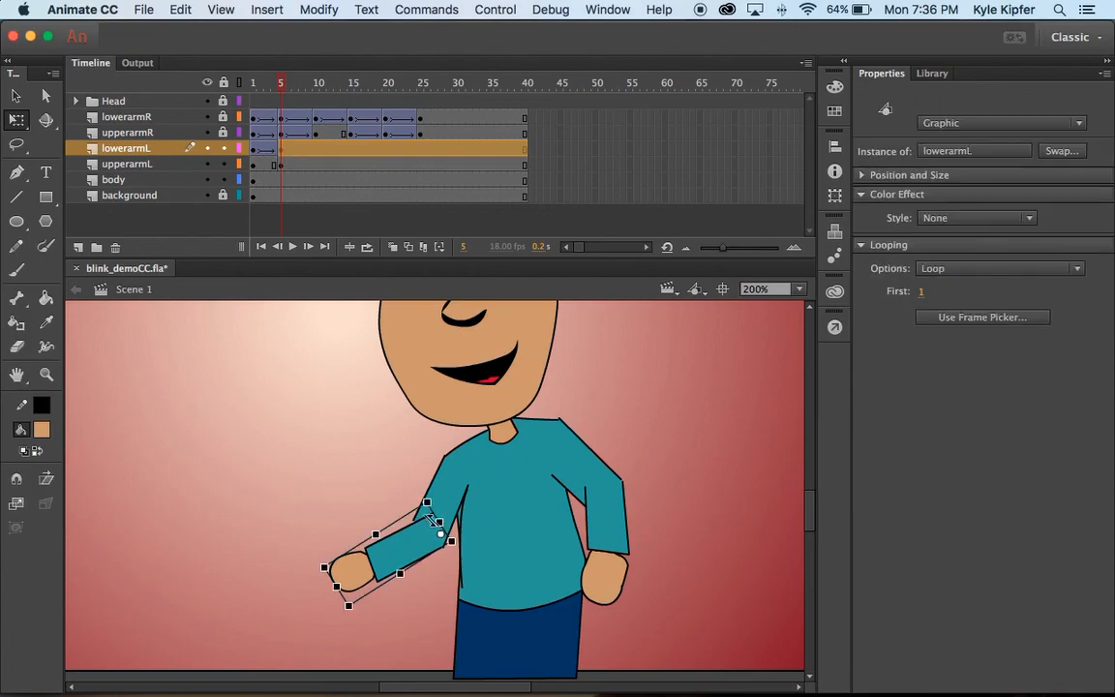
{"action": "mouse_move", "coordinate": [426, 547]}
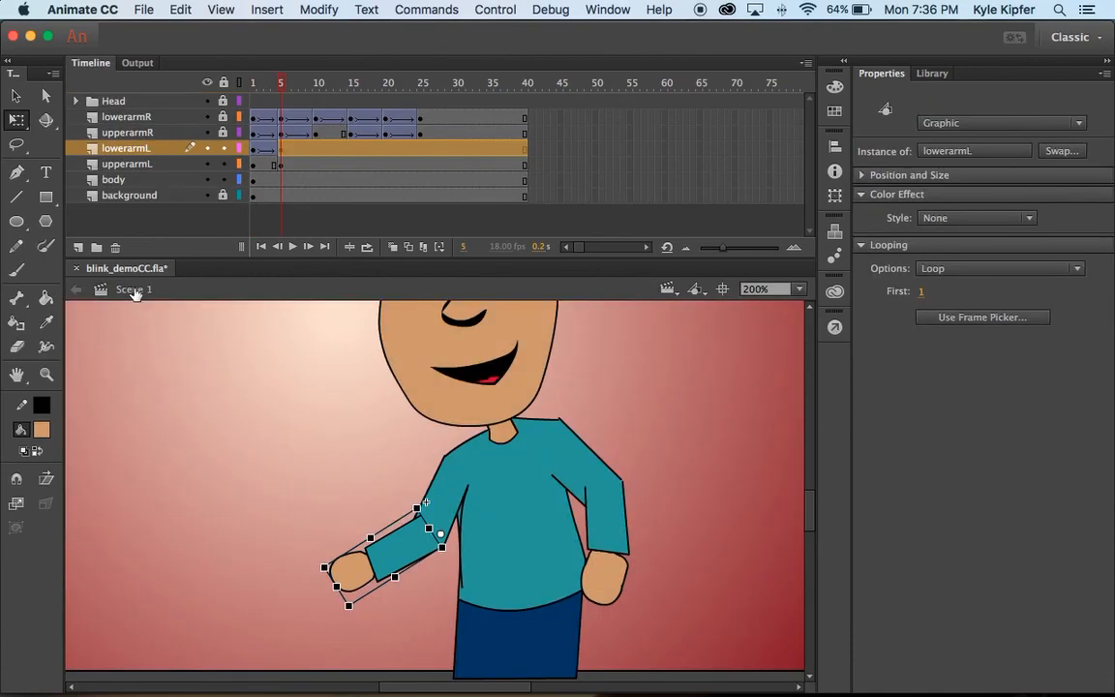
{"action": "mouse_move", "coordinate": [284, 66]}
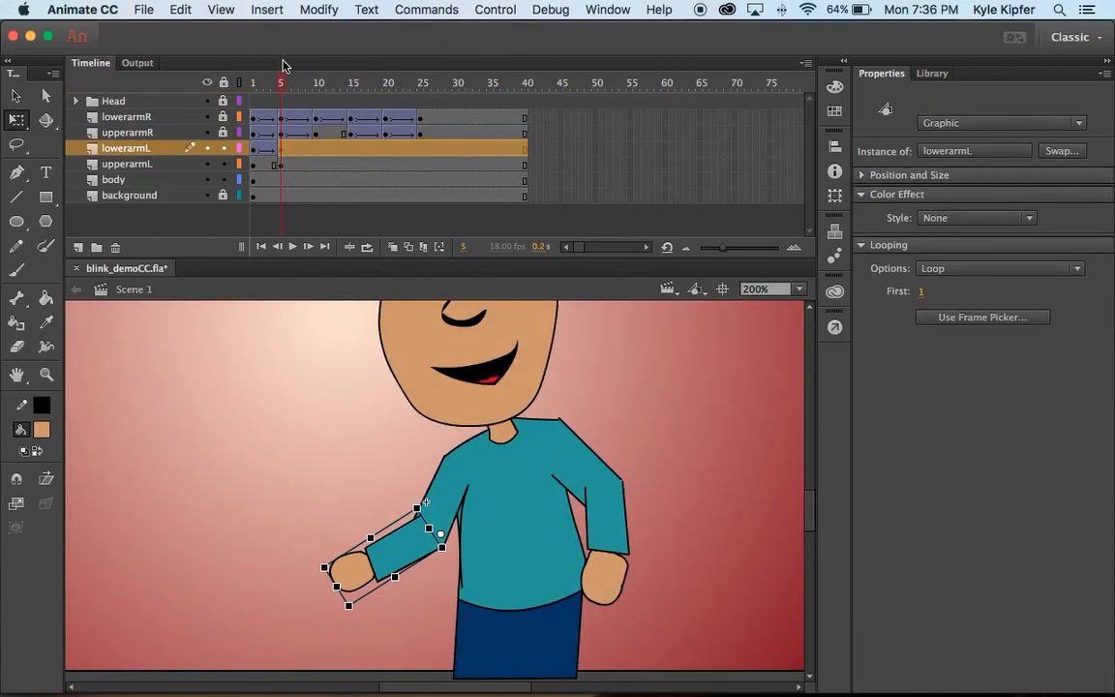
Step: Create a classic tween on upperarmL over frames 1–5, previewing frames 6 and 9
{"action": "left_click", "coordinate": [252, 82]}
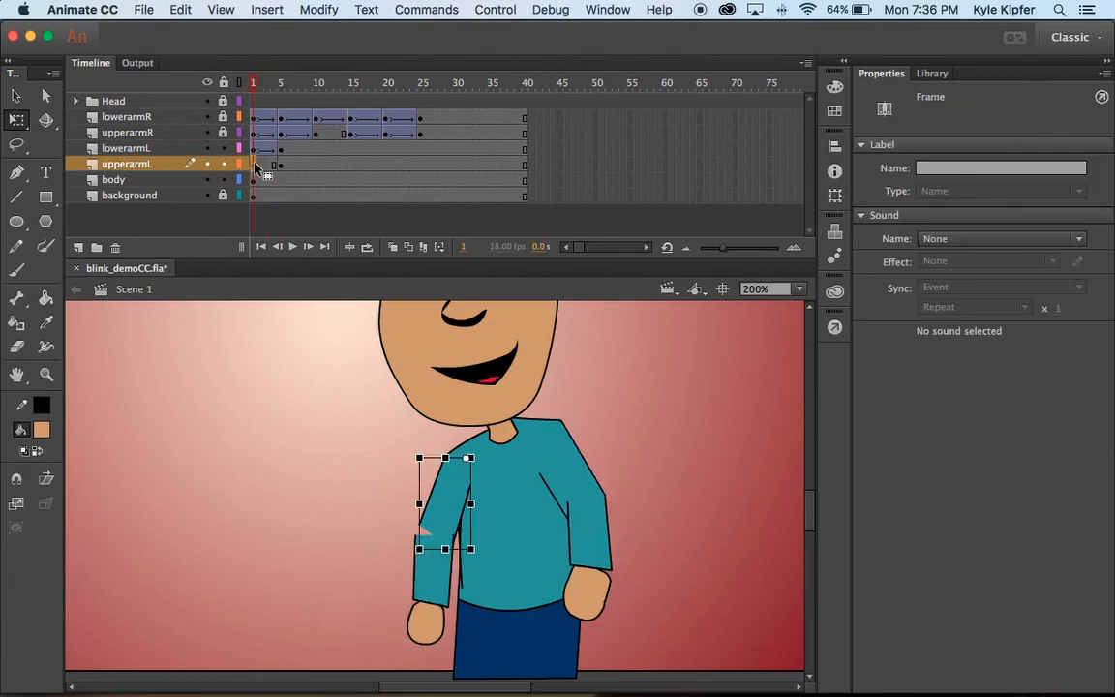
{"action": "right_click", "coordinate": [281, 164]}
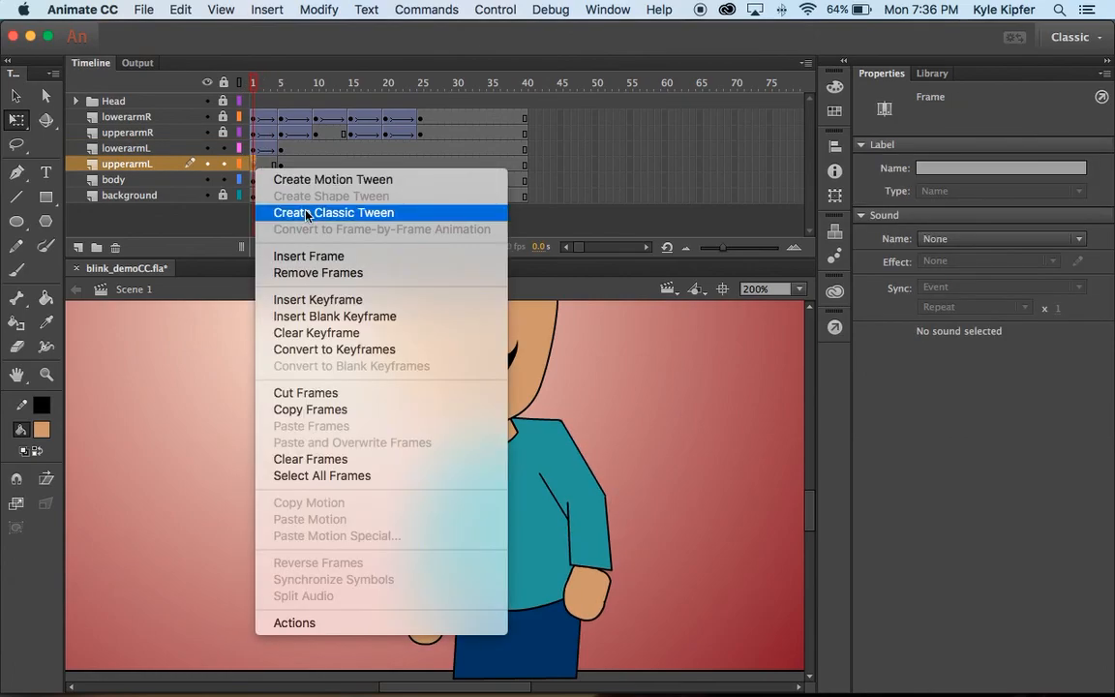
{"action": "left_click", "coordinate": [334, 212]}
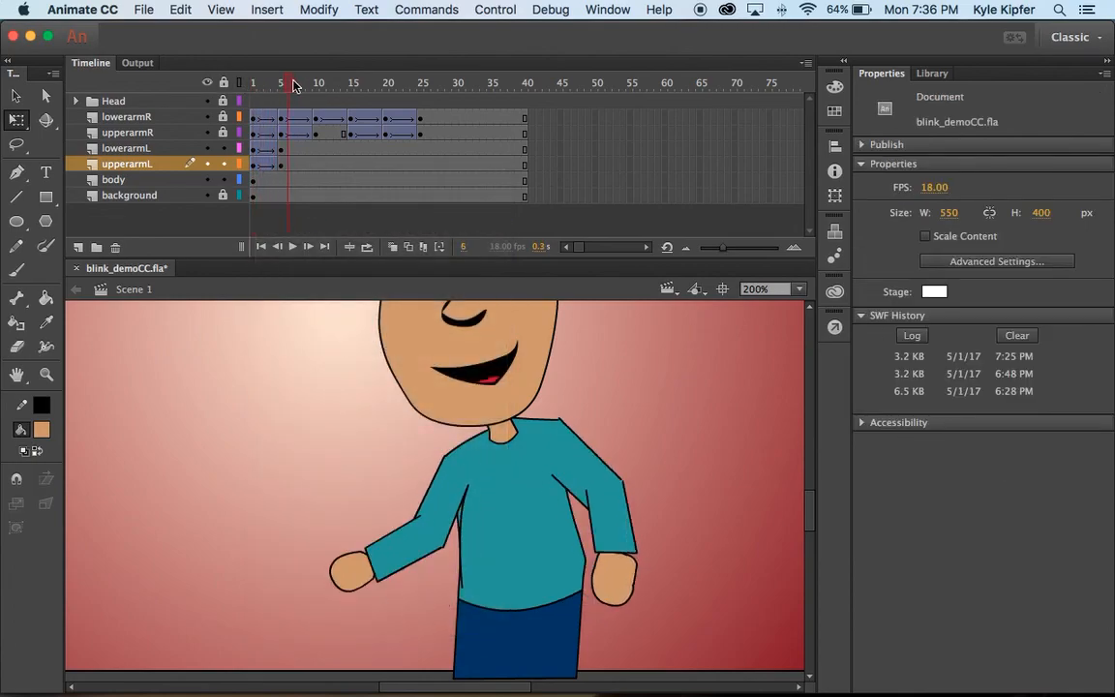
{"action": "left_click", "coordinate": [253, 83]}
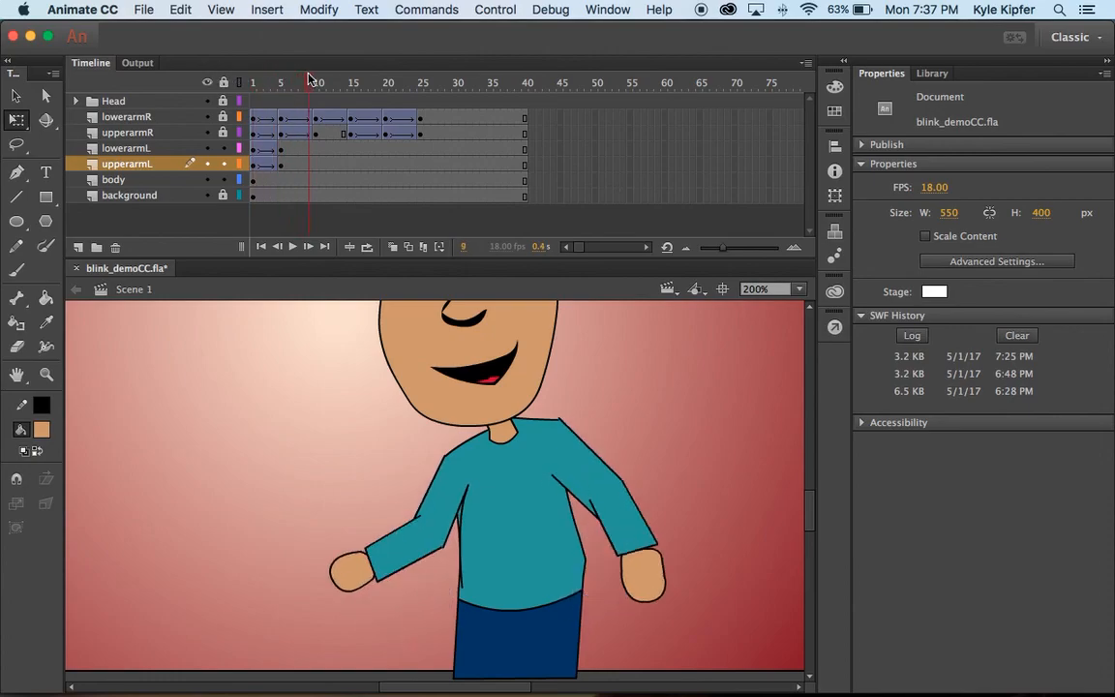
{"action": "left_click", "coordinate": [253, 83]}
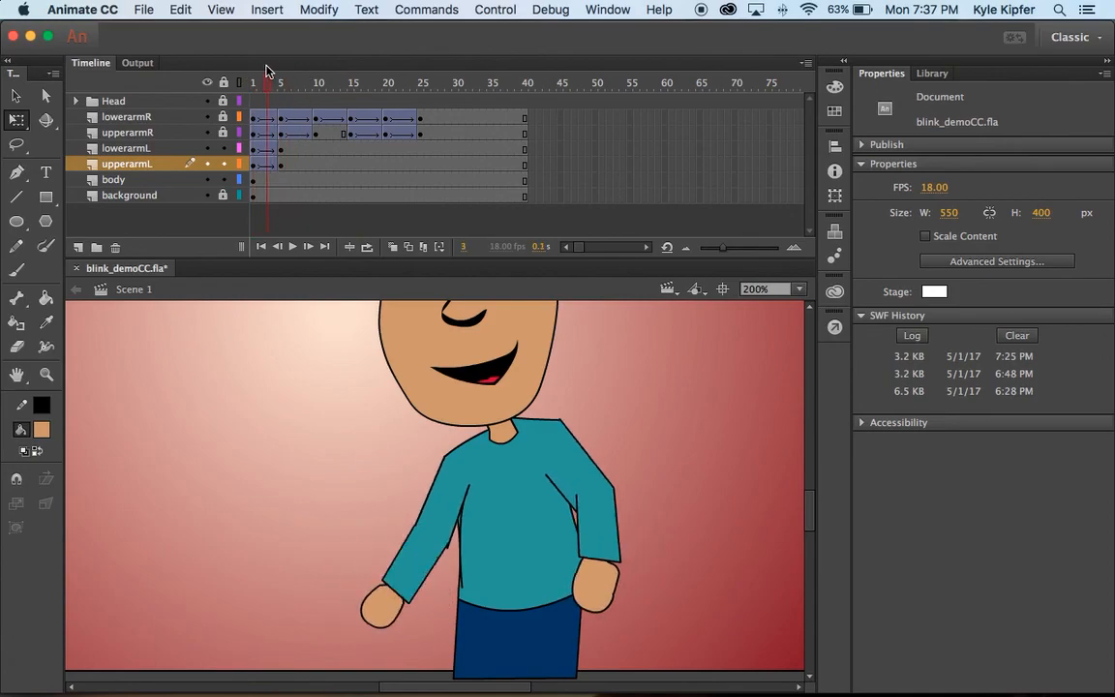
Step: At frame 10, swing the left forearm up to about horizontal and check the pose
{"action": "left_click", "coordinate": [282, 83]}
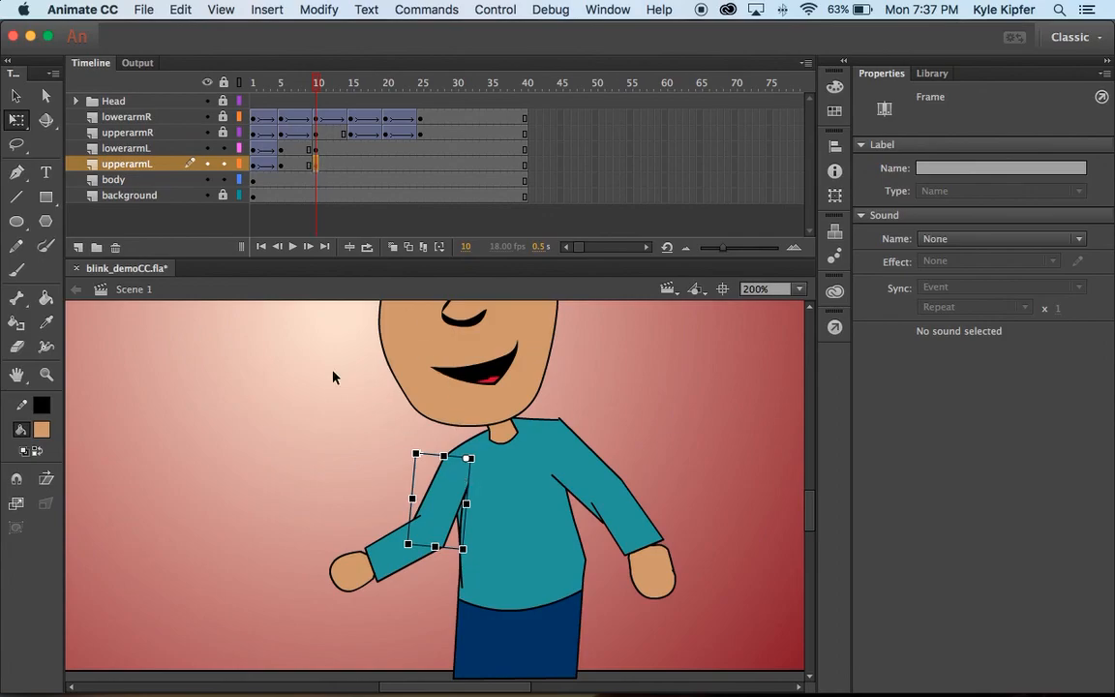
{"action": "mouse_move", "coordinate": [399, 566]}
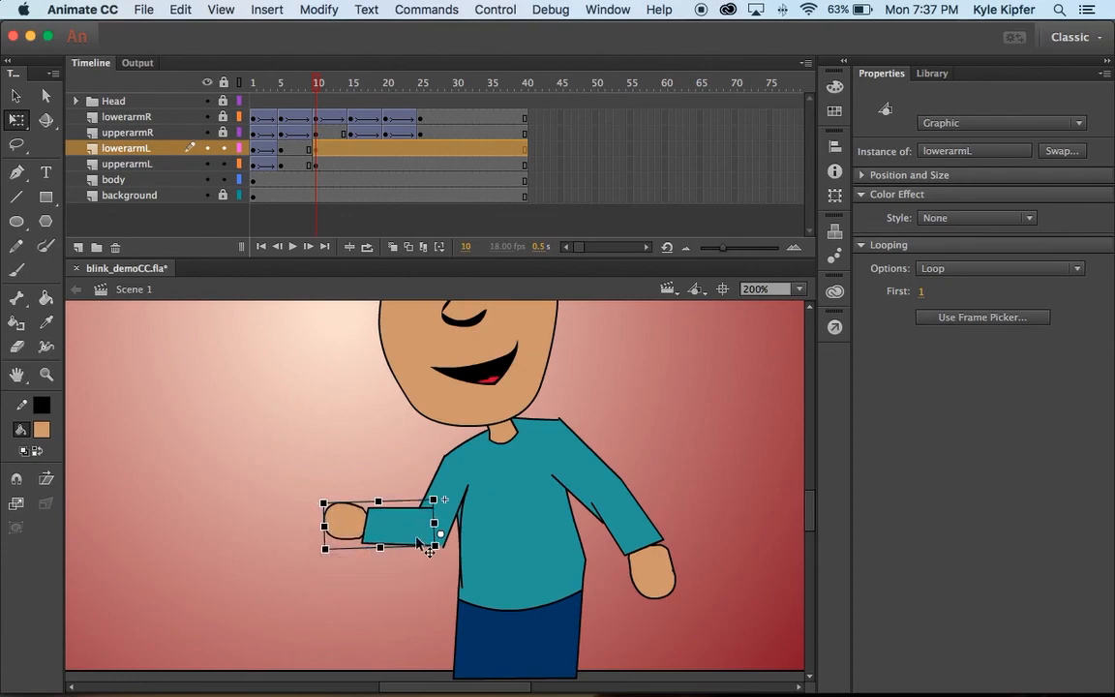
{"action": "left_click_drag", "start_coordinate": [441, 533], "coordinate": [430, 522]}
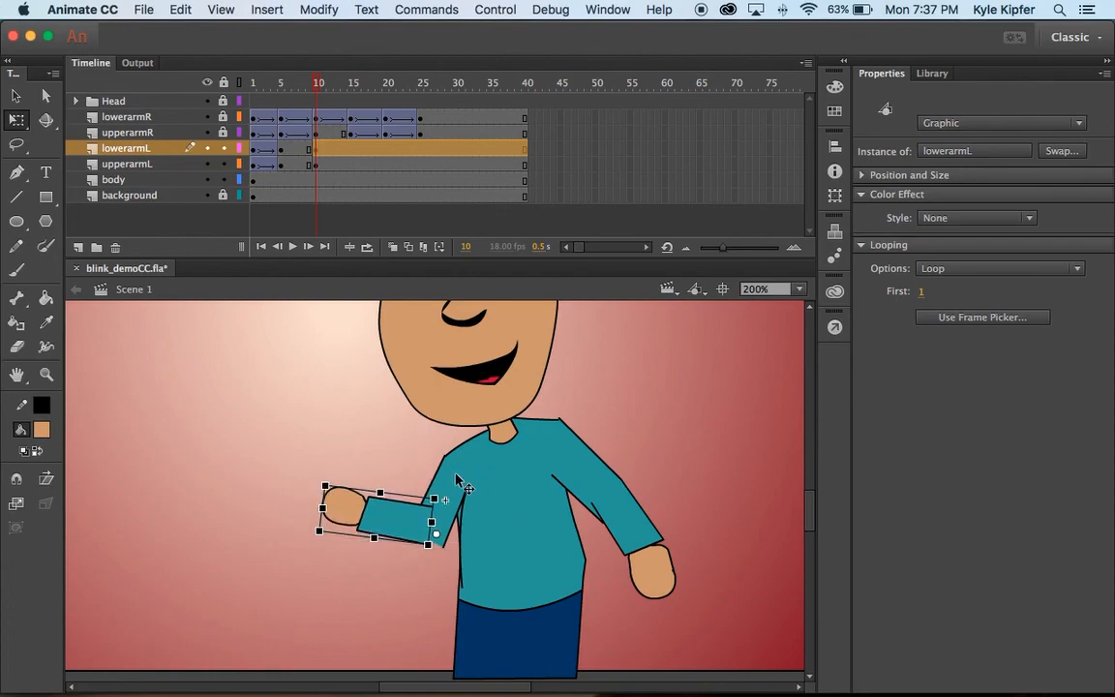
{"action": "left_click", "coordinate": [127, 163]}
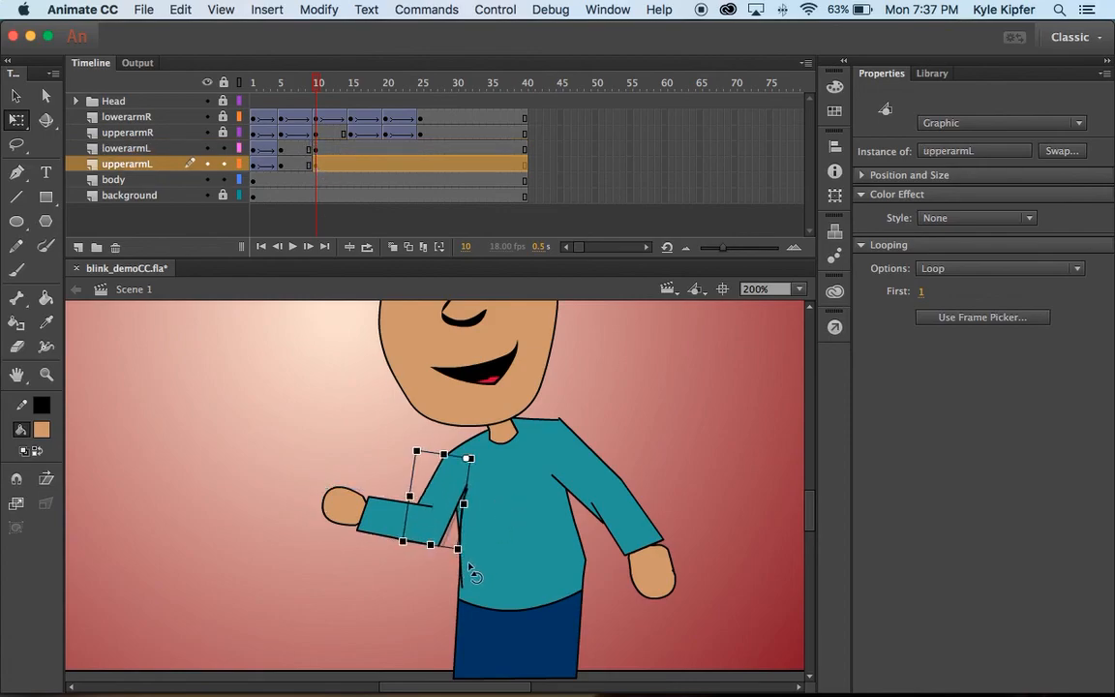
{"action": "left_click", "coordinate": [404, 576]}
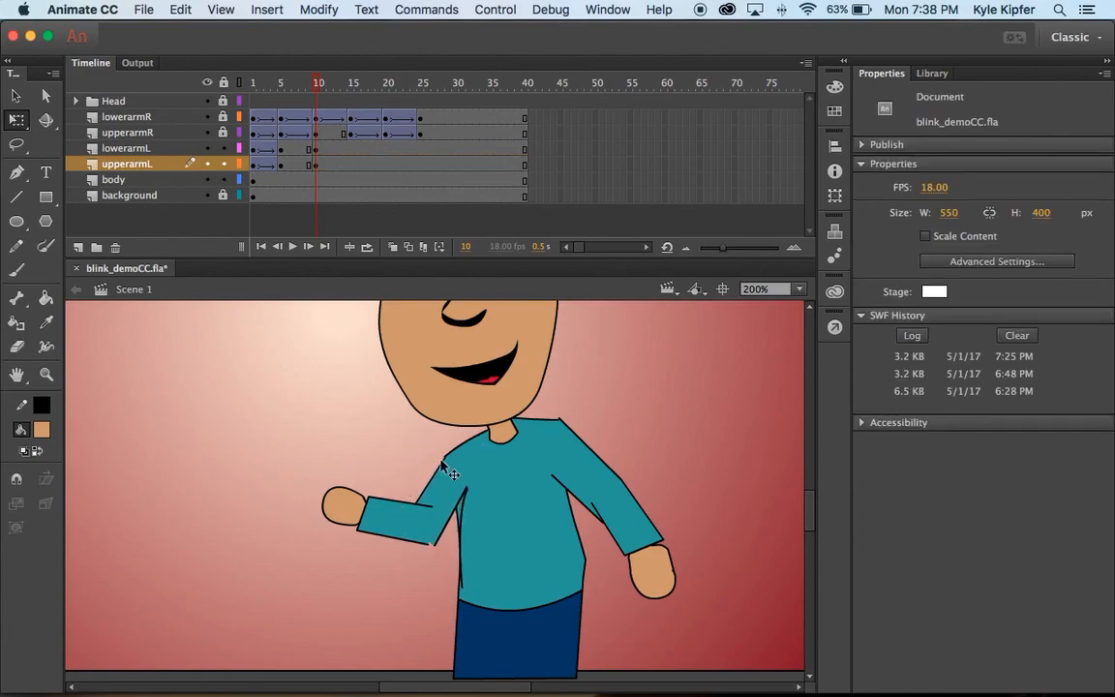
Step: Realign the forearm at the elbow and fine-tune the upper arm's angle
{"action": "left_click", "coordinate": [445, 475]}
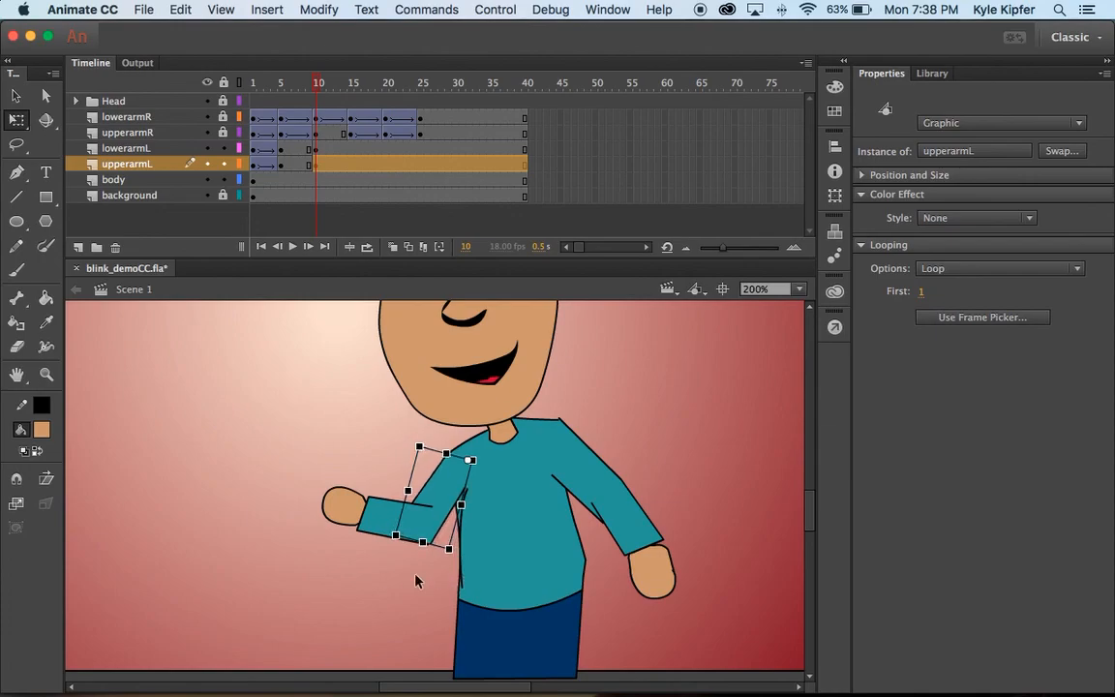
{"action": "left_click", "coordinate": [416, 581]}
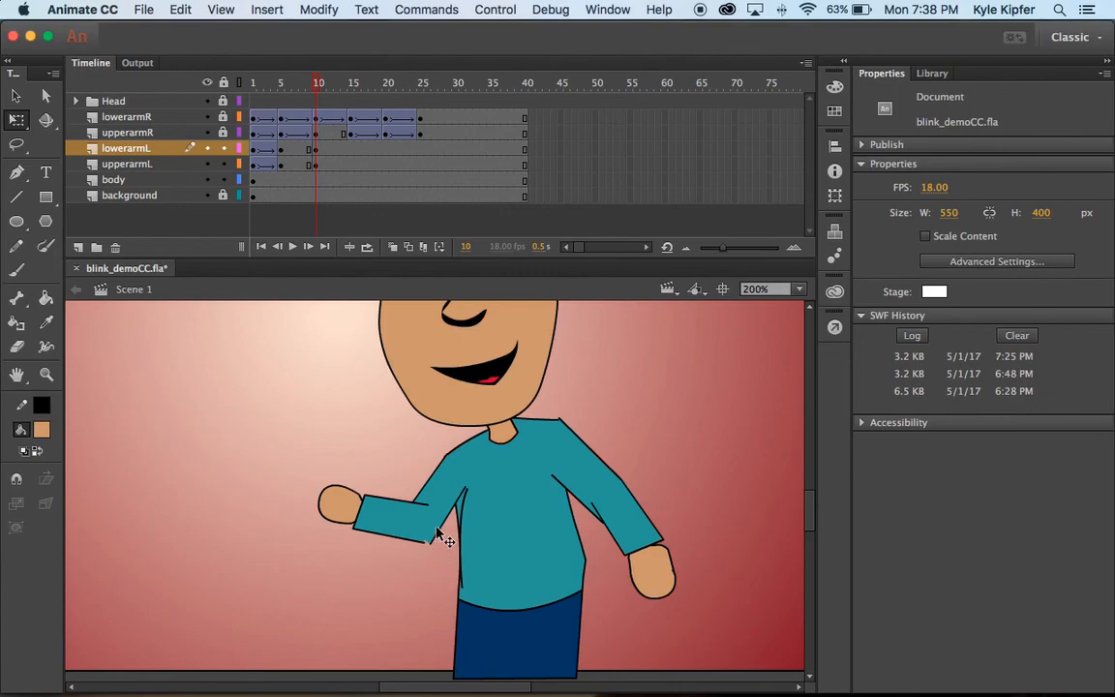
{"action": "left_click", "coordinate": [436, 533]}
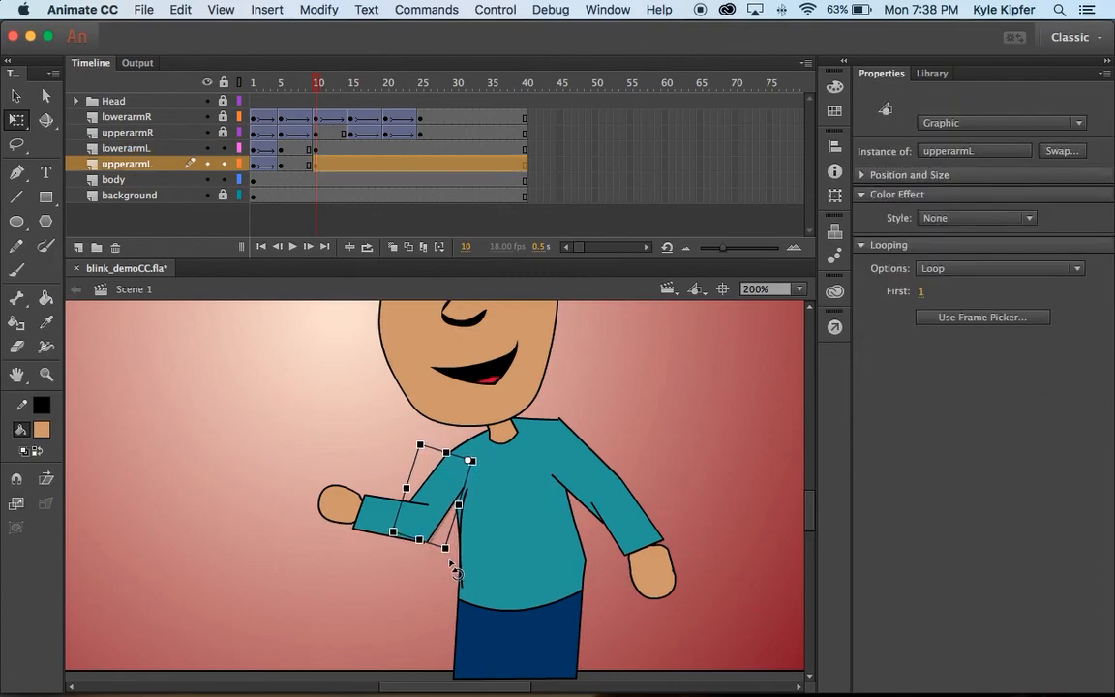
{"action": "left_click", "coordinate": [366, 592]}
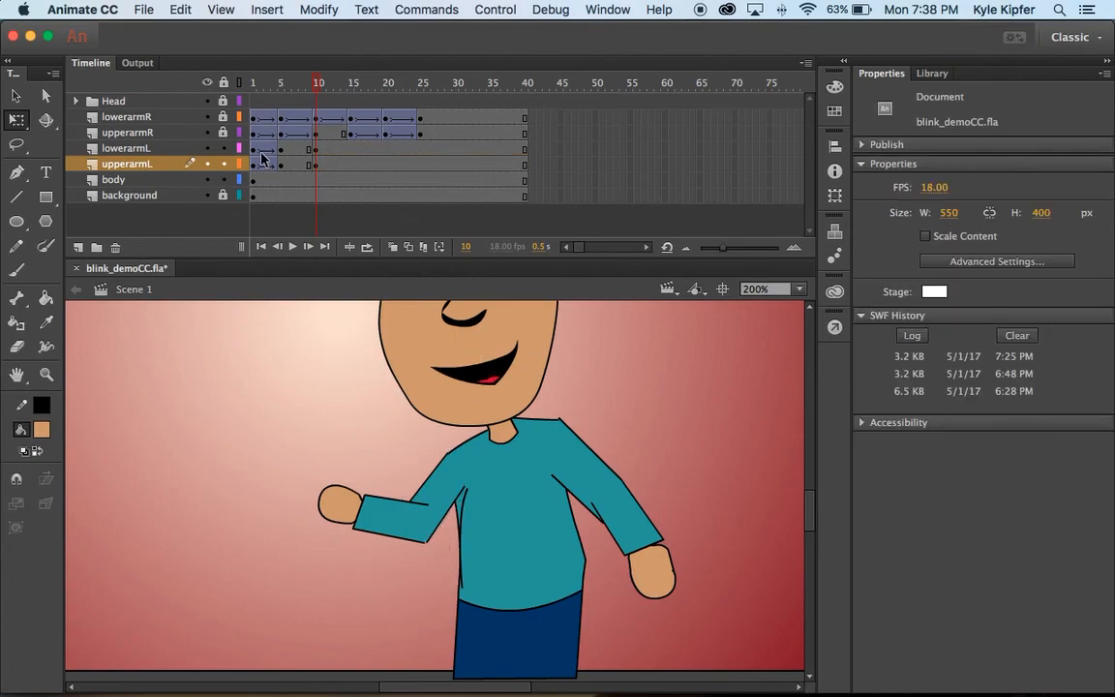
Step: Tween both left-arm layers from frame 5 to 10, then scrub frames 1–28 to preview
{"action": "right_click", "coordinate": [281, 149]}
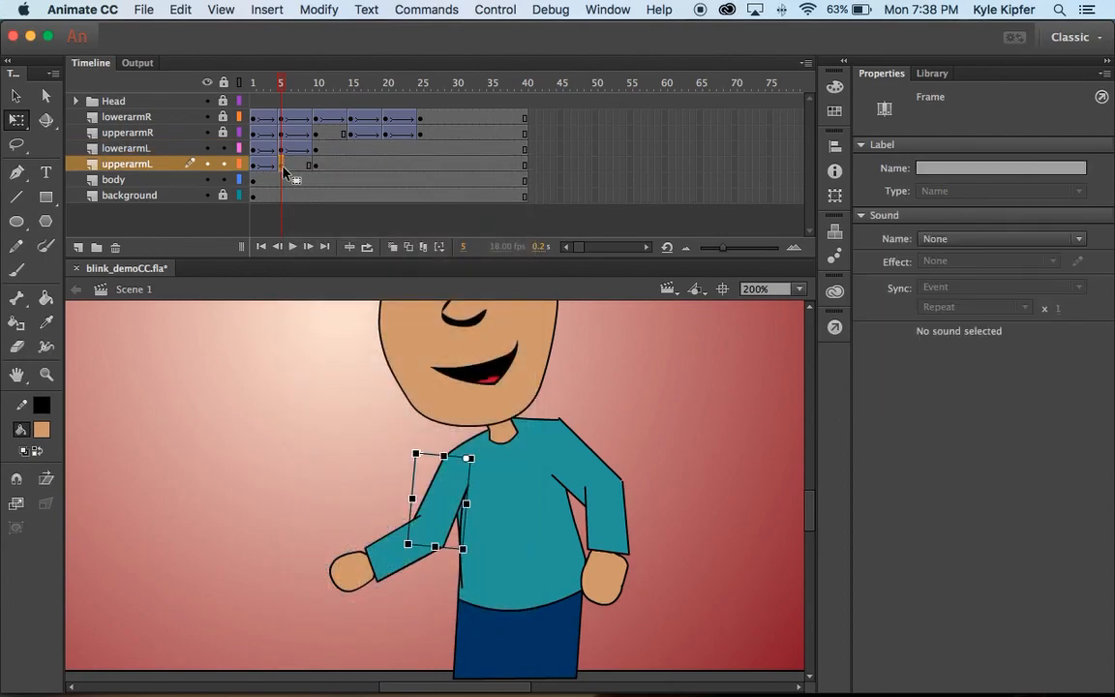
{"action": "right_click", "coordinate": [281, 163]}
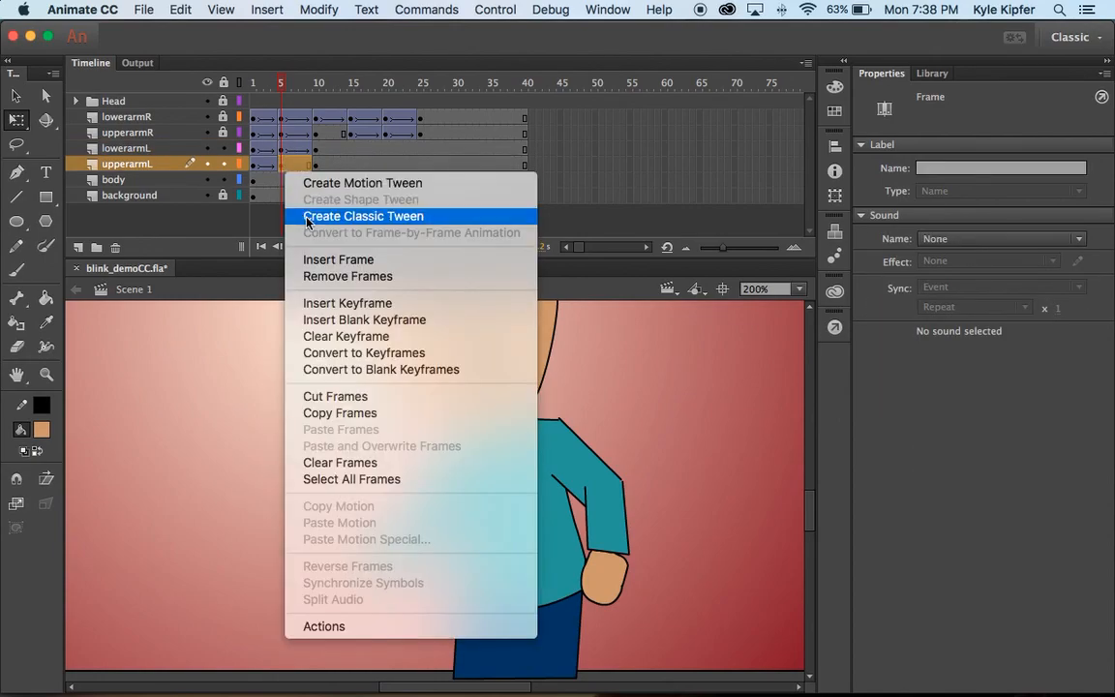
{"action": "left_click", "coordinate": [363, 216]}
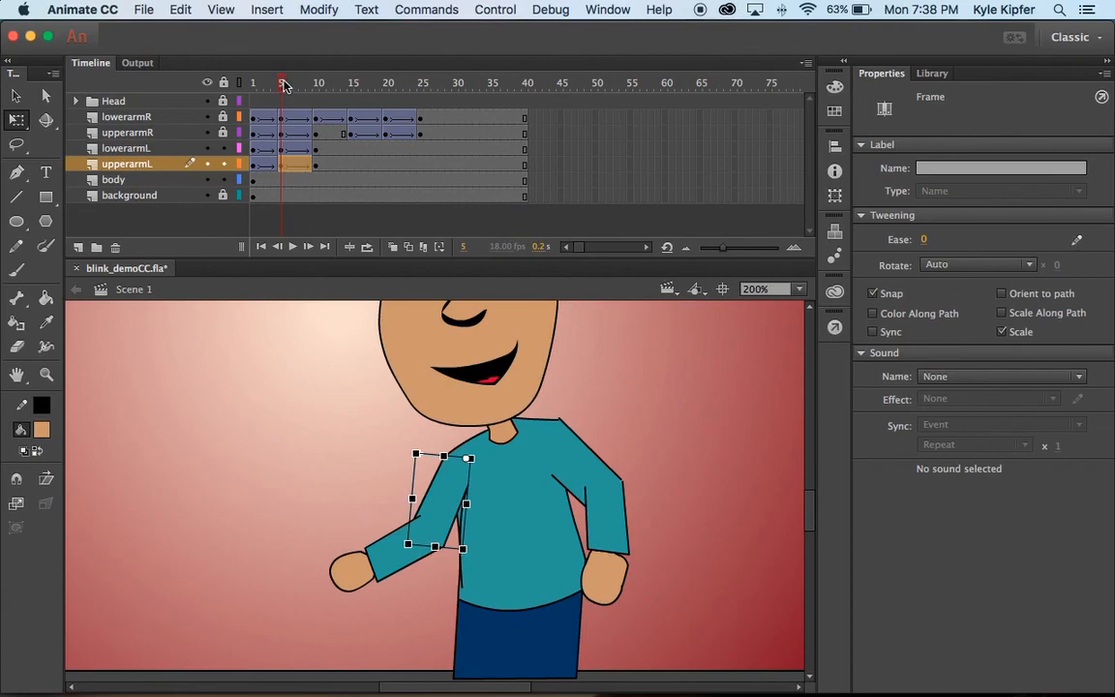
{"action": "left_click", "coordinate": [252, 82]}
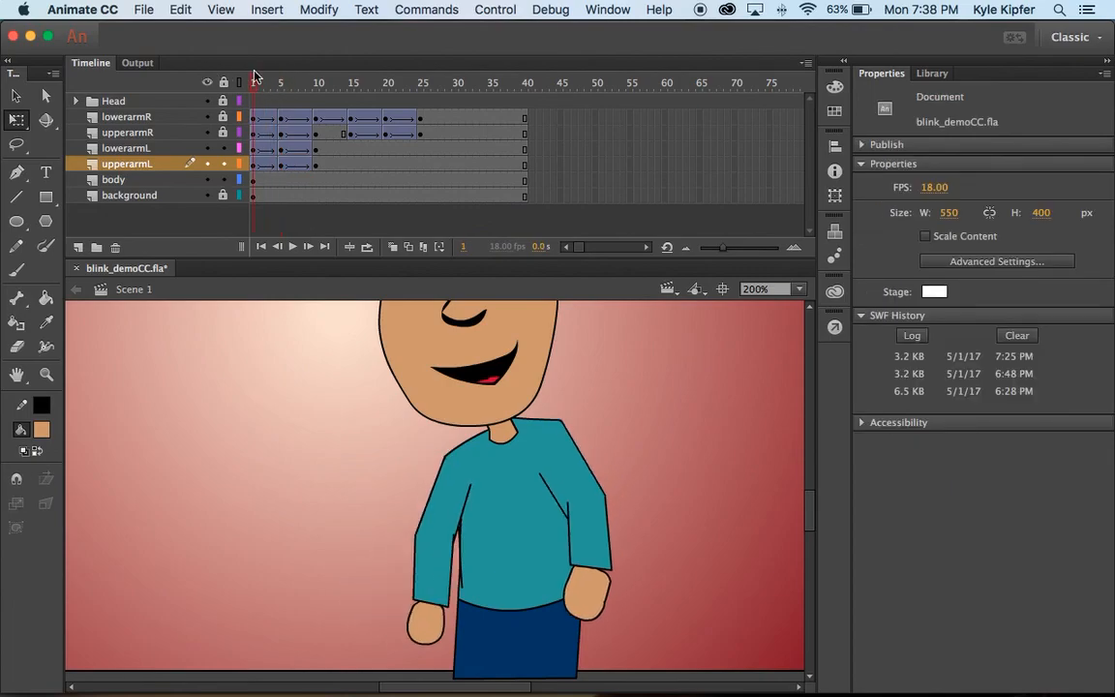
{"action": "left_click", "coordinate": [442, 81]}
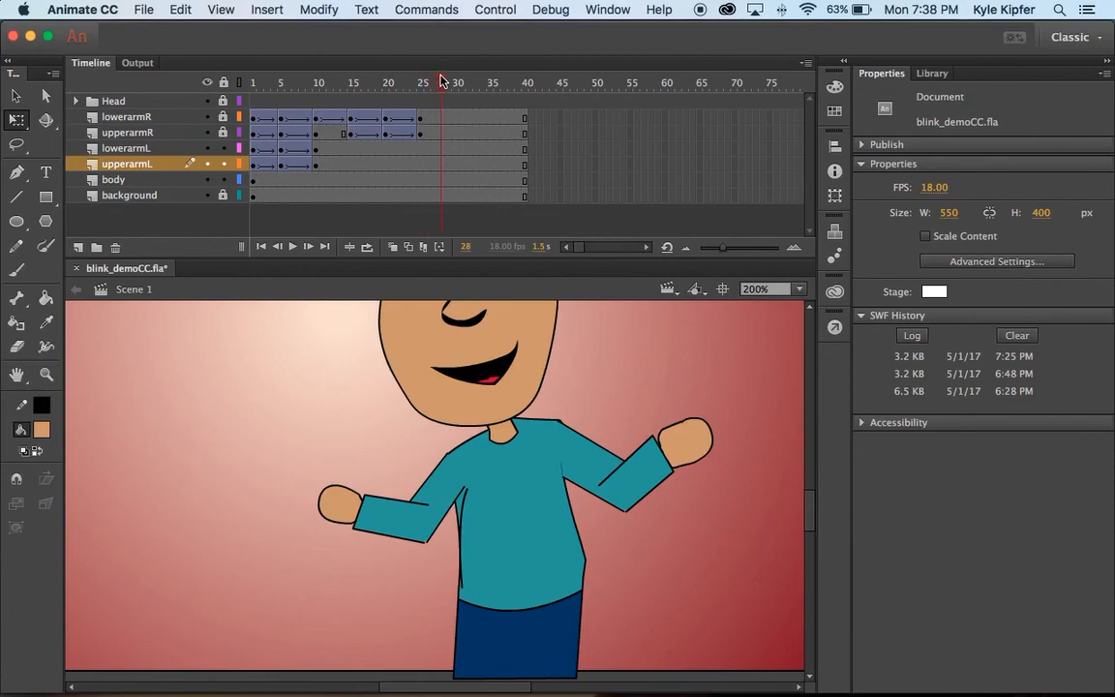
{"action": "left_click", "coordinate": [458, 82]}
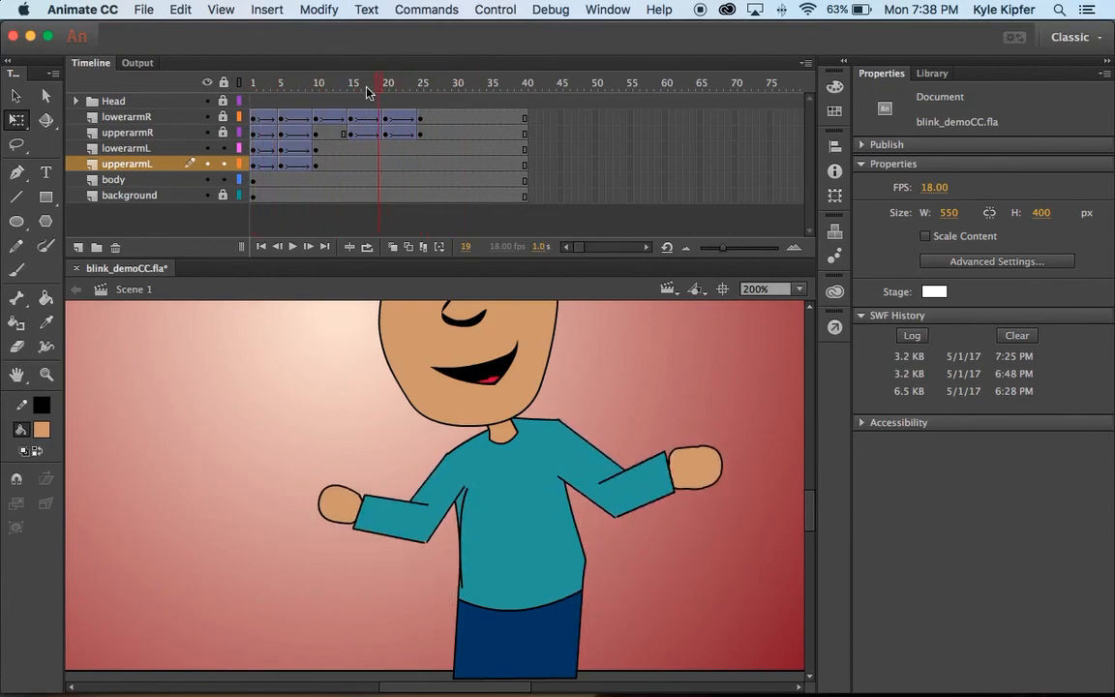
{"action": "left_click", "coordinate": [280, 83]}
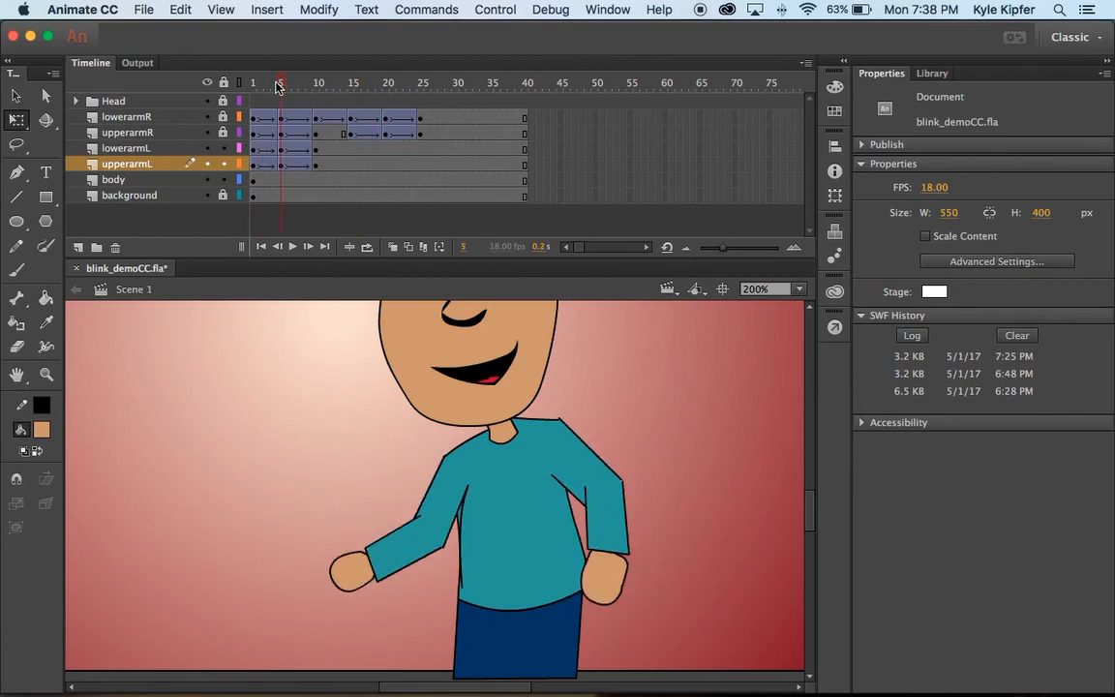